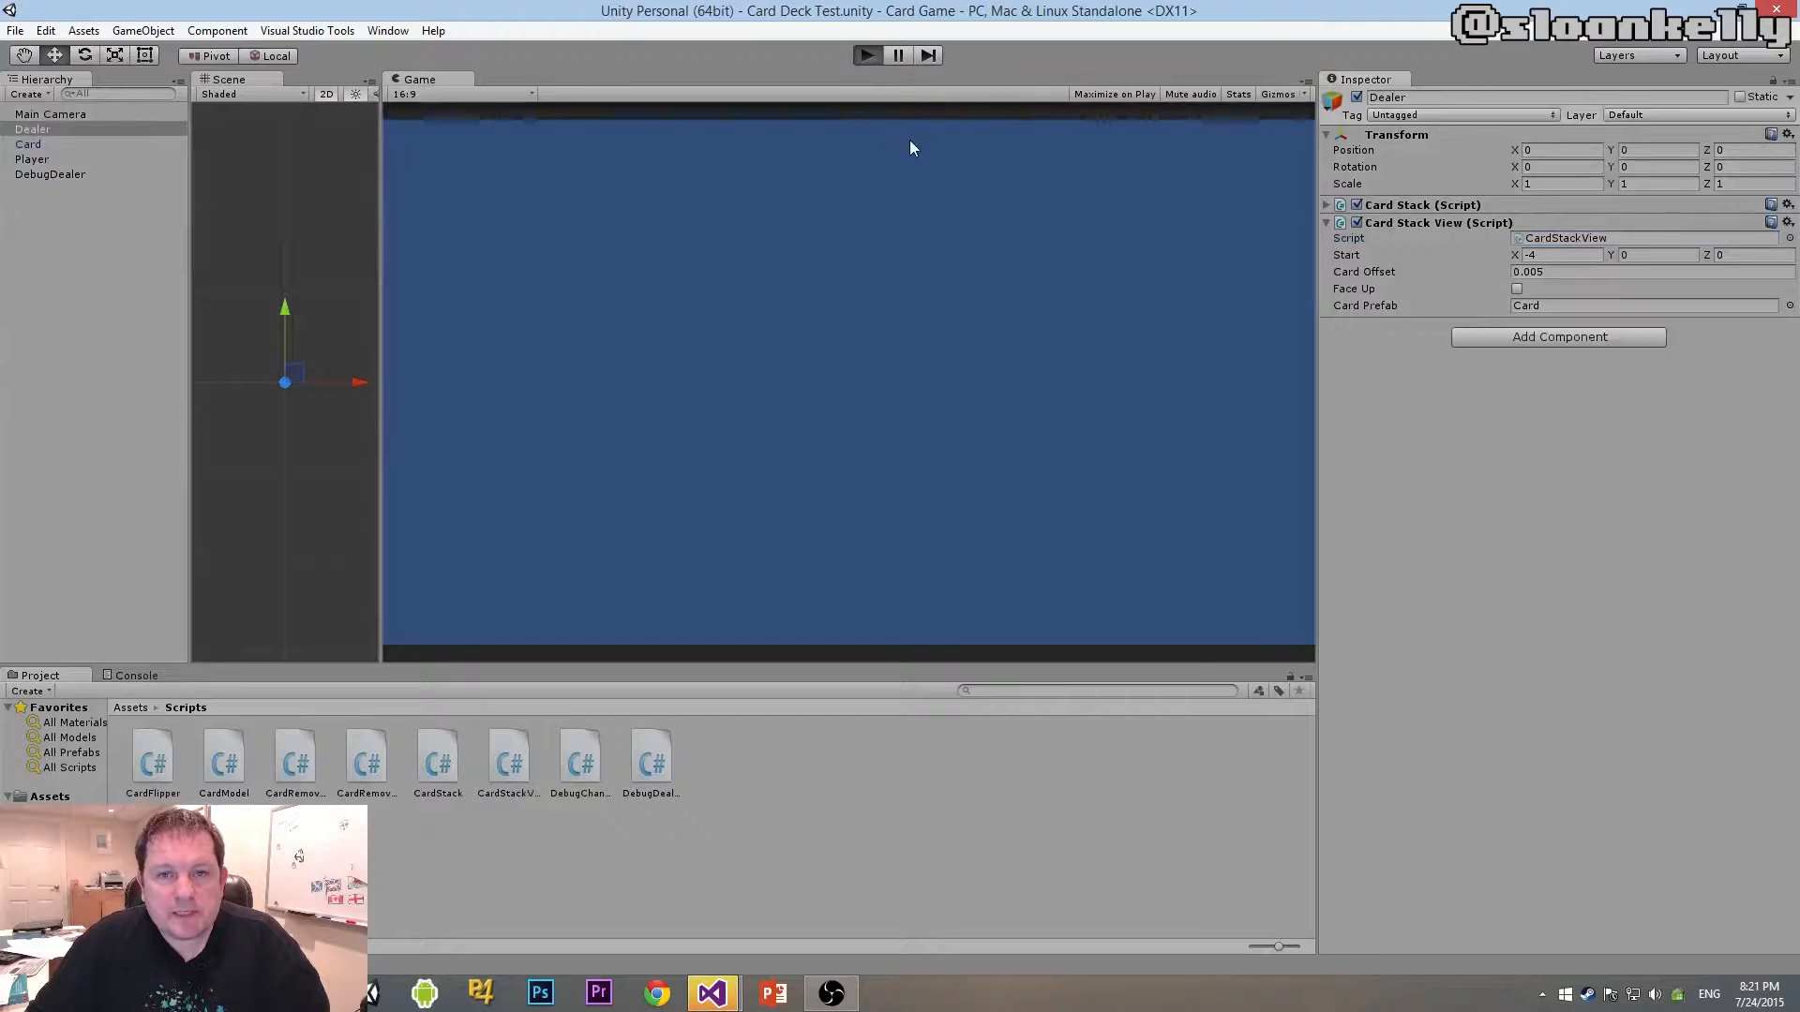
- Play the card game, deal four cards from the dealer's deck, then stop
{"action": "left_click", "coordinate": [865, 54]}
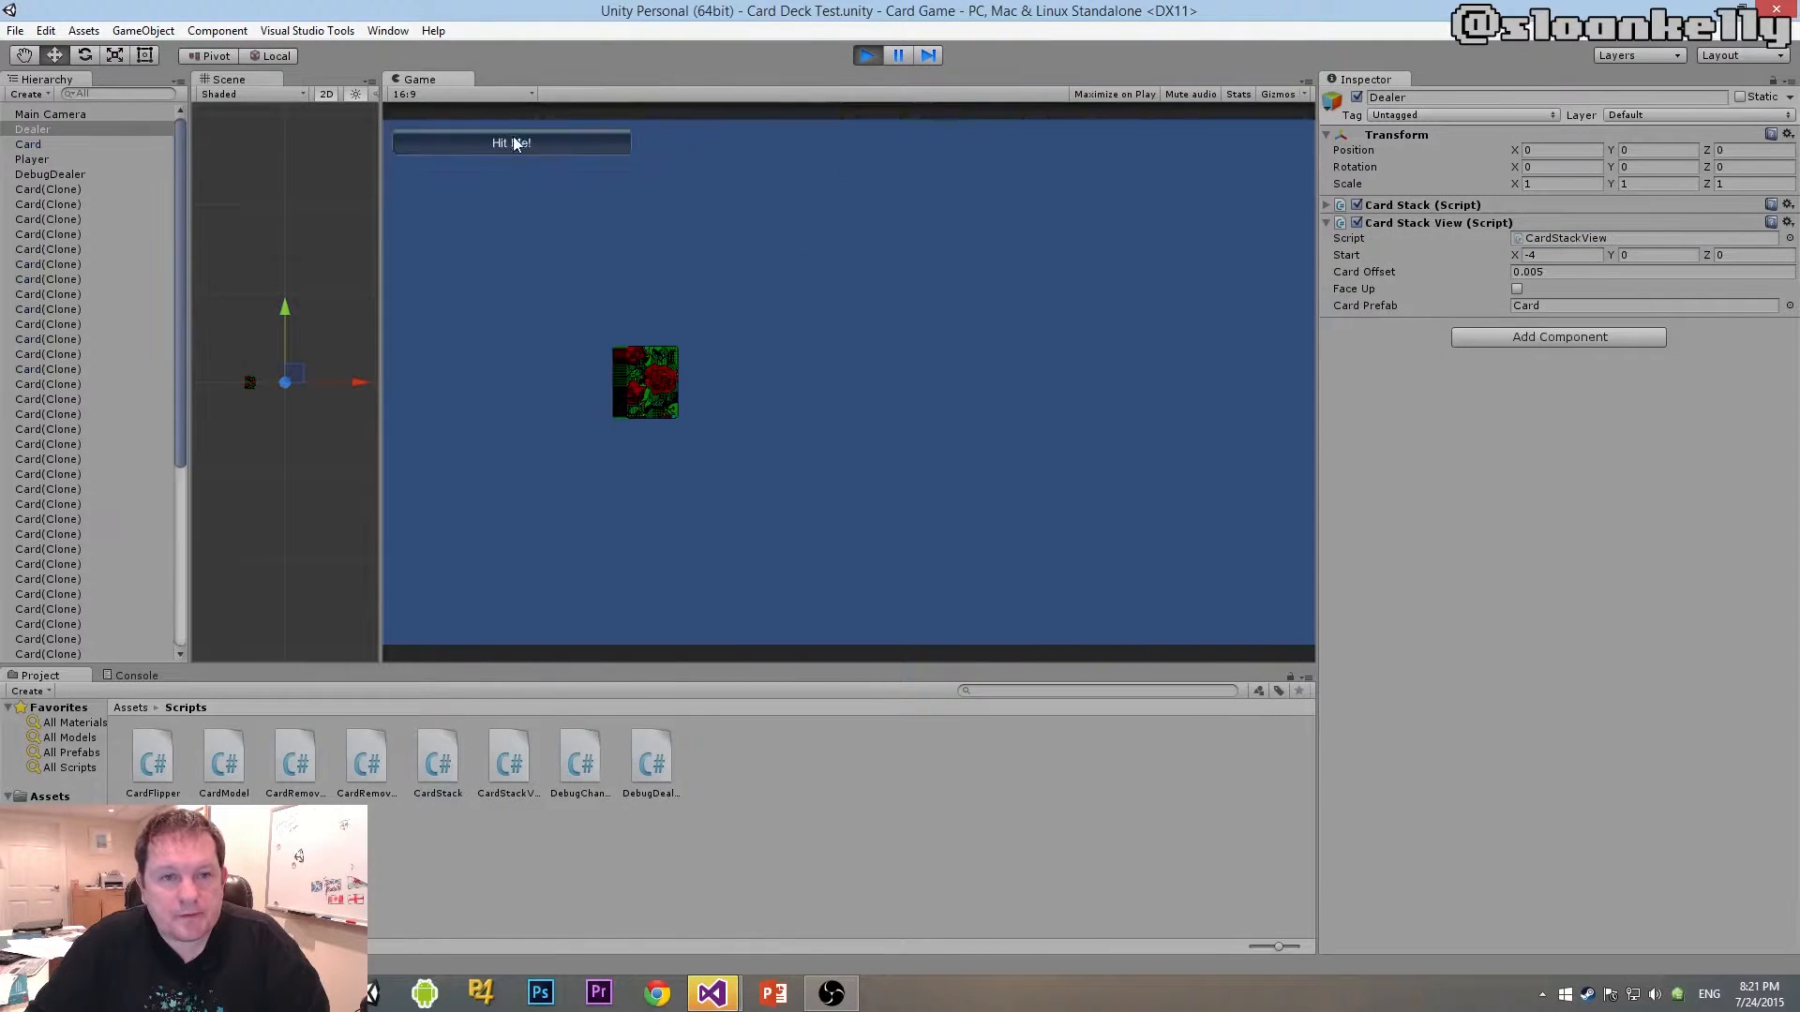
{"action": "left_click", "coordinate": [511, 142]}
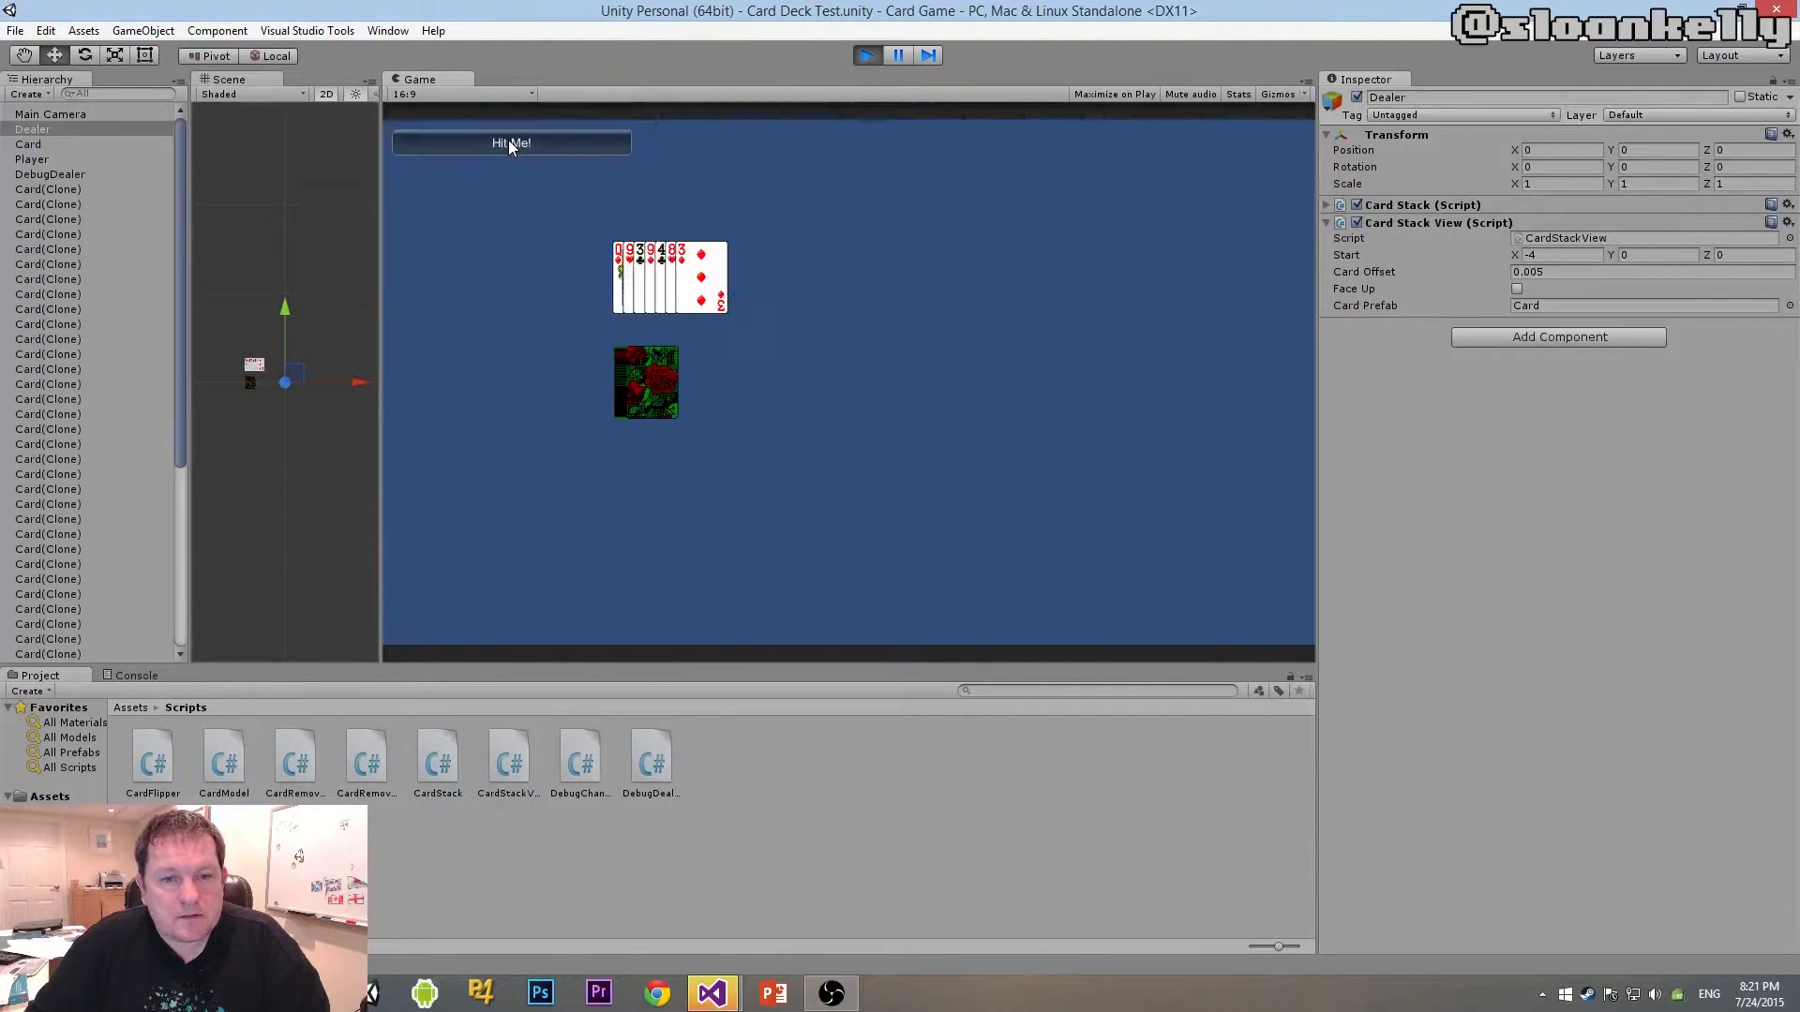
{"action": "left_click", "coordinate": [511, 142]}
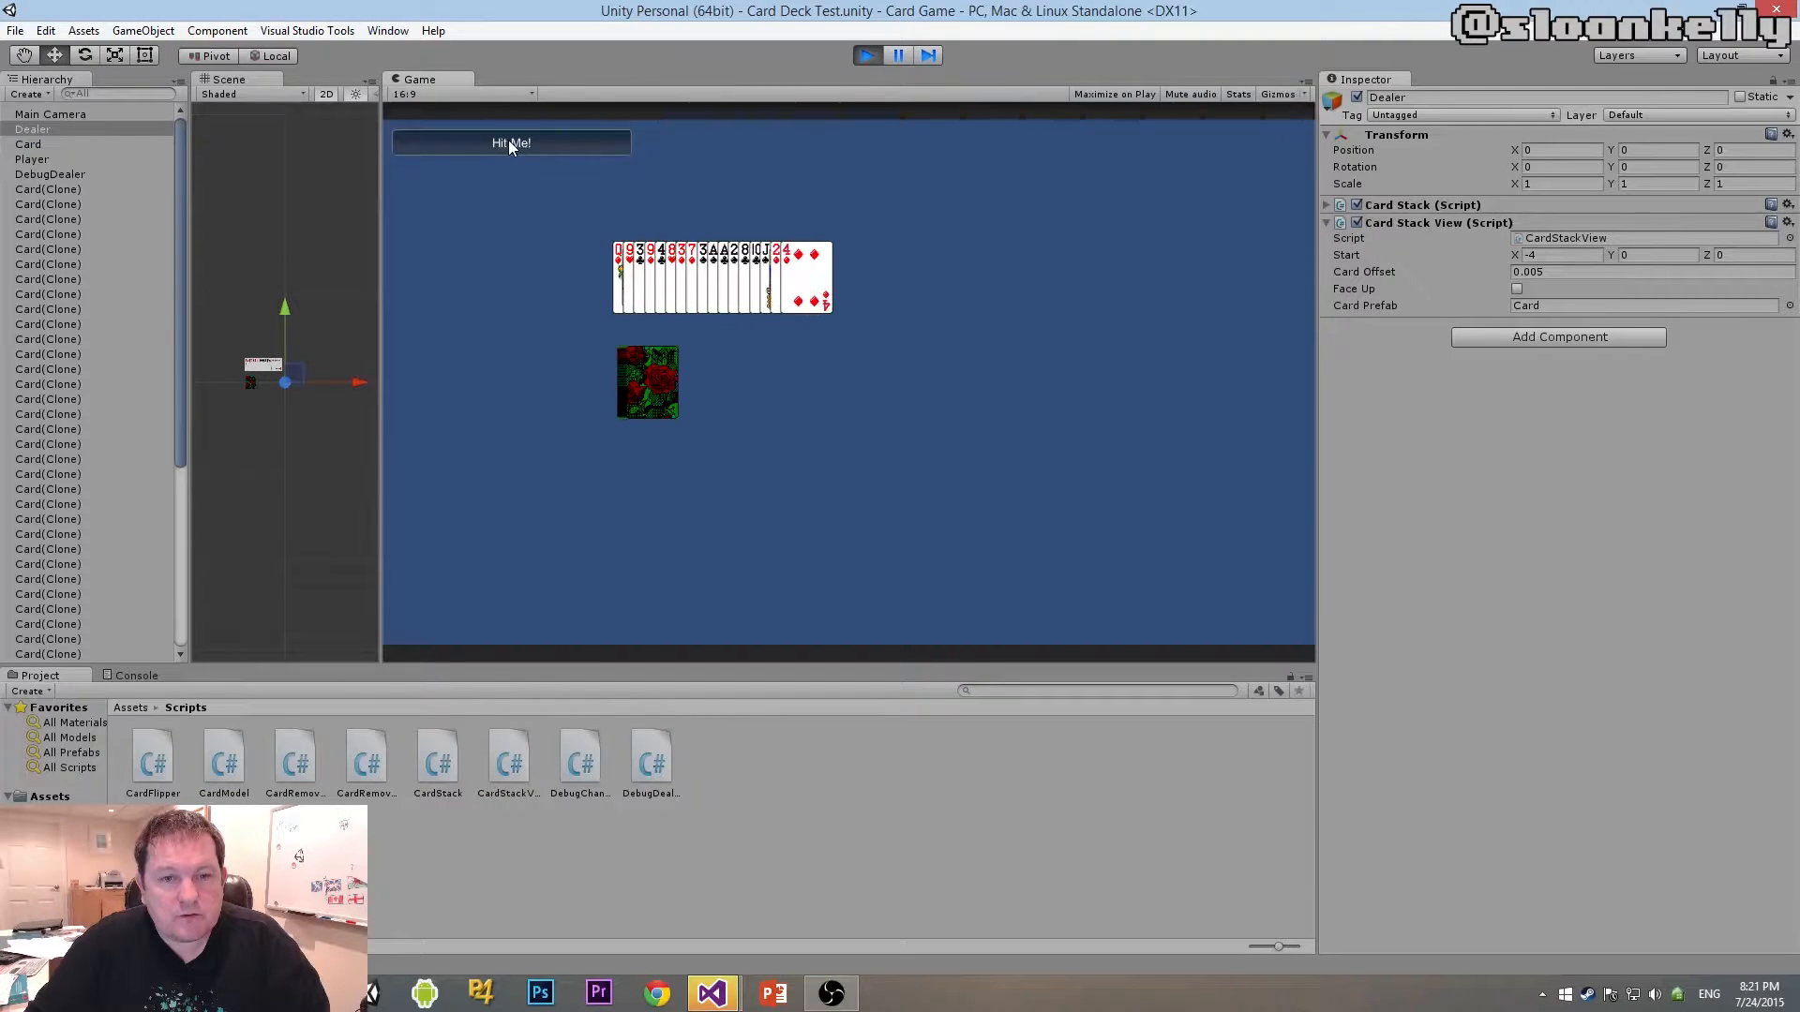
{"action": "left_click", "coordinate": [511, 142]}
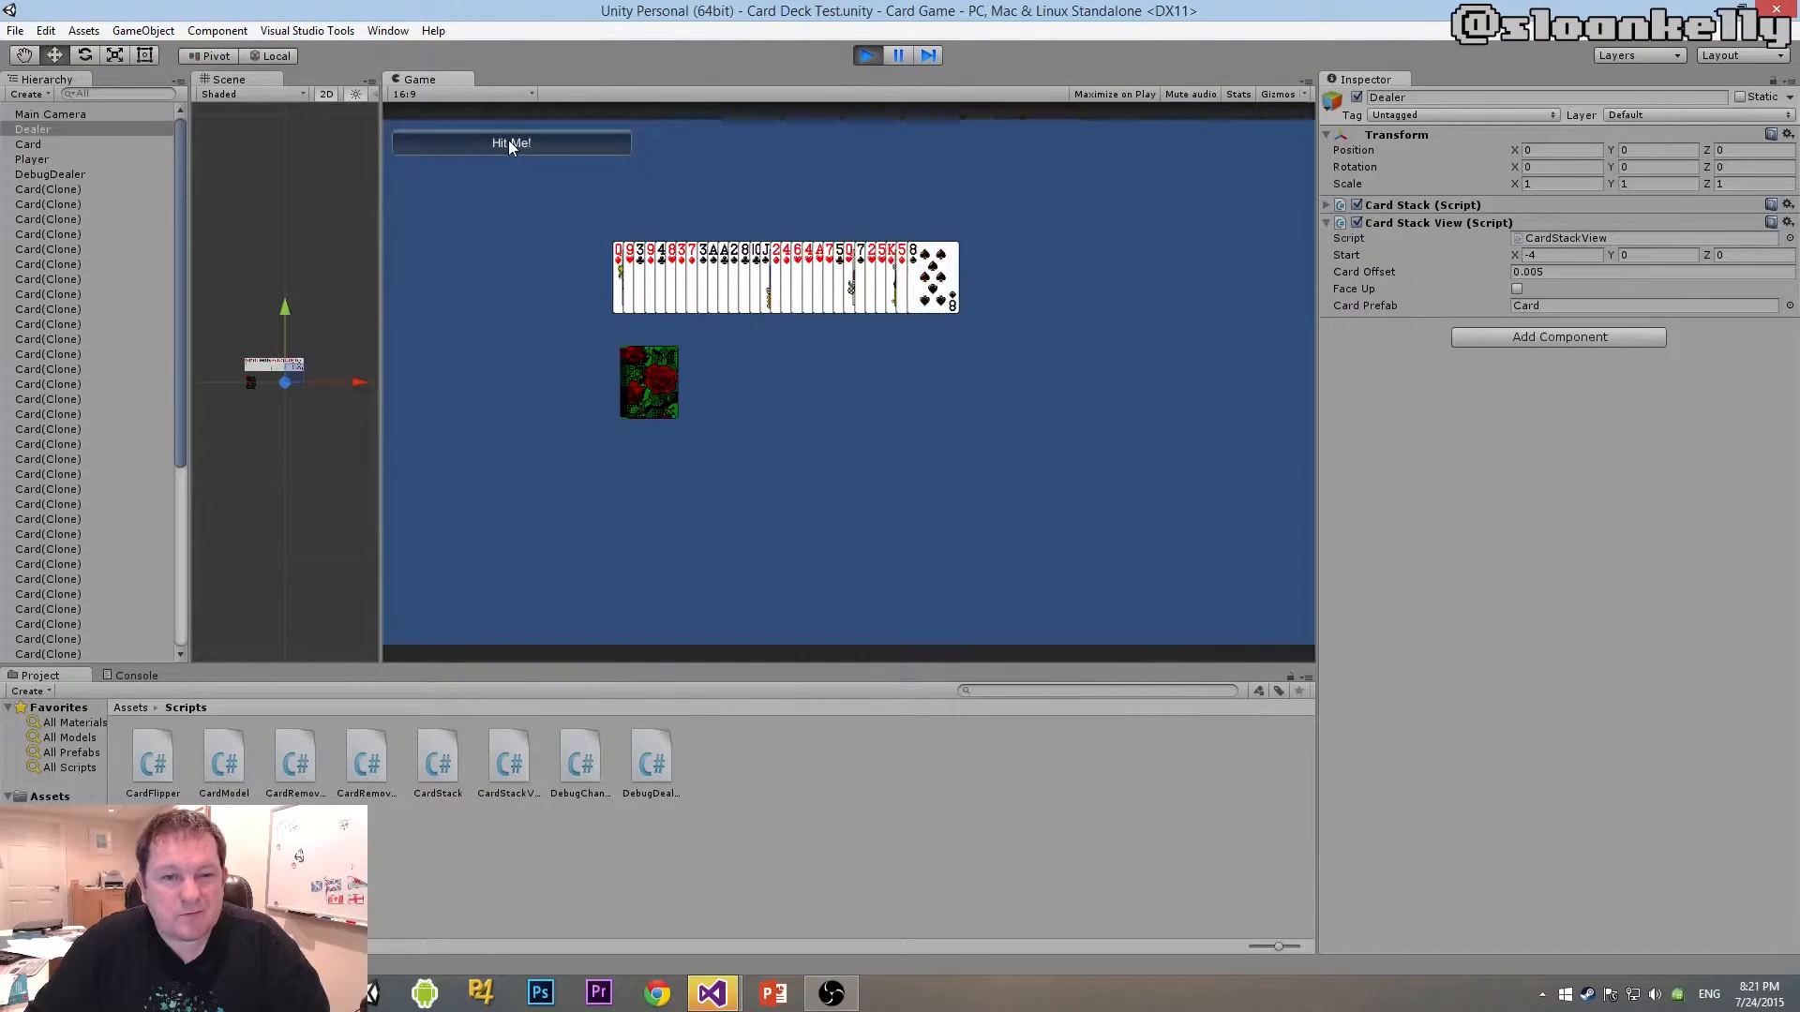
{"action": "left_click", "coordinate": [511, 143]}
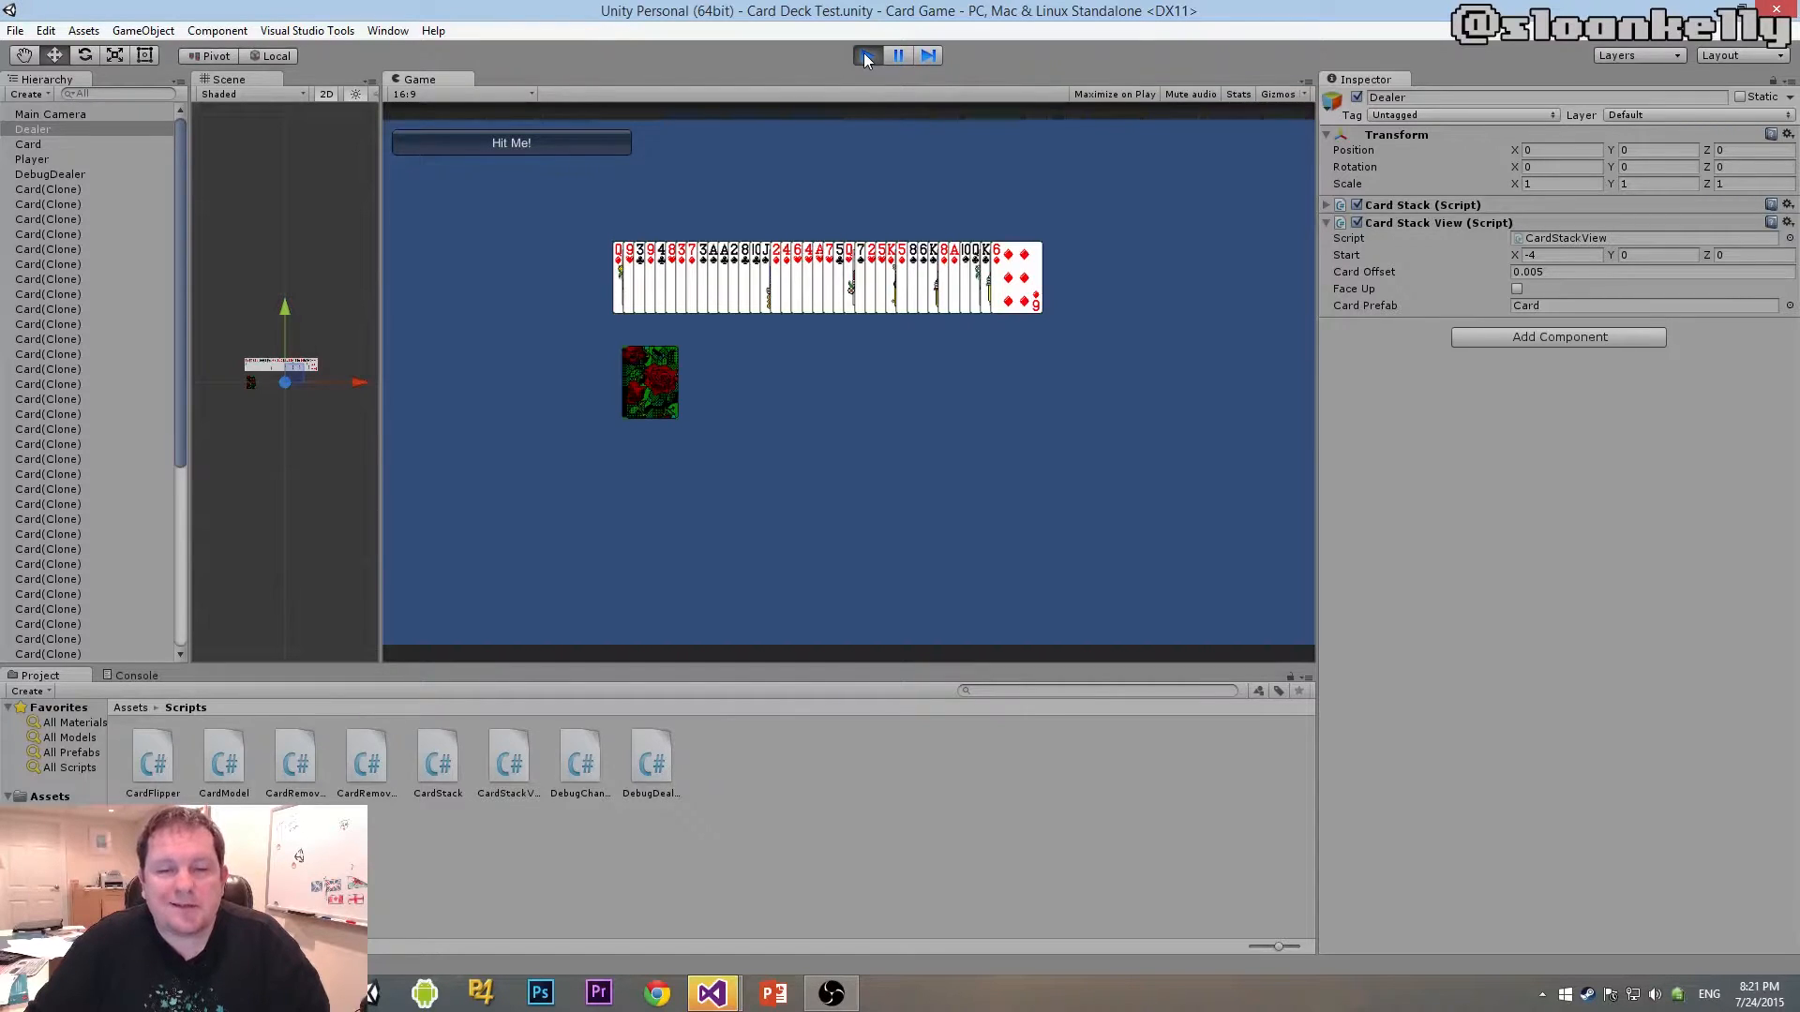
{"action": "left_click", "coordinate": [865, 55]}
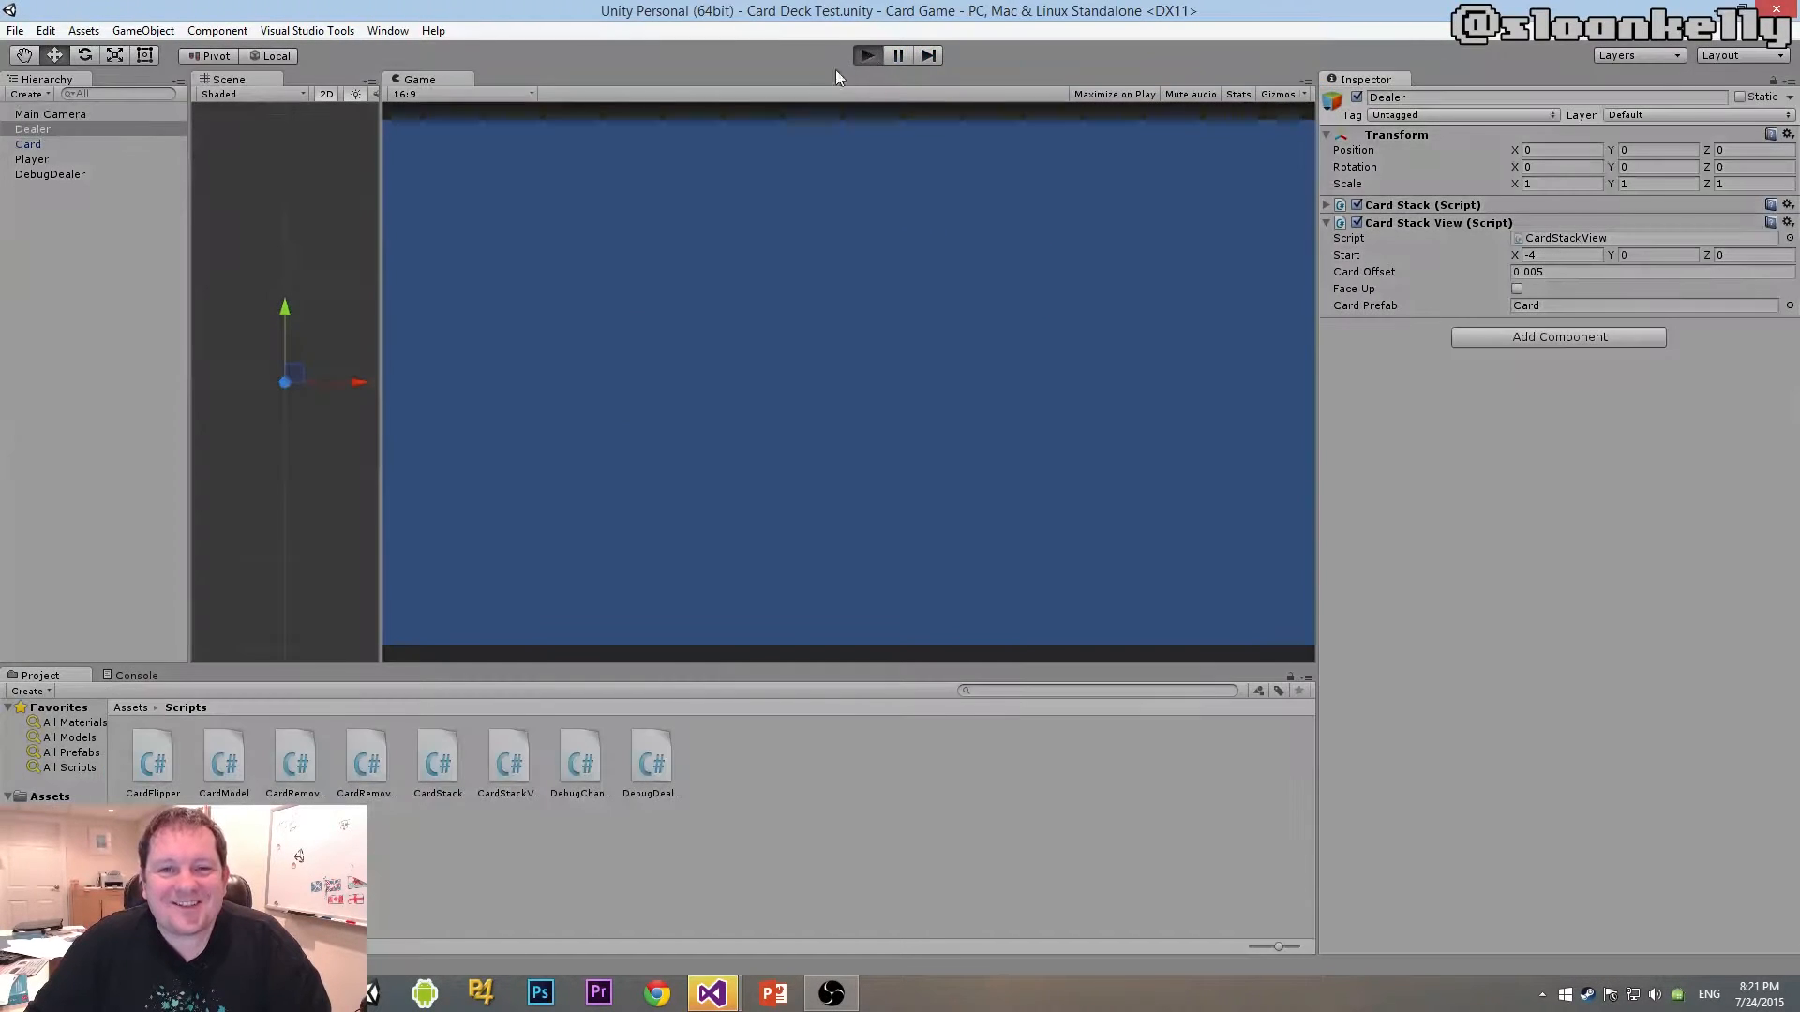
- Play the game again and deal two more cards from the deck
{"action": "left_click", "coordinate": [865, 55]}
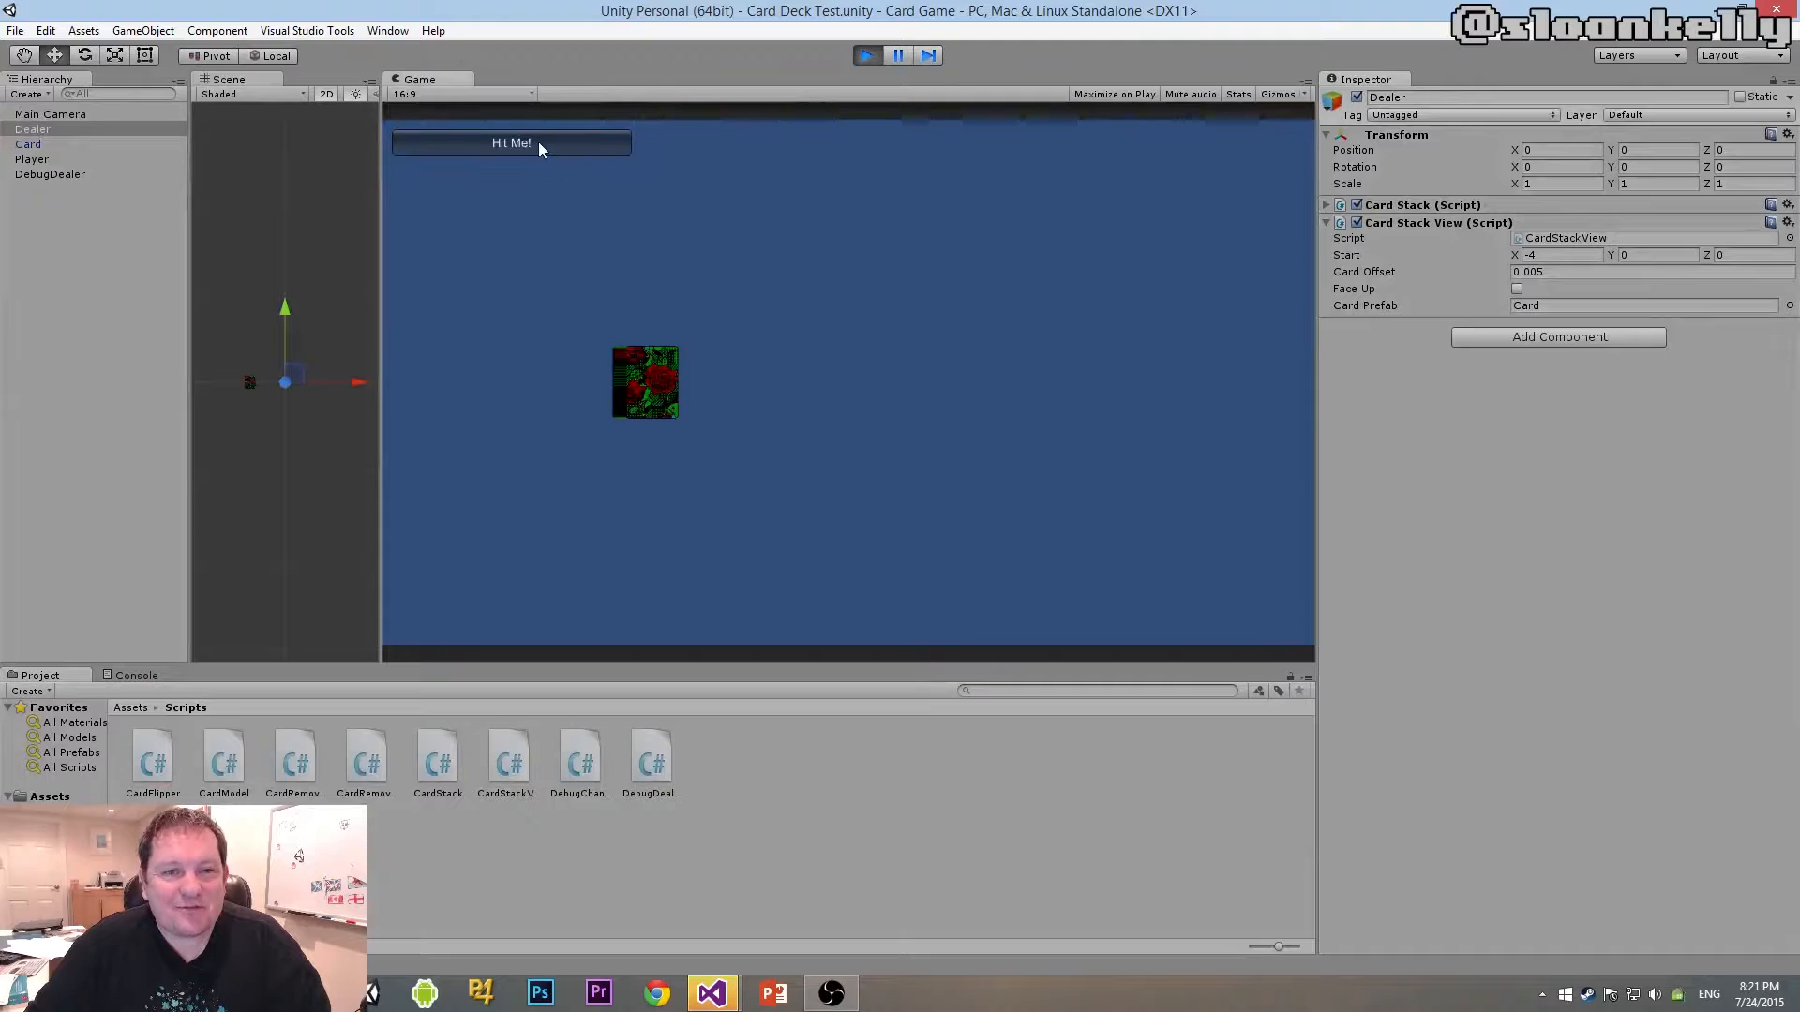
{"action": "left_click", "coordinate": [510, 142]}
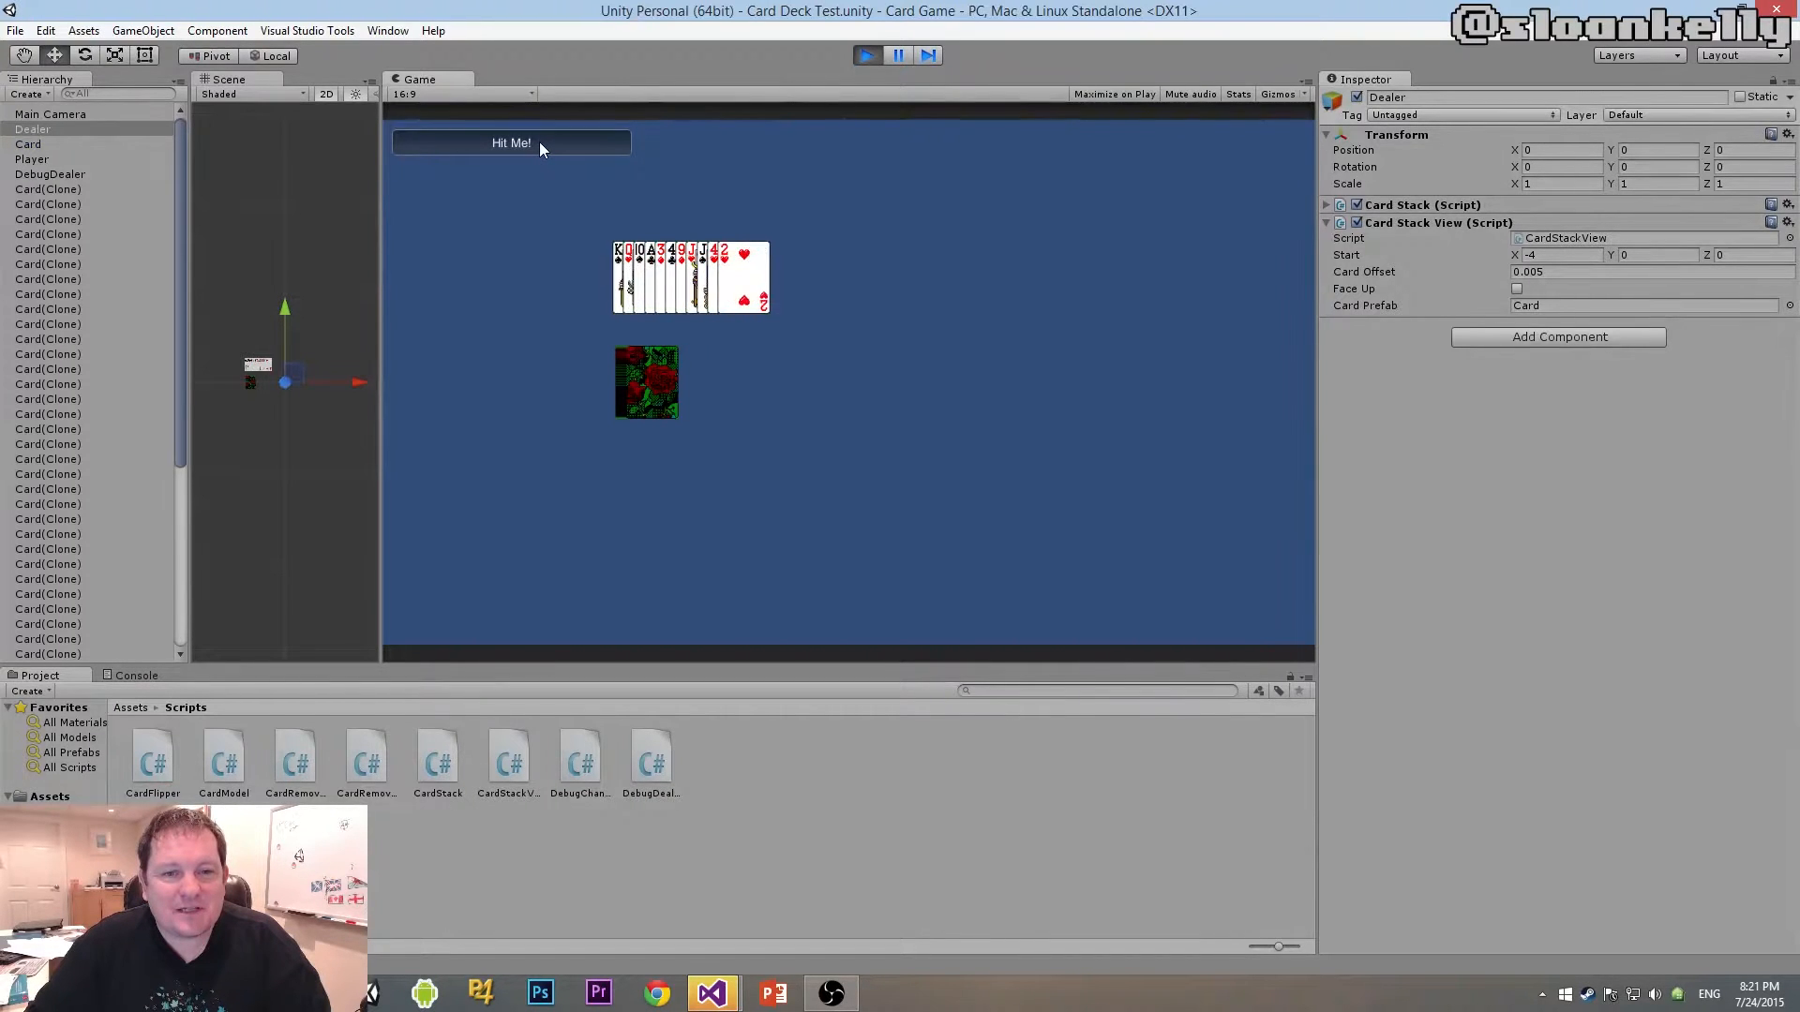
{"action": "left_click", "coordinate": [510, 142]}
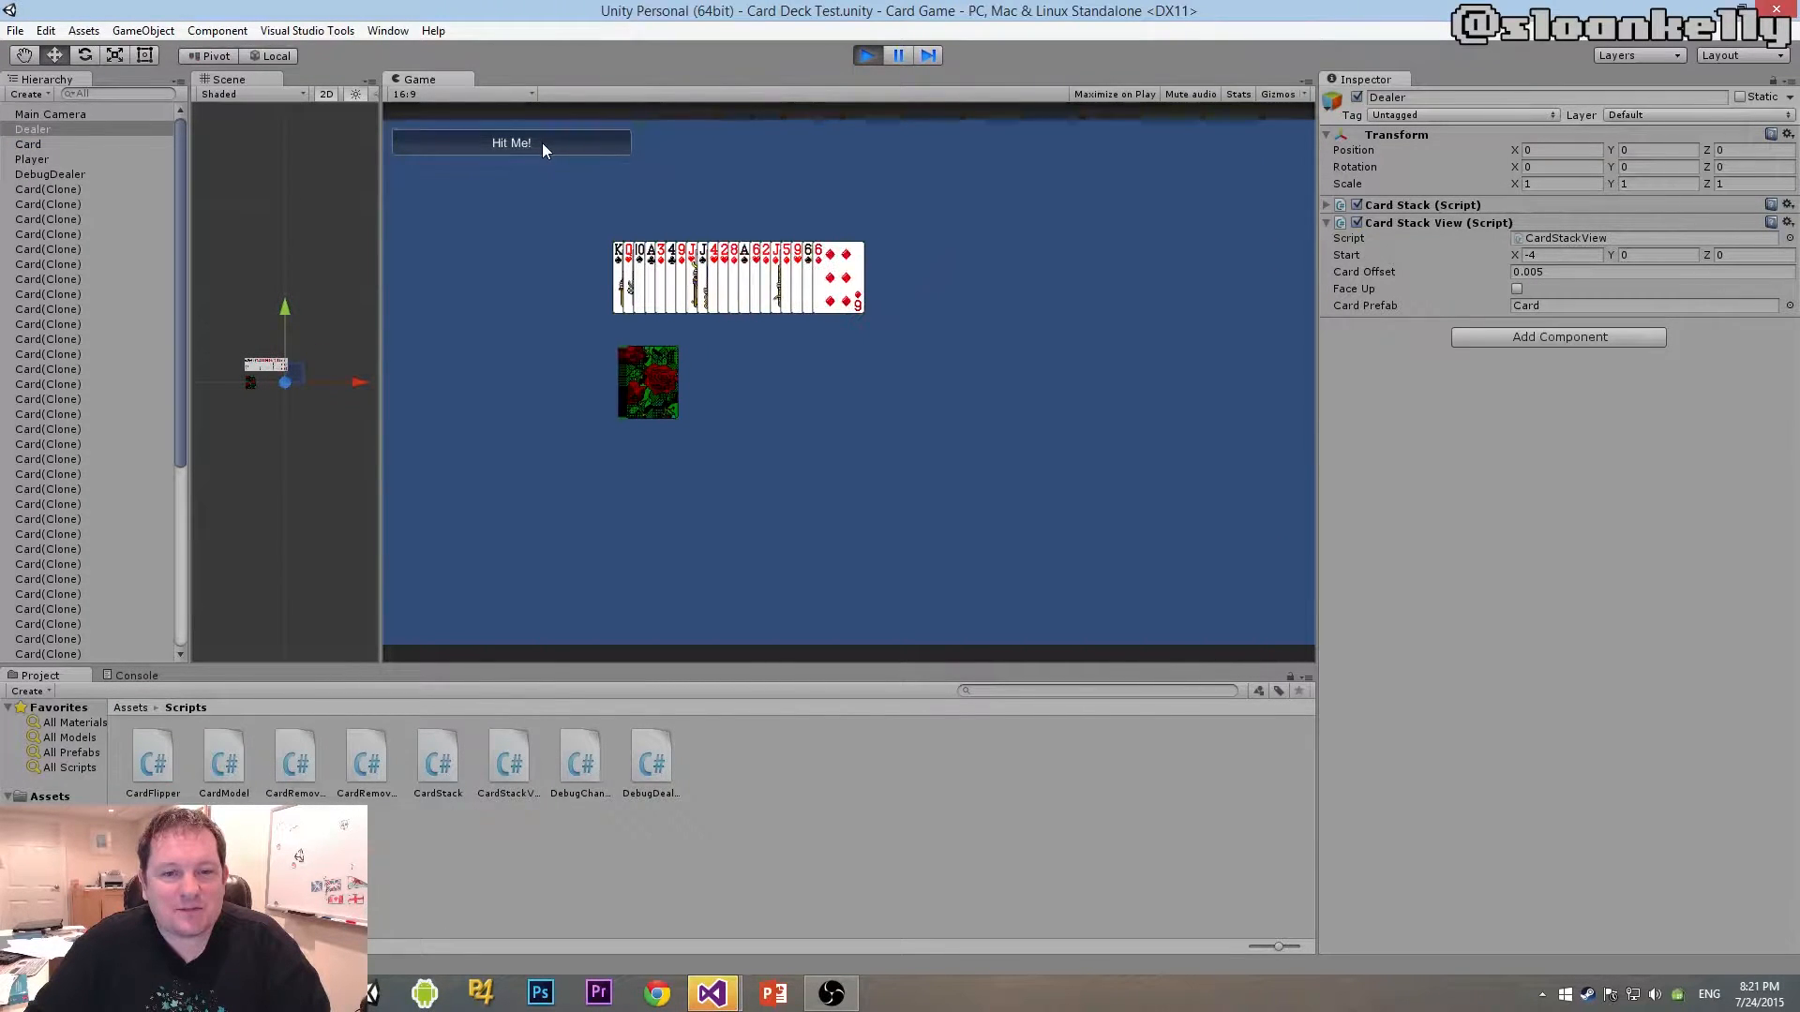
{"action": "left_click", "coordinate": [864, 55]}
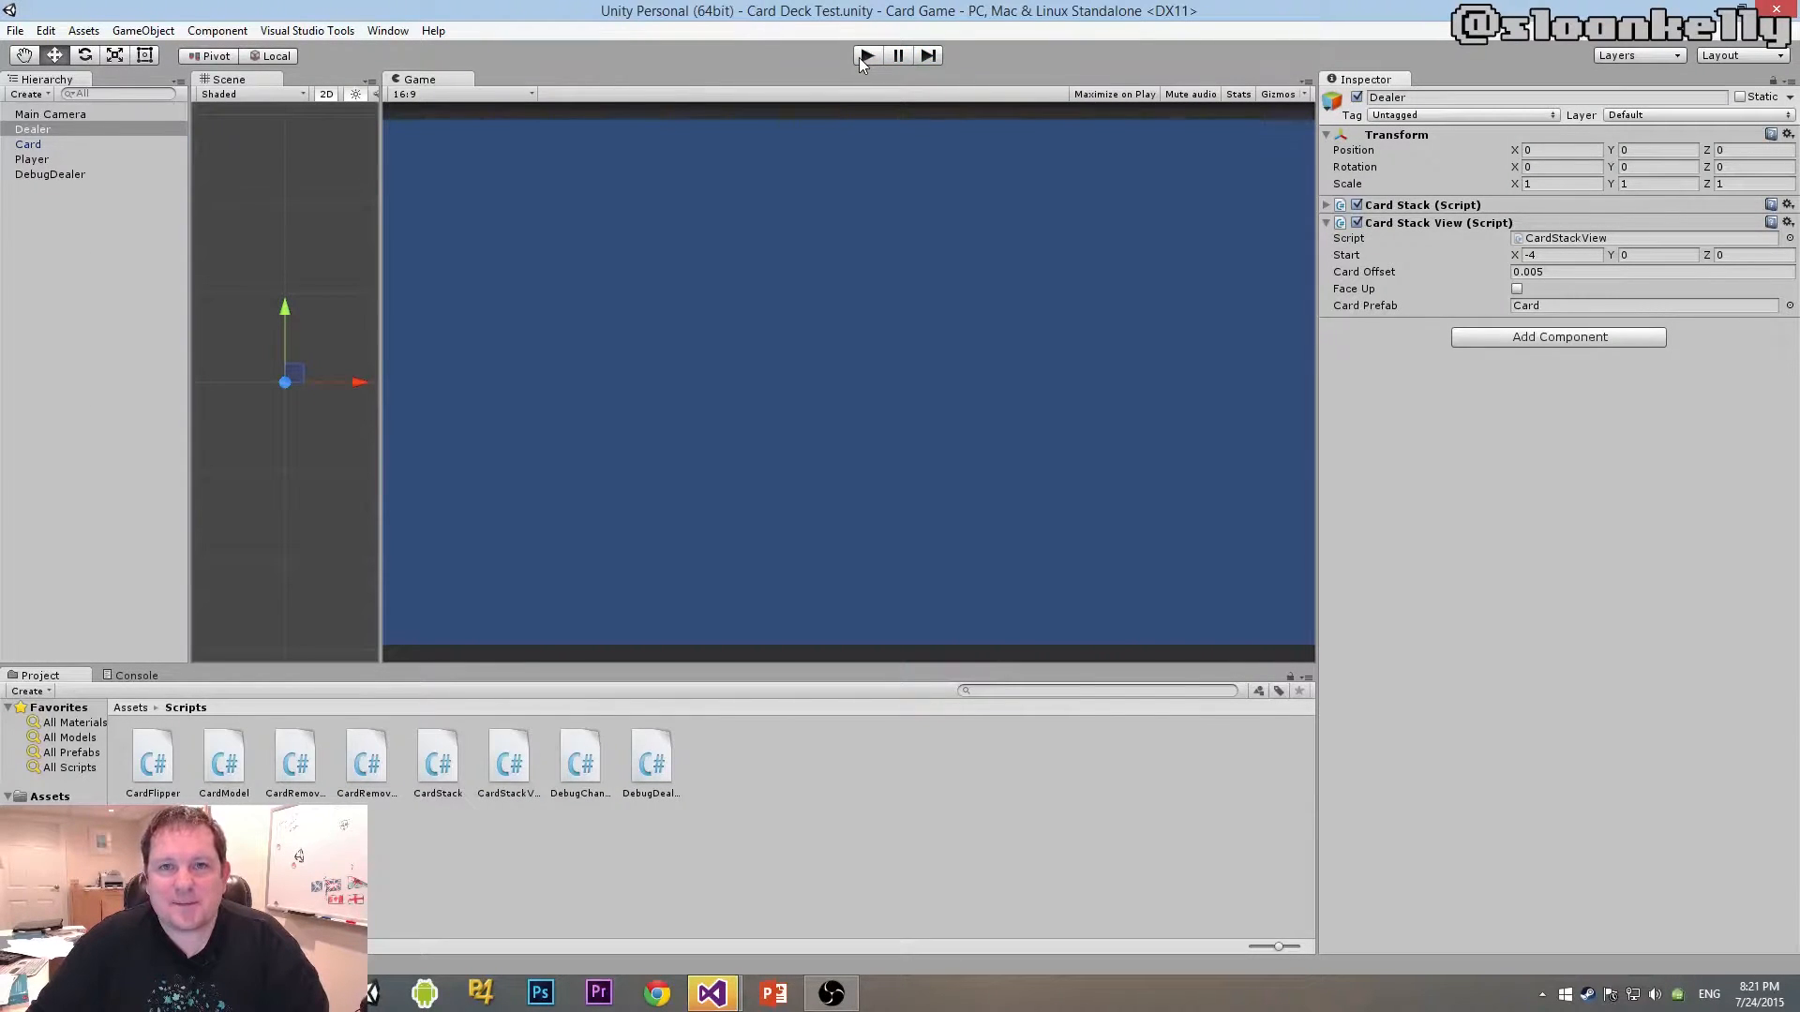
- Close the other Visual Studio tabs and add 'public bool reverseLayerOrder = false;'
{"action": "key", "text": "alt+tab"}
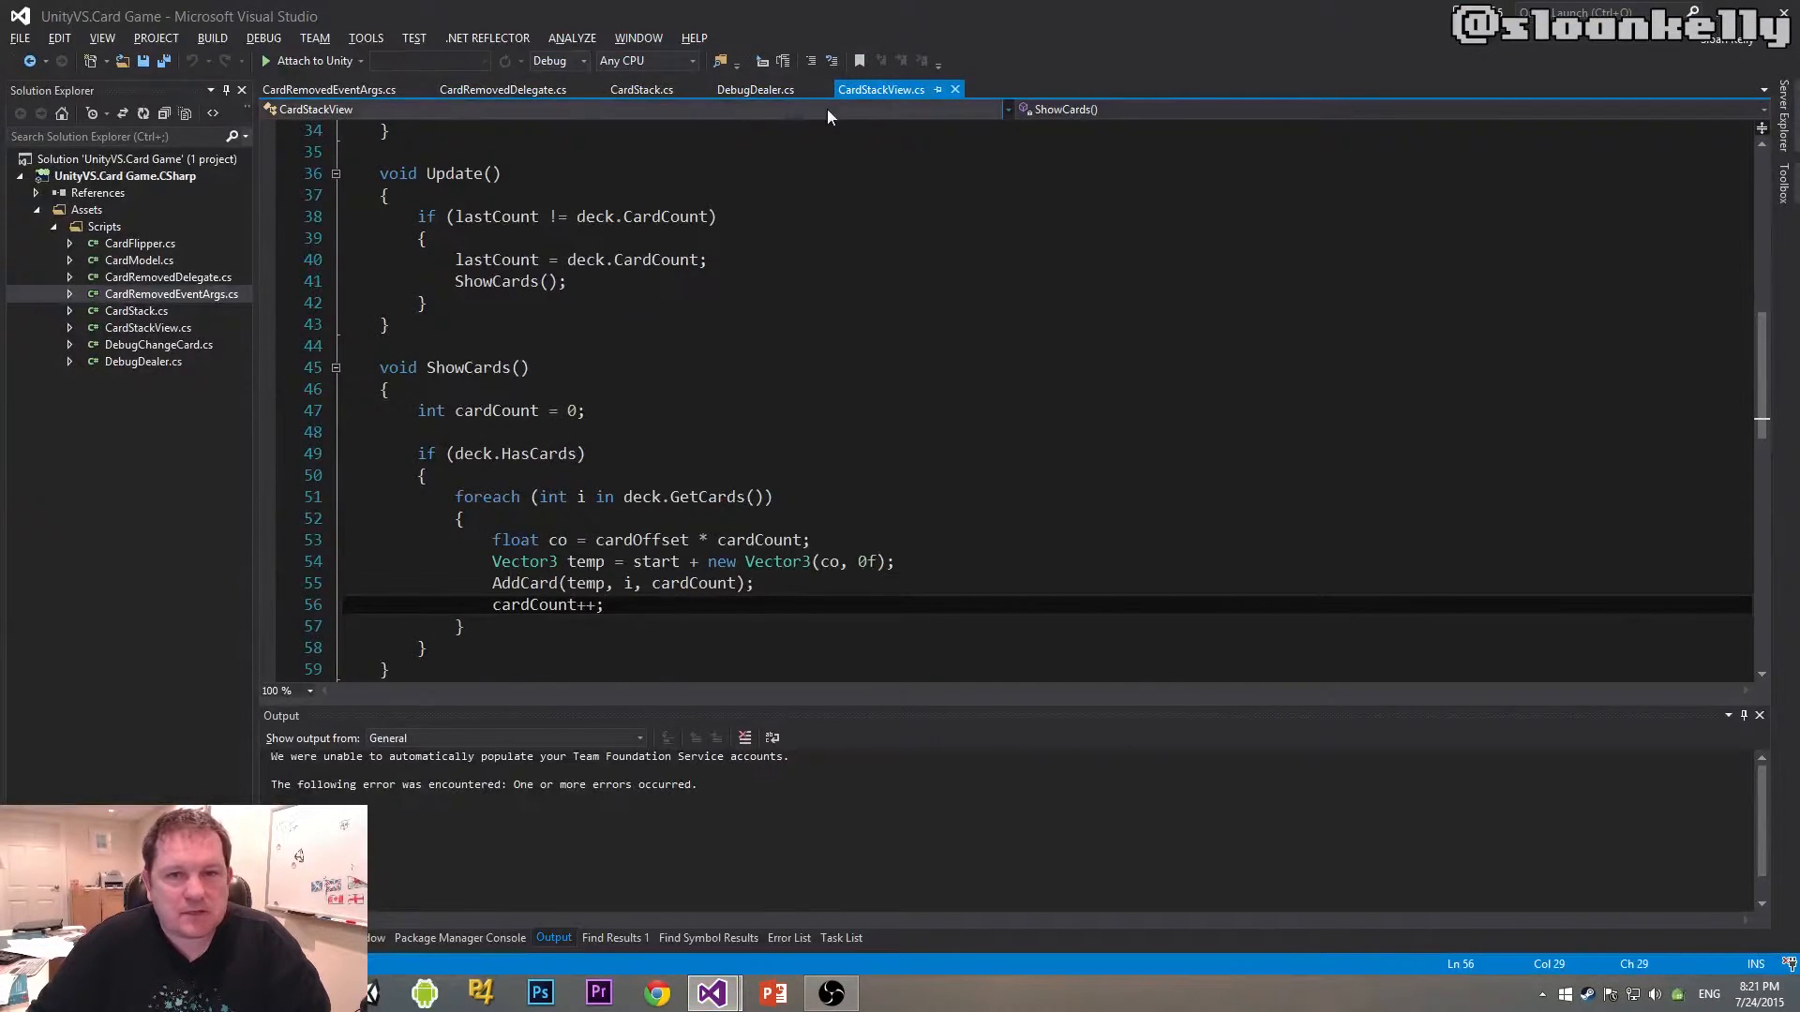
{"action": "right_click", "coordinate": [881, 90]}
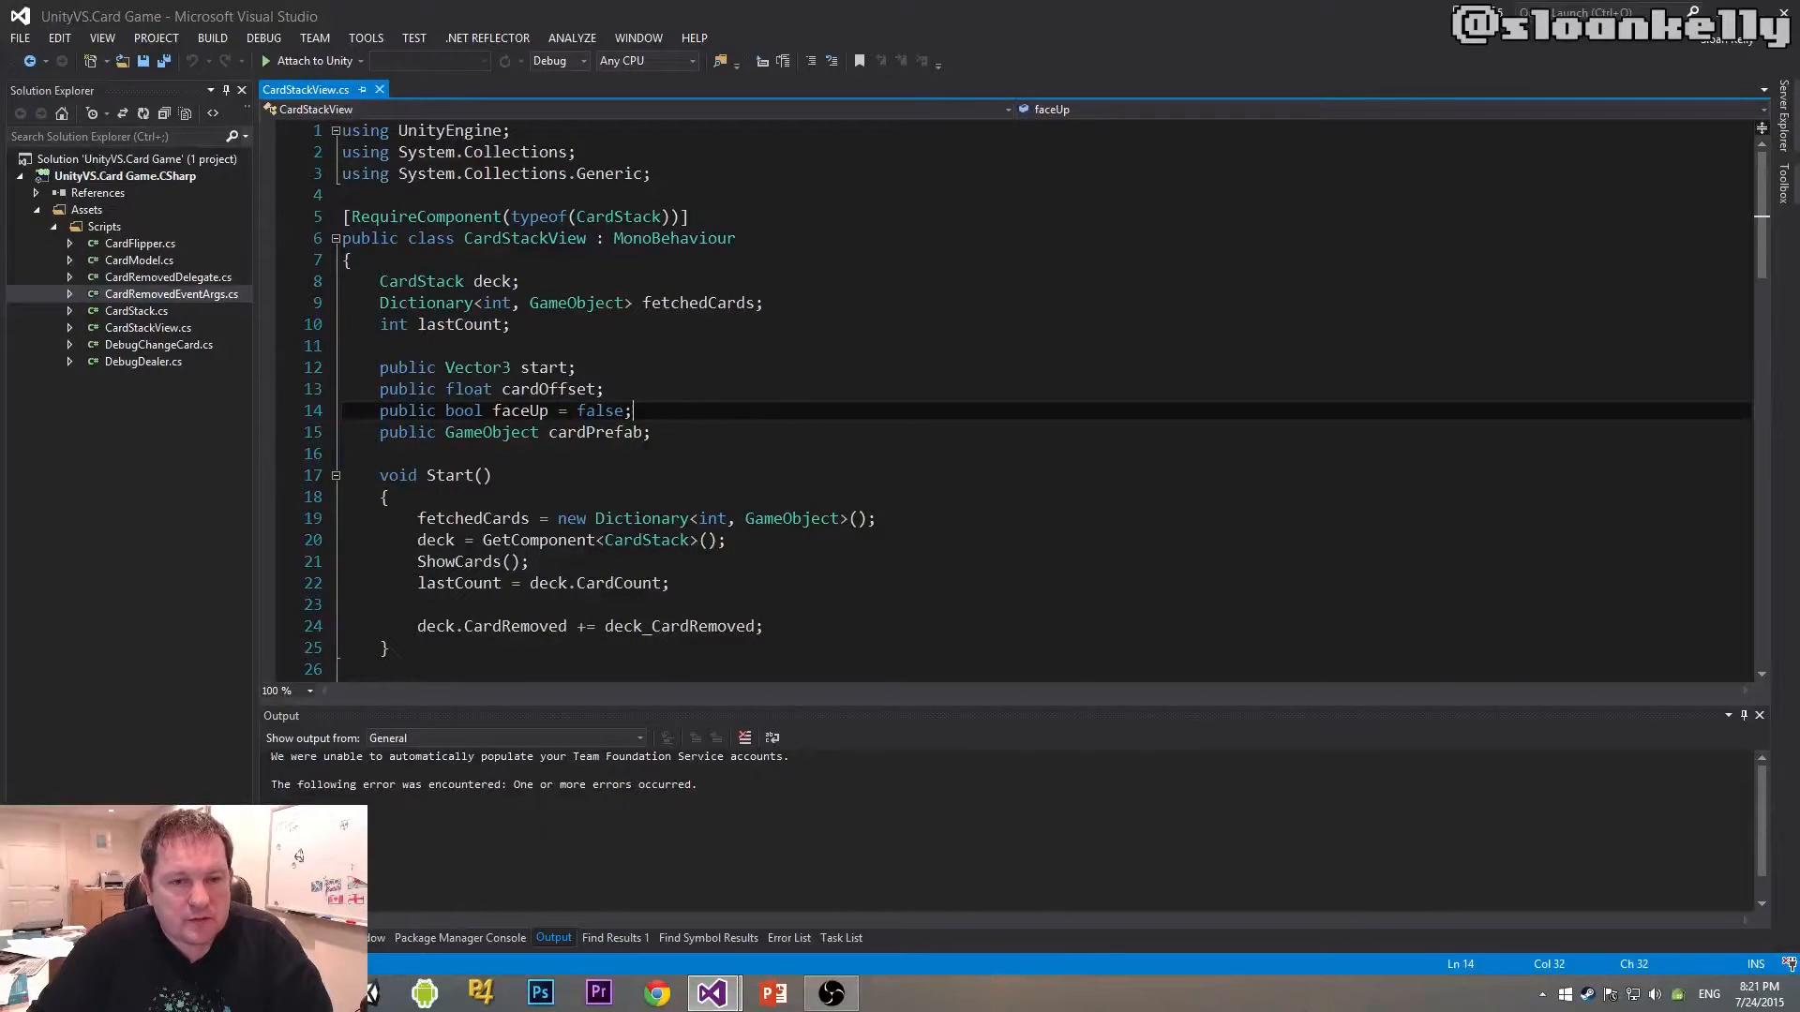
{"action": "type", "text": "public"}
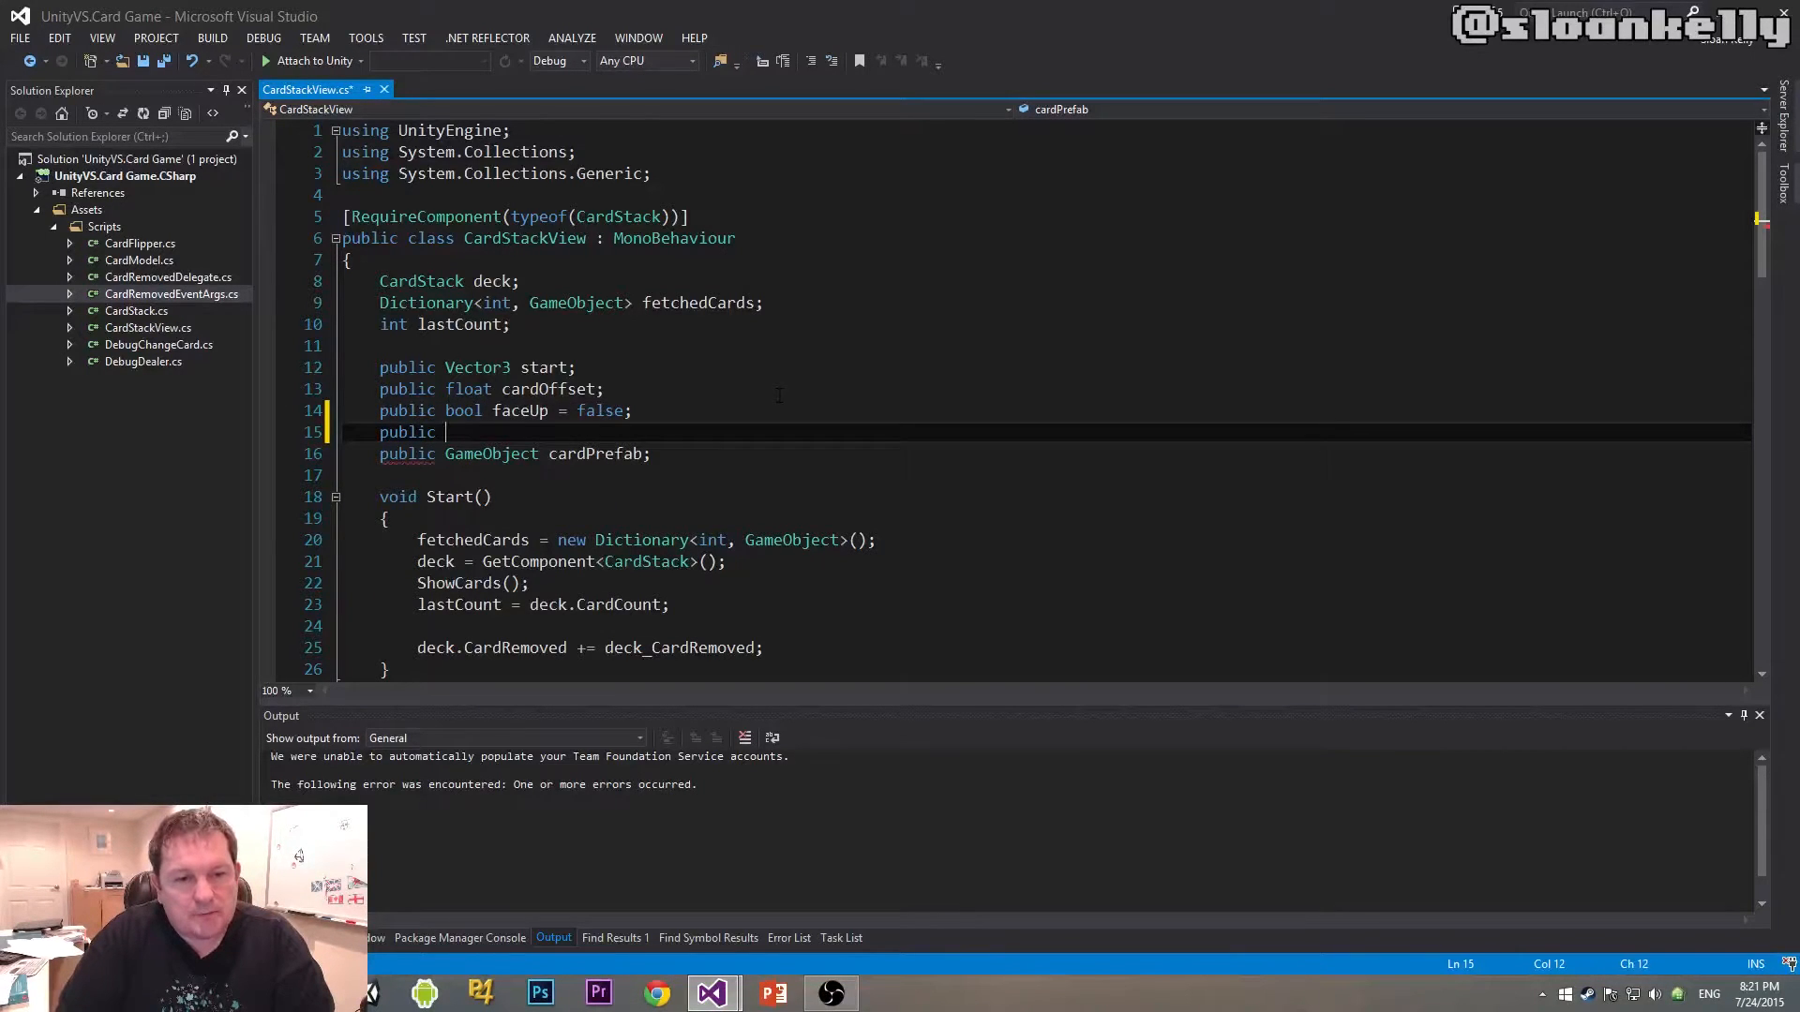
{"action": "type", "text": "bool"}
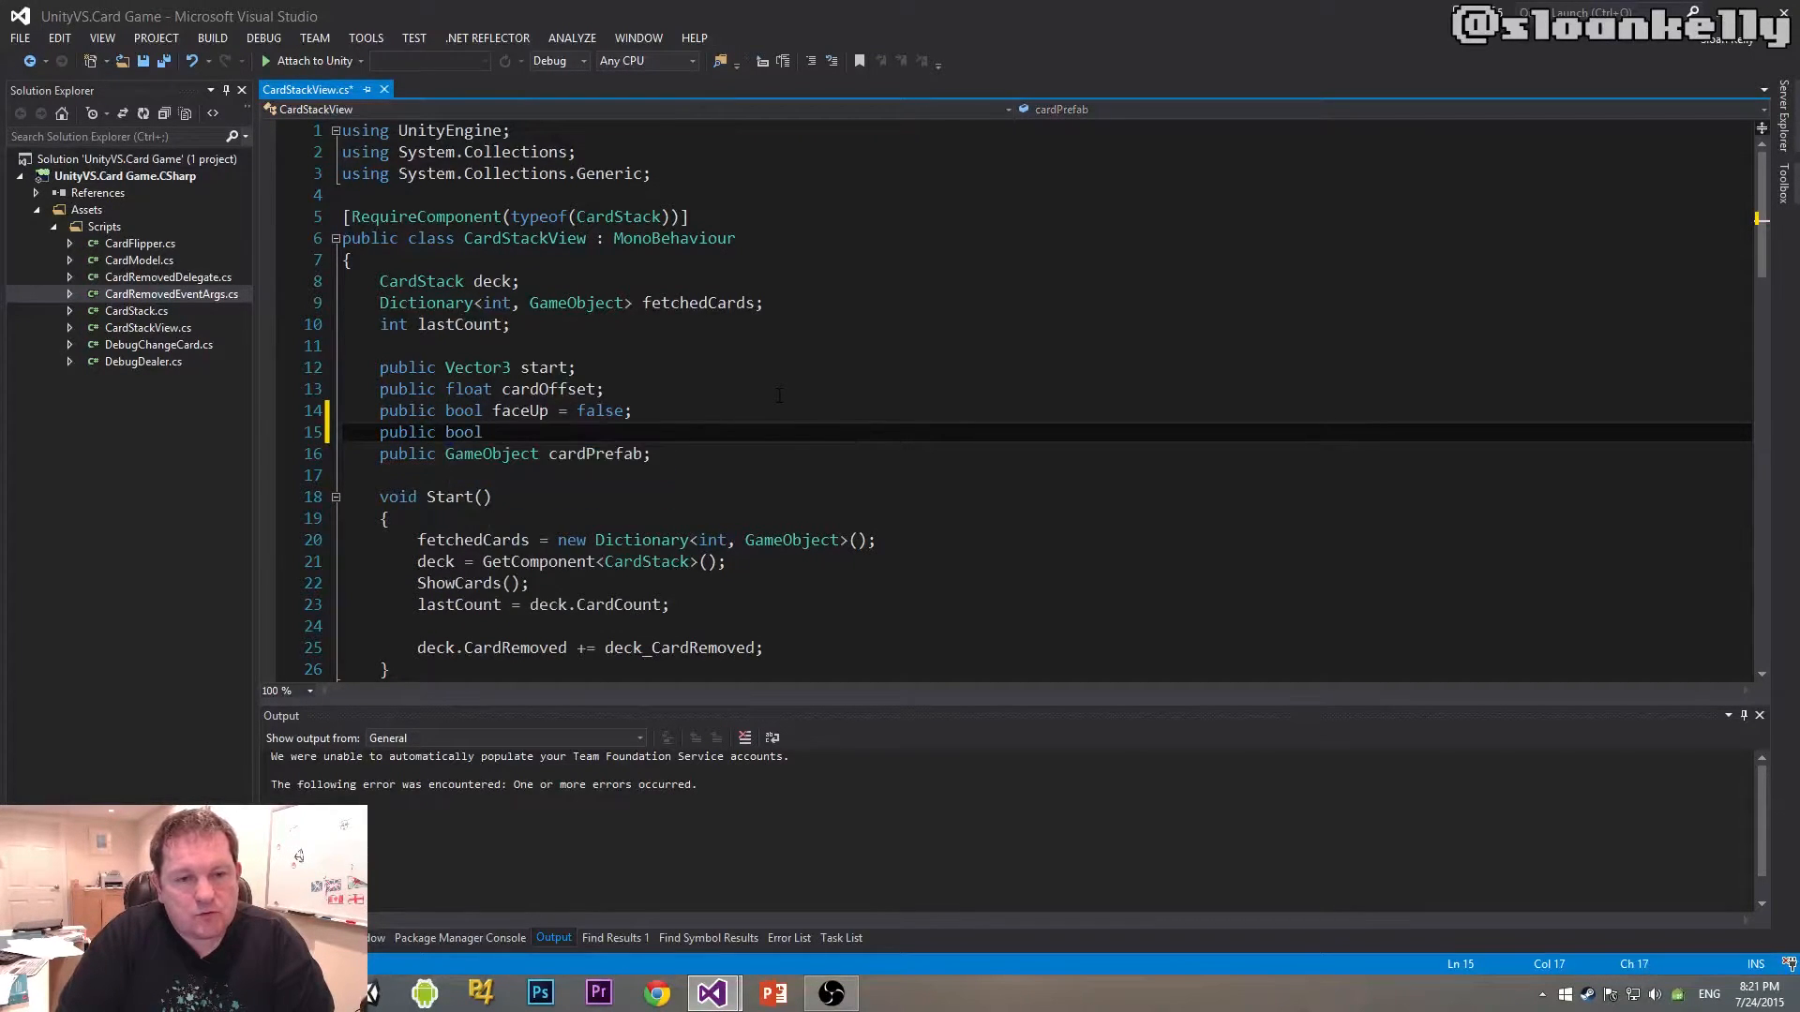
{"action": "type", "text": "reve"}
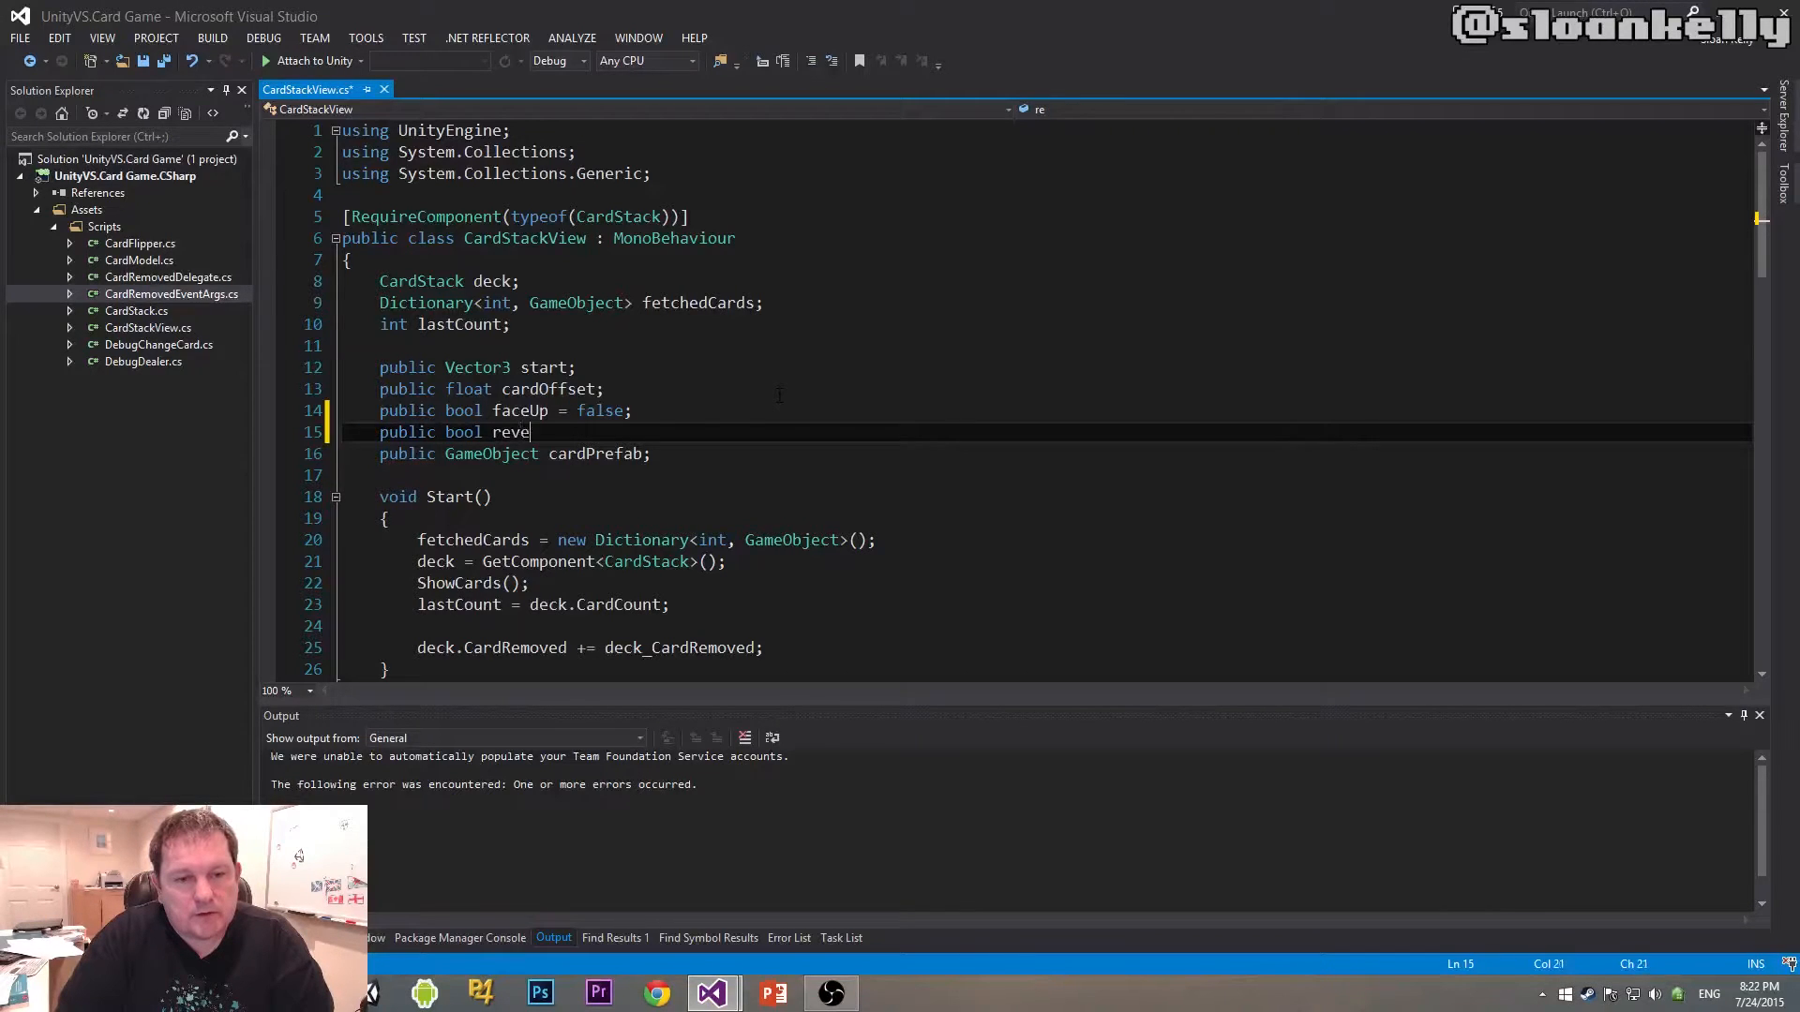
{"action": "type", "text": "rse"}
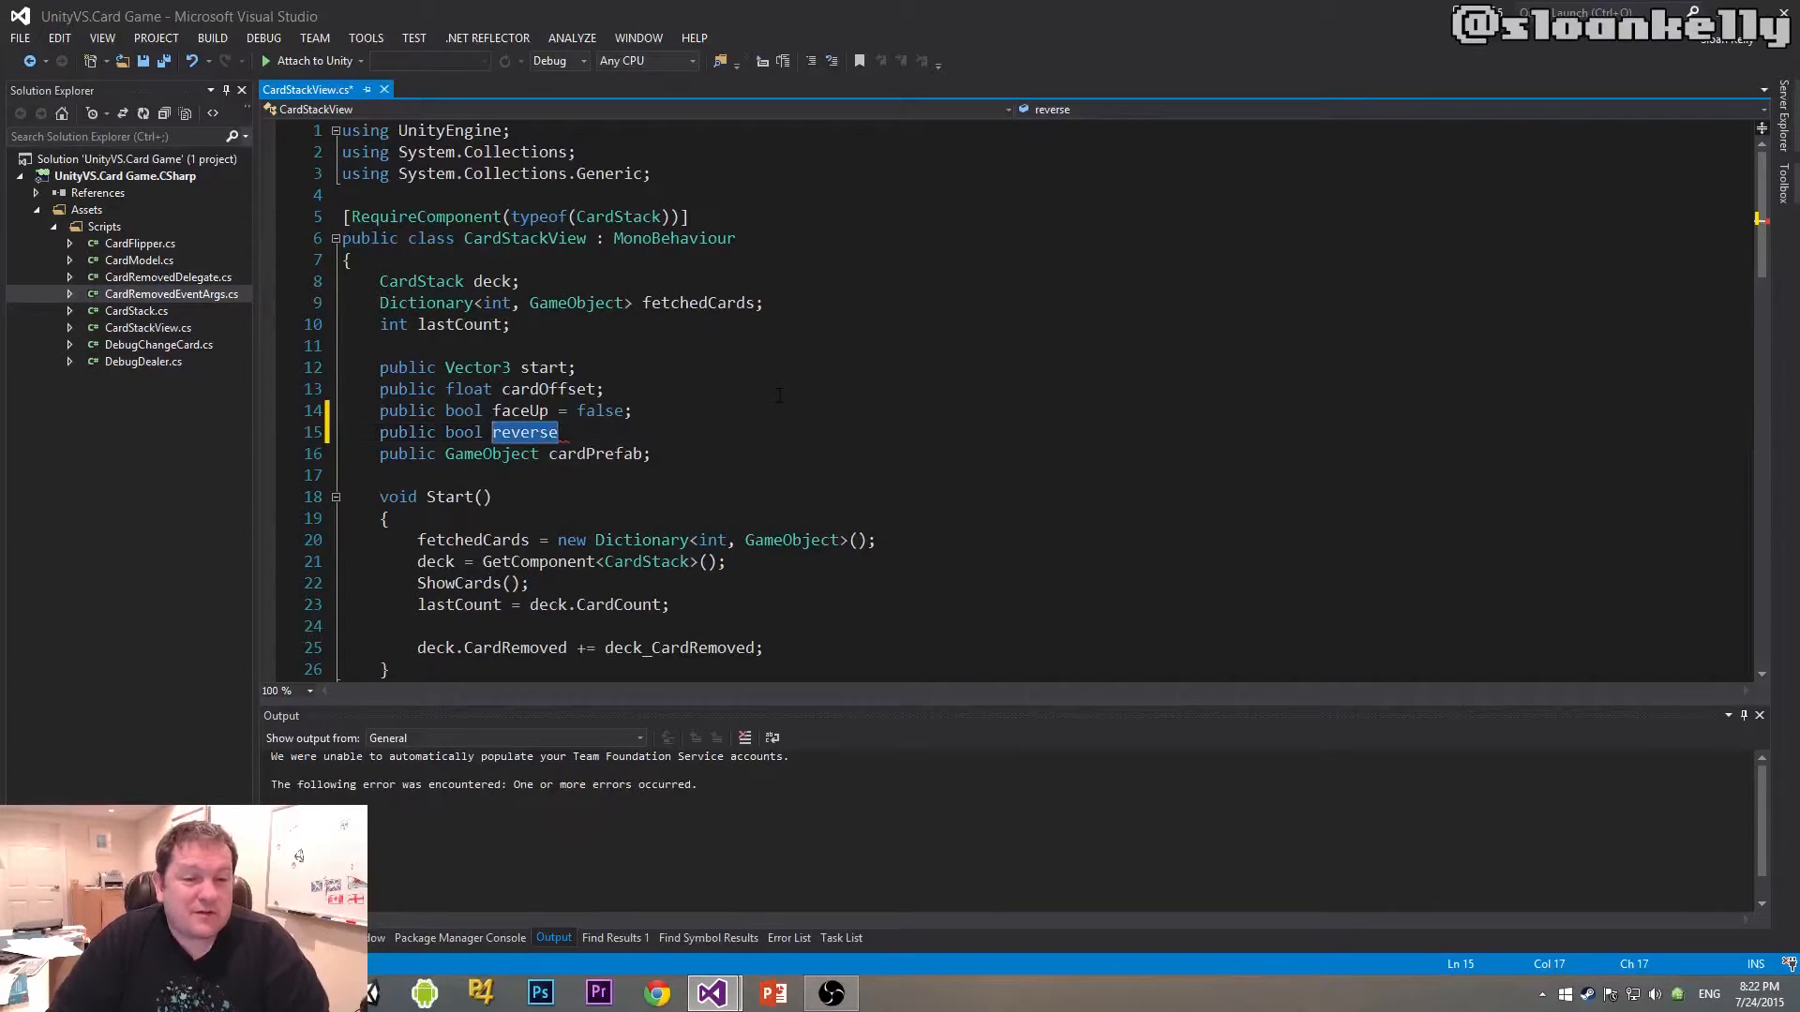
{"action": "key", "text": "Delete"}
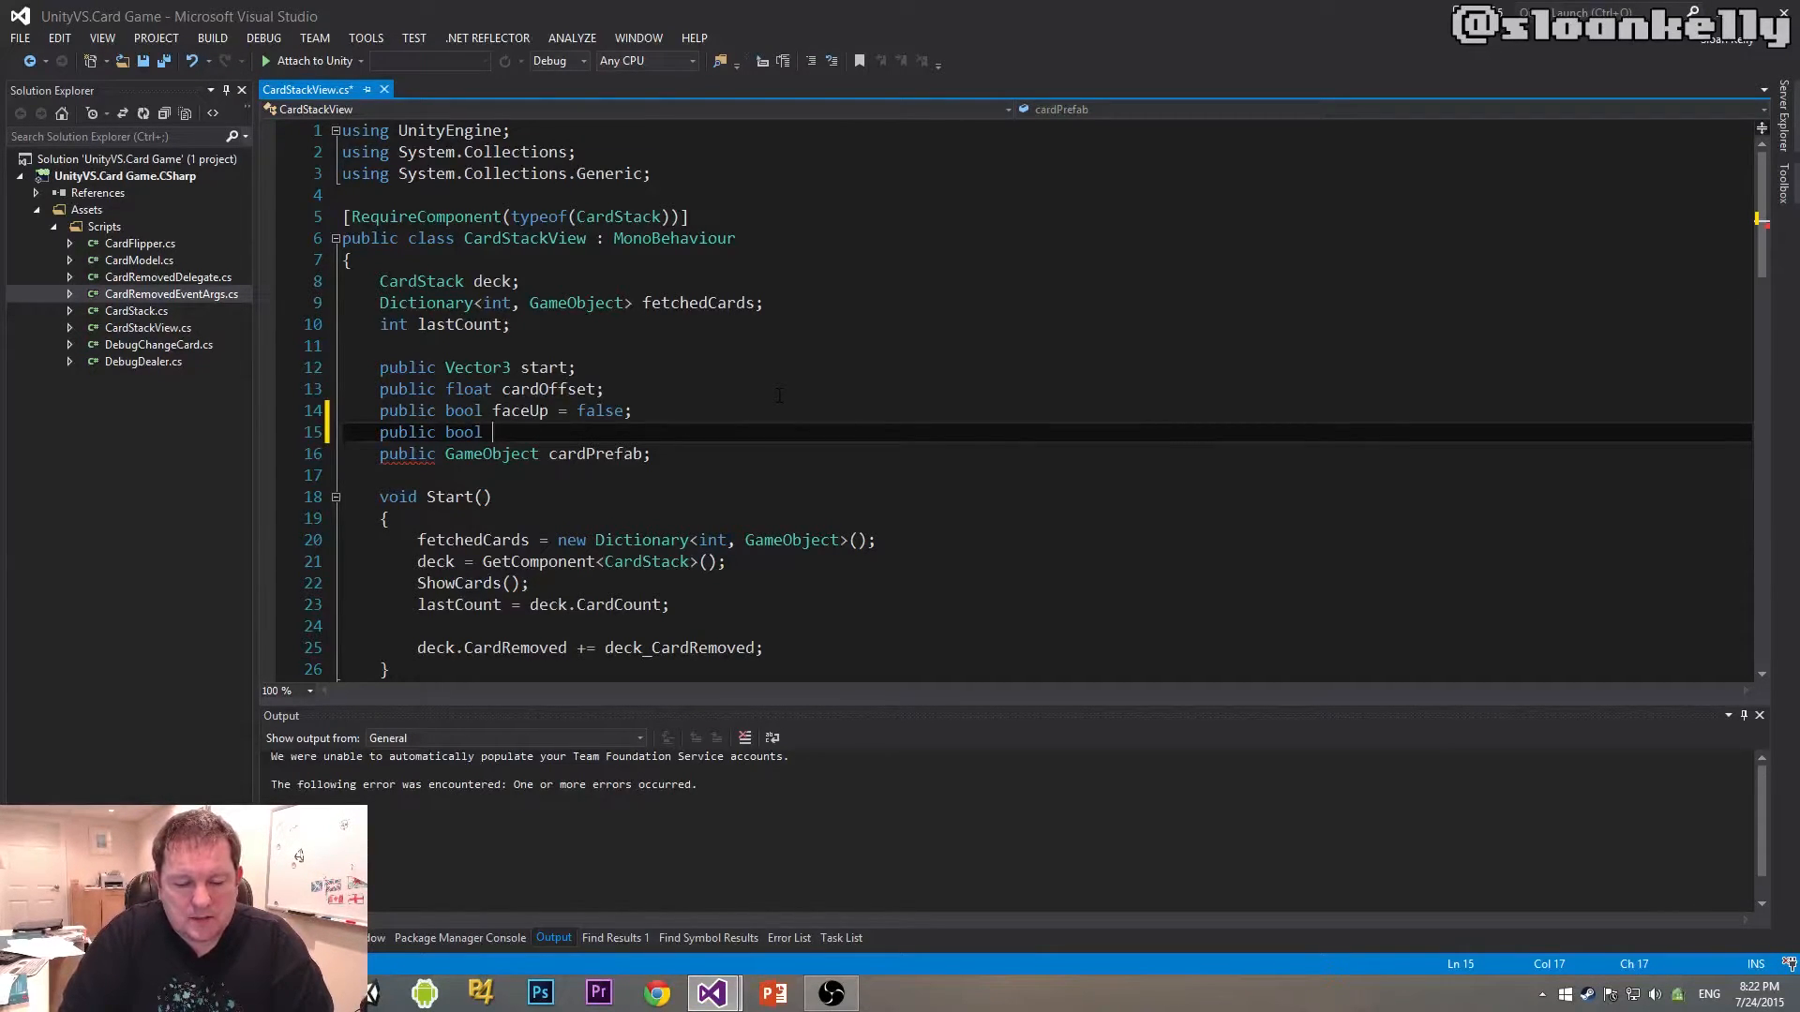
{"action": "type", "text": "reverseL"}
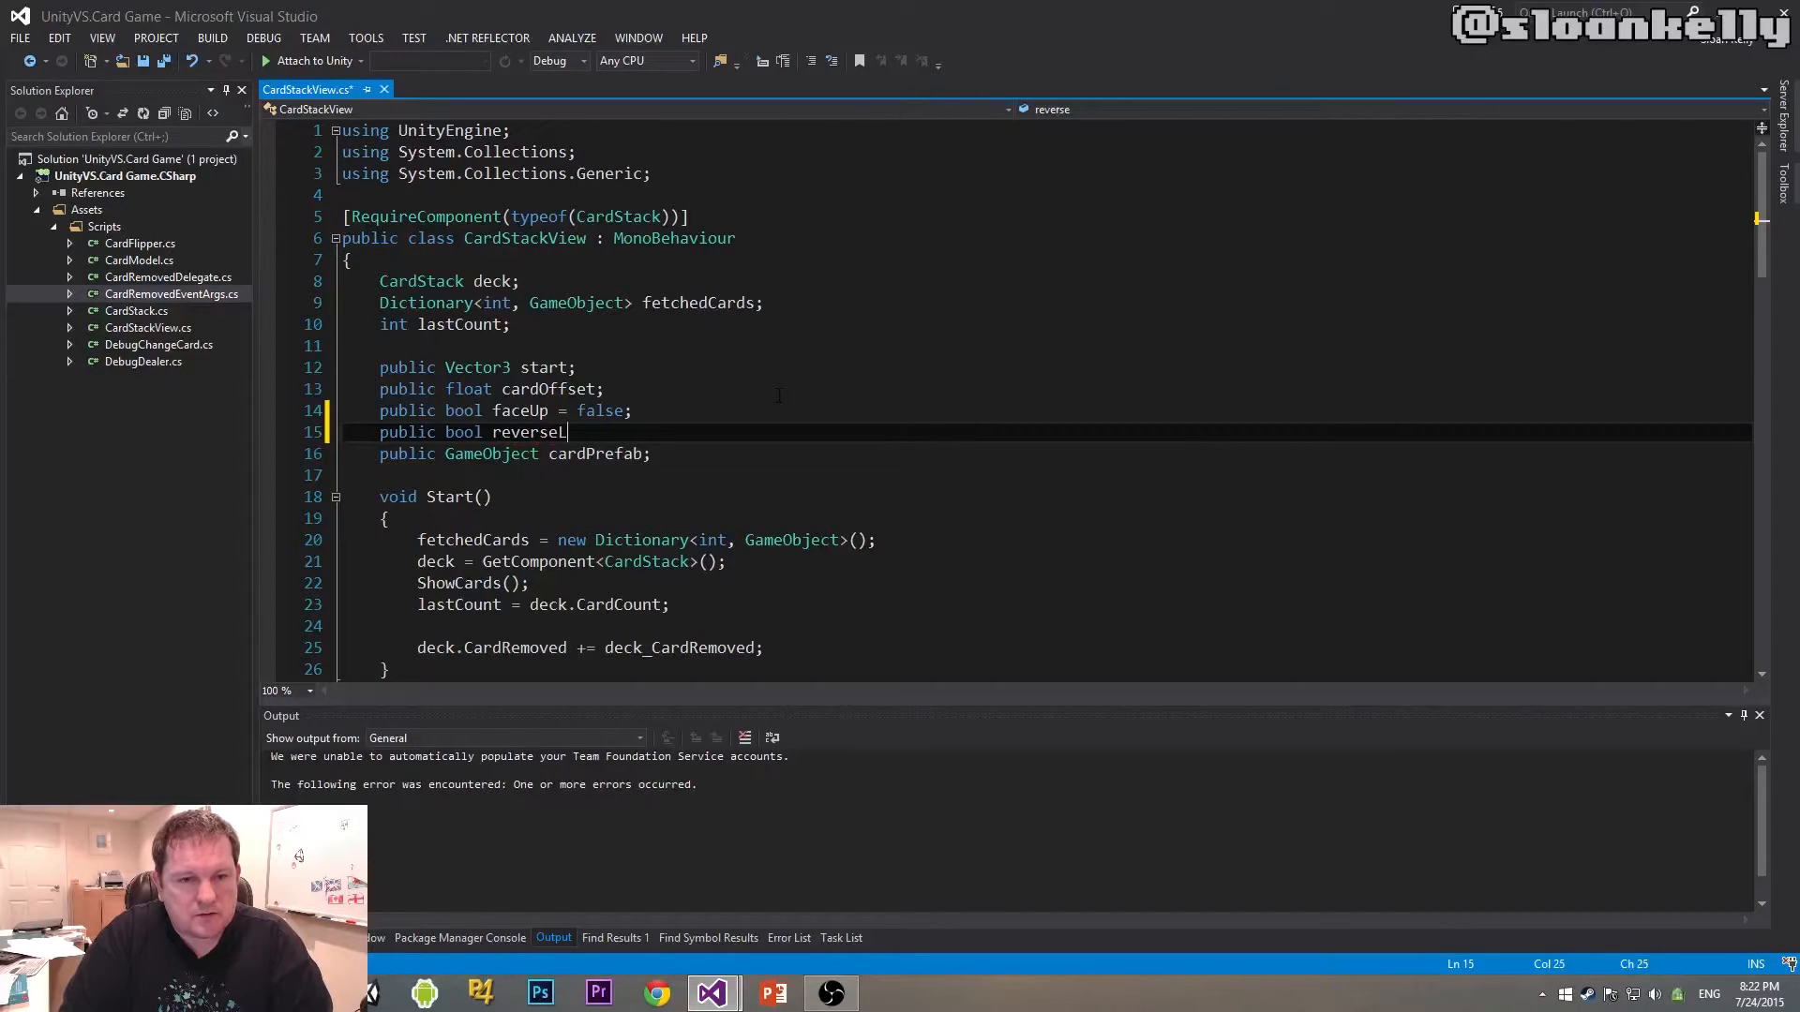
{"action": "type", "text": "LayerOrder = fal"}
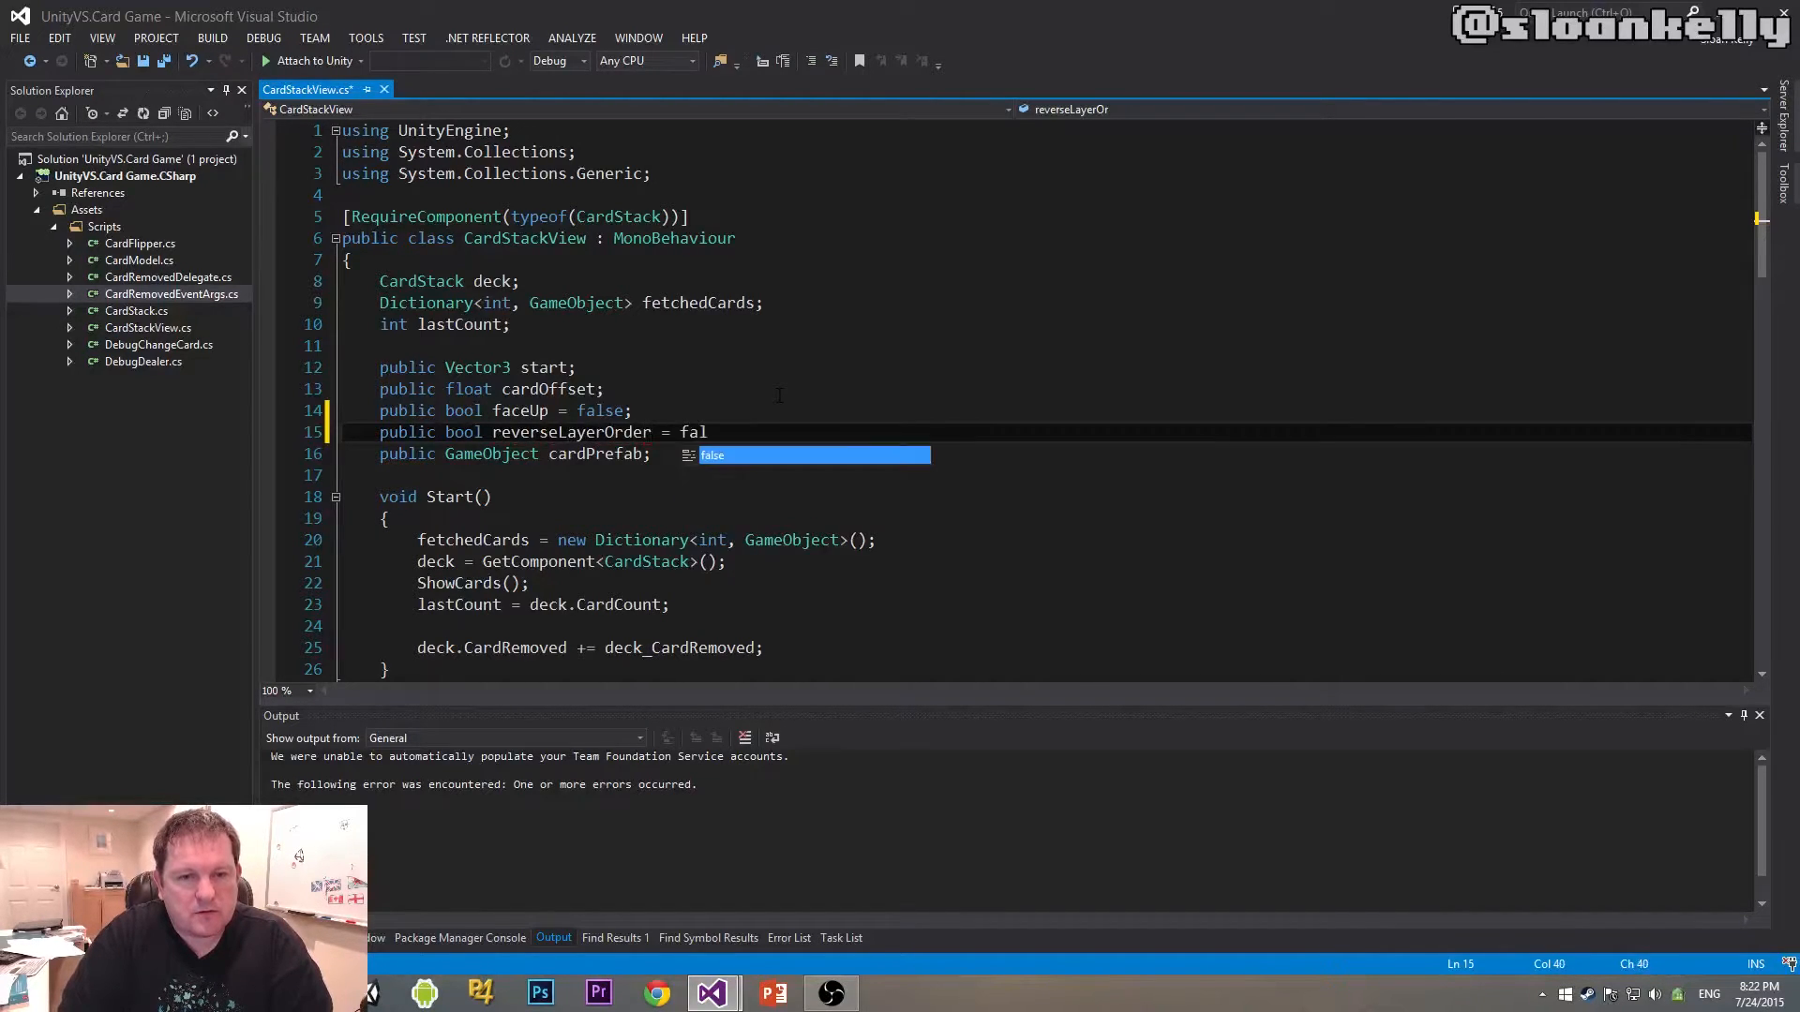
{"action": "type", "text": "se;"}
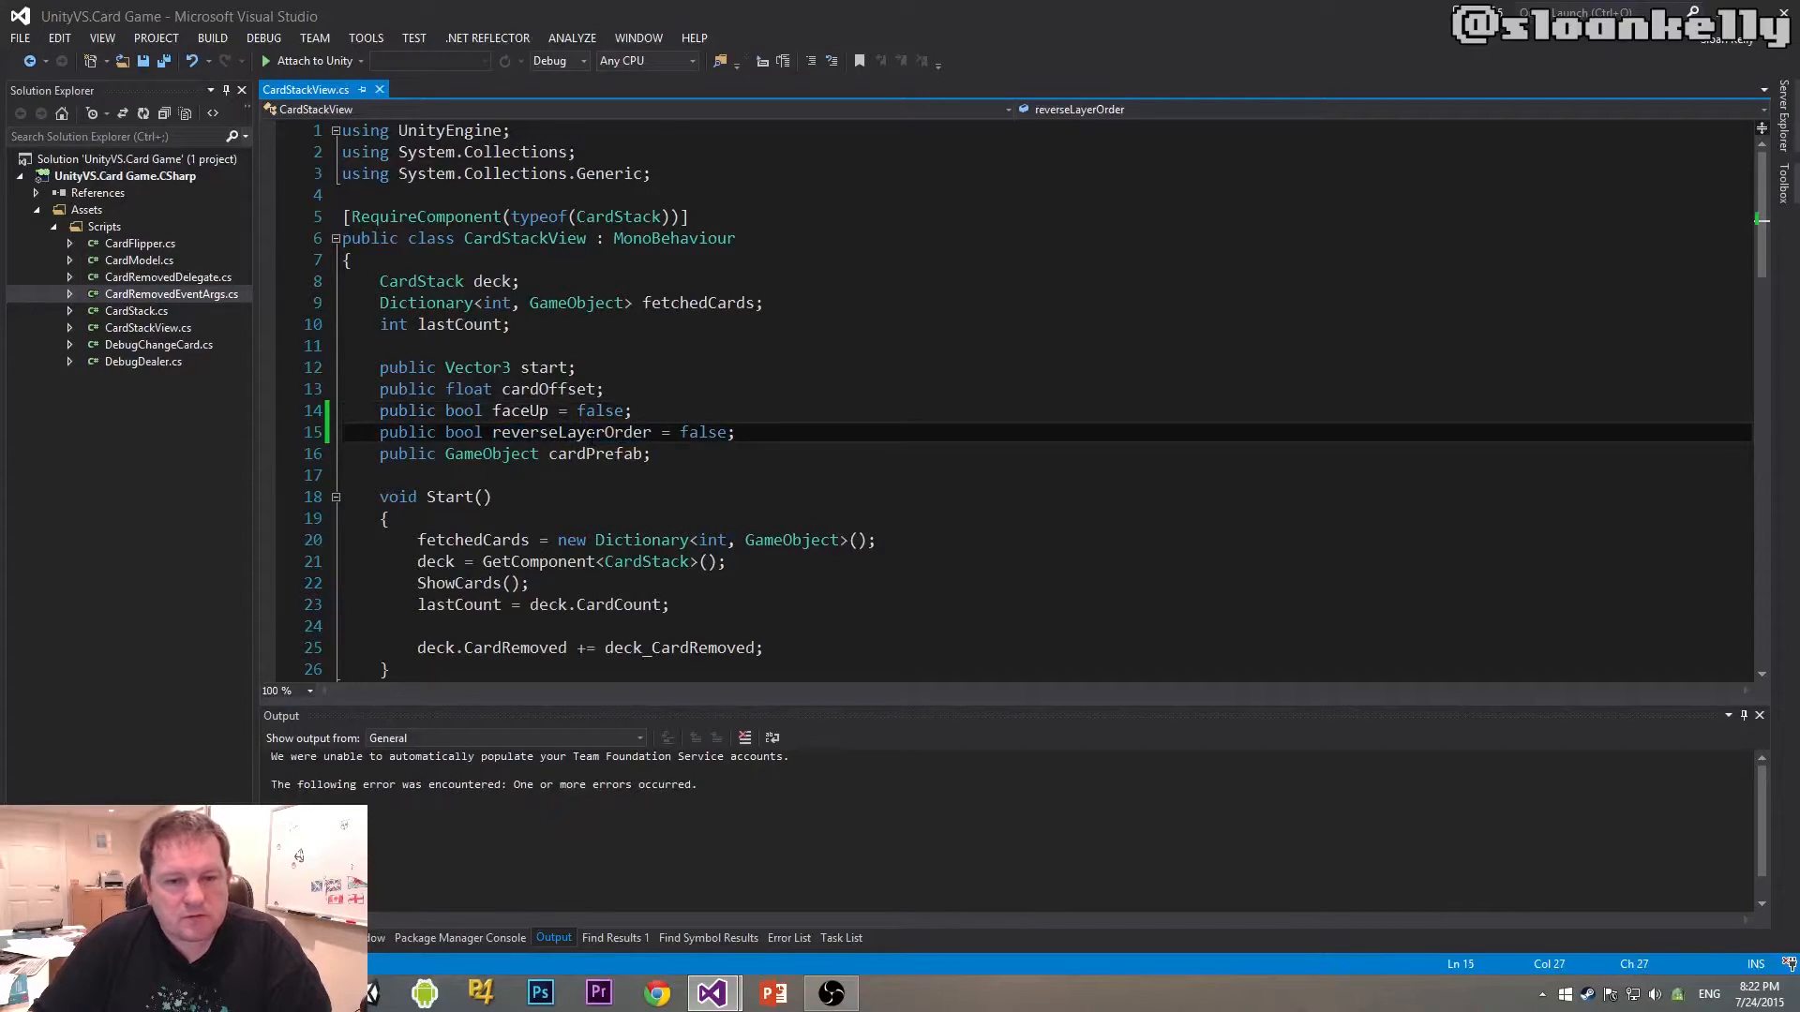
- In AddCard, add an if (reverseLayerOrder) branch whose else sets sortingOrder = positionalIndex
{"action": "scroll", "scroll_direction": "down", "scroll_amount": 3}
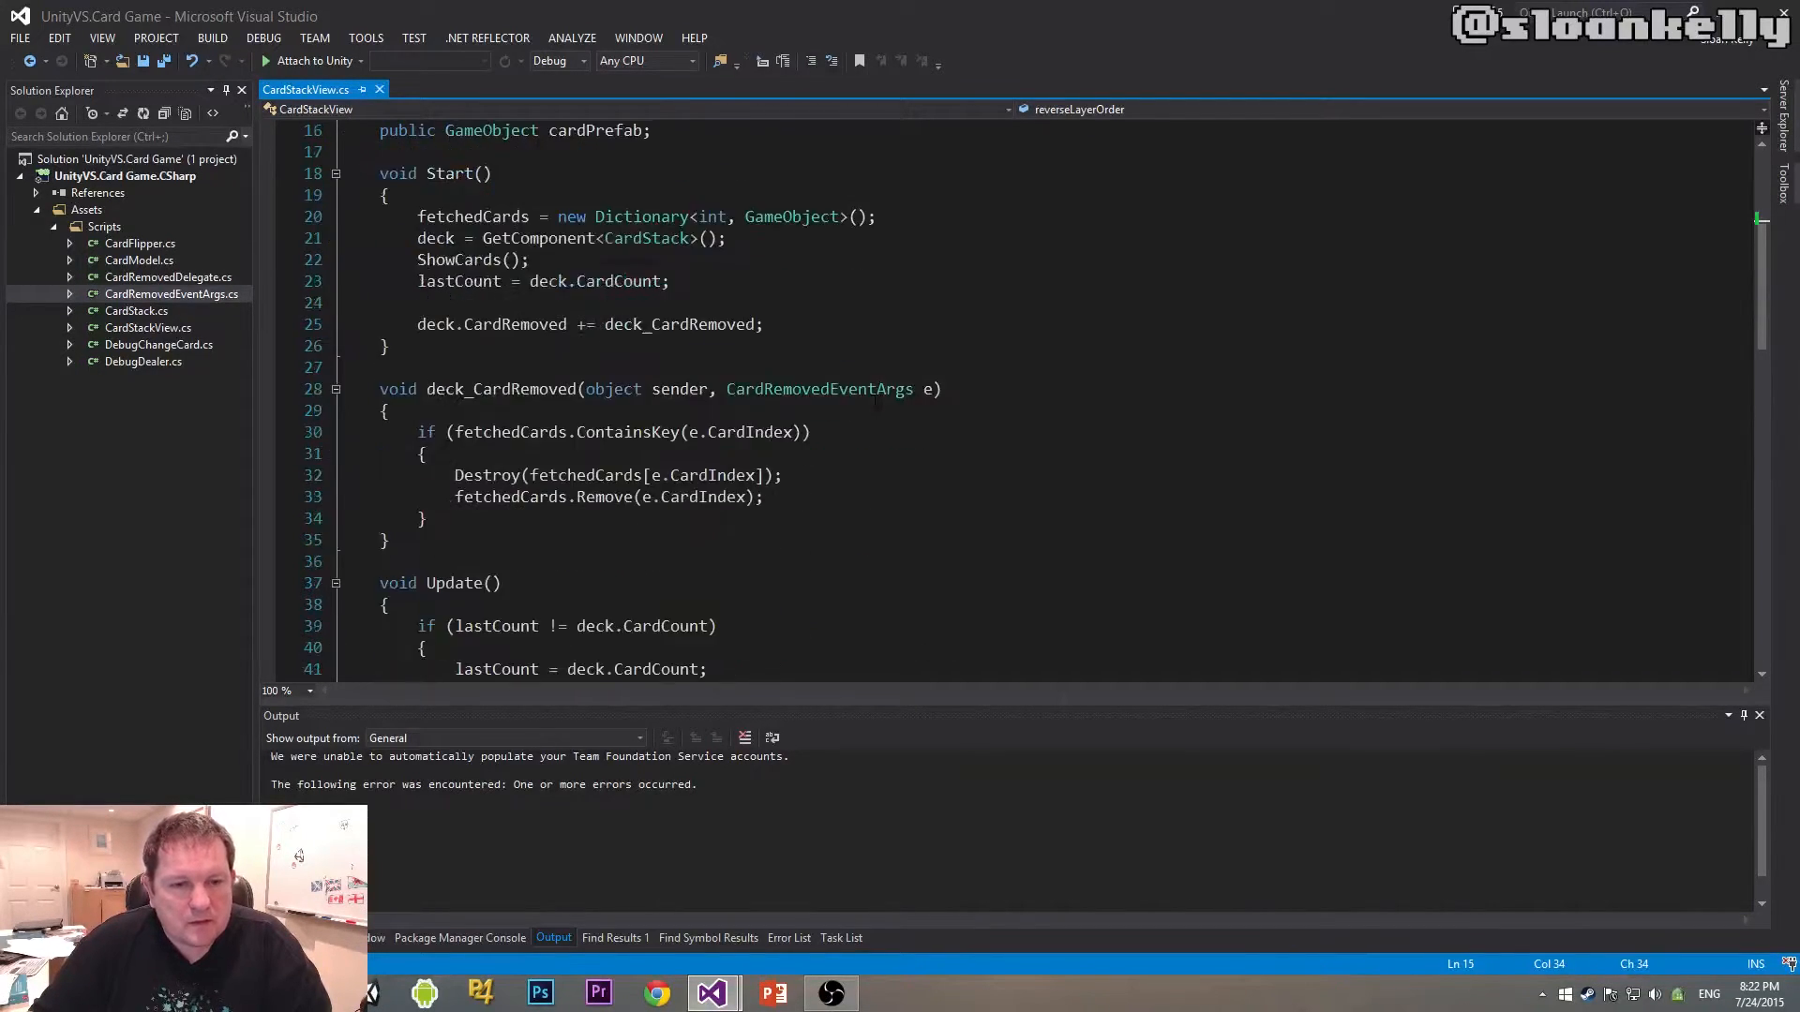
{"action": "scroll", "scroll_direction": "down", "scroll_amount": 3}
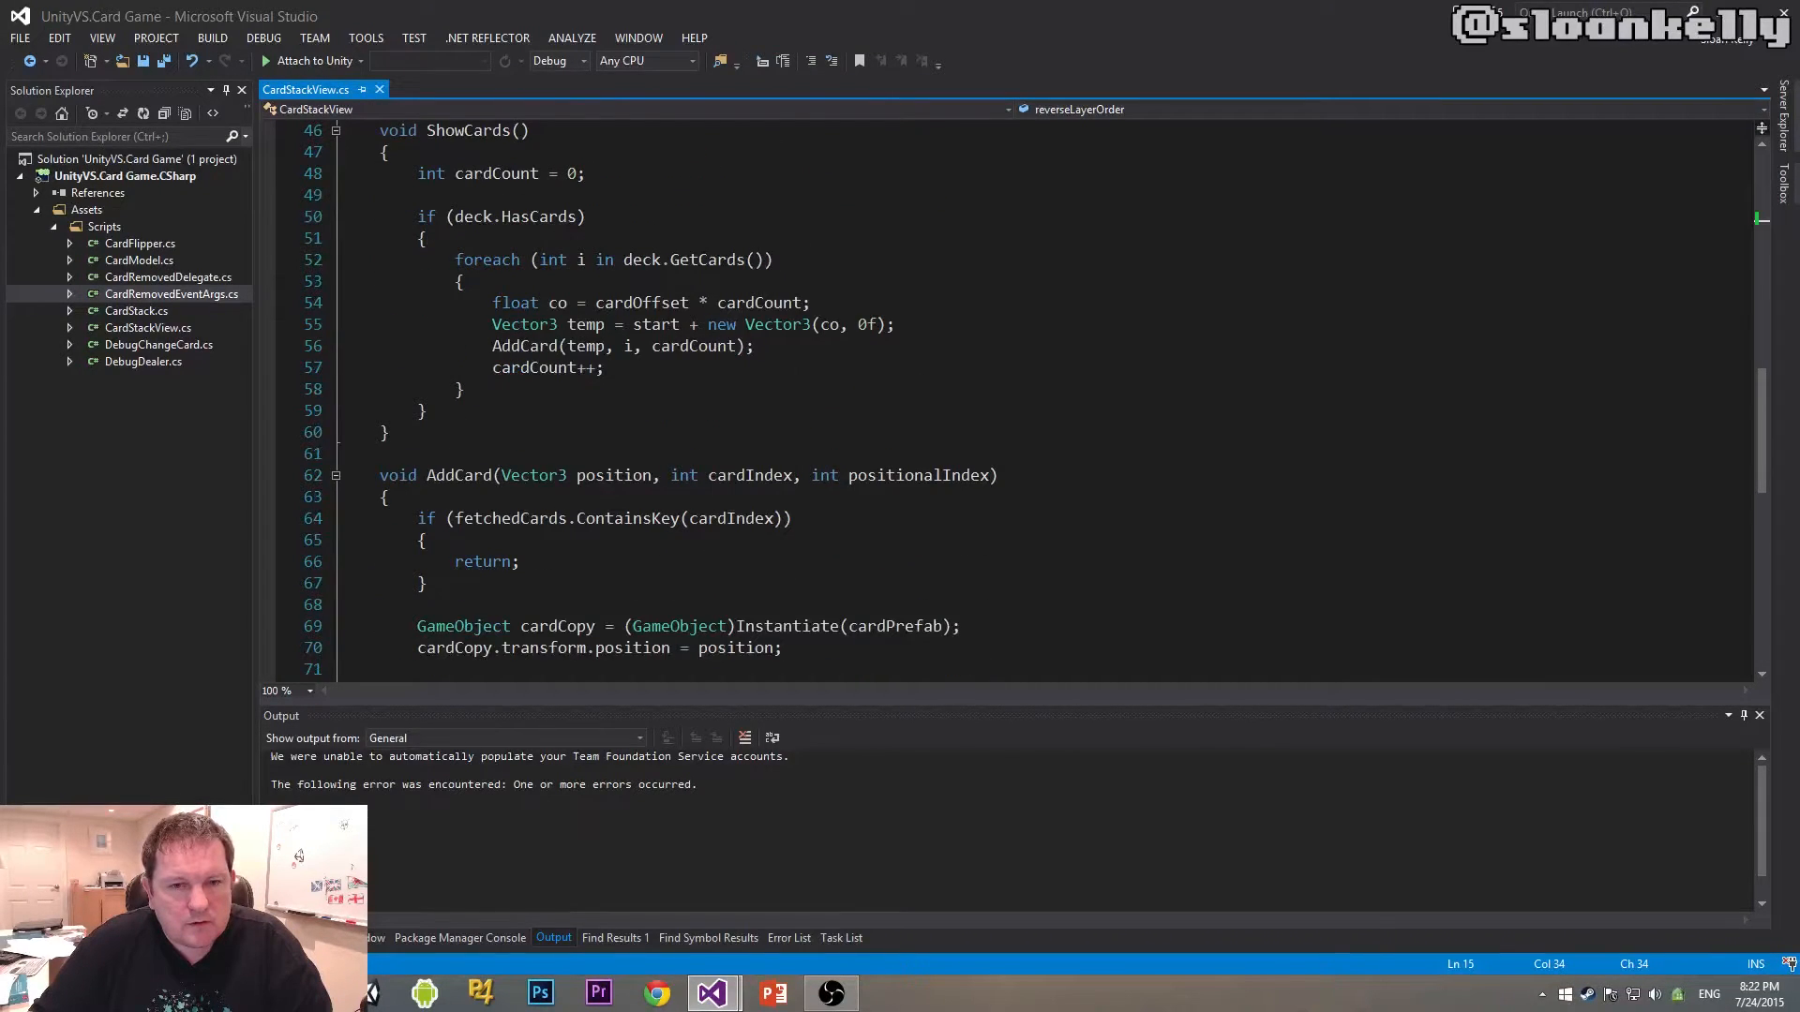
{"action": "scroll", "scroll_direction": "down", "scroll_amount": 3}
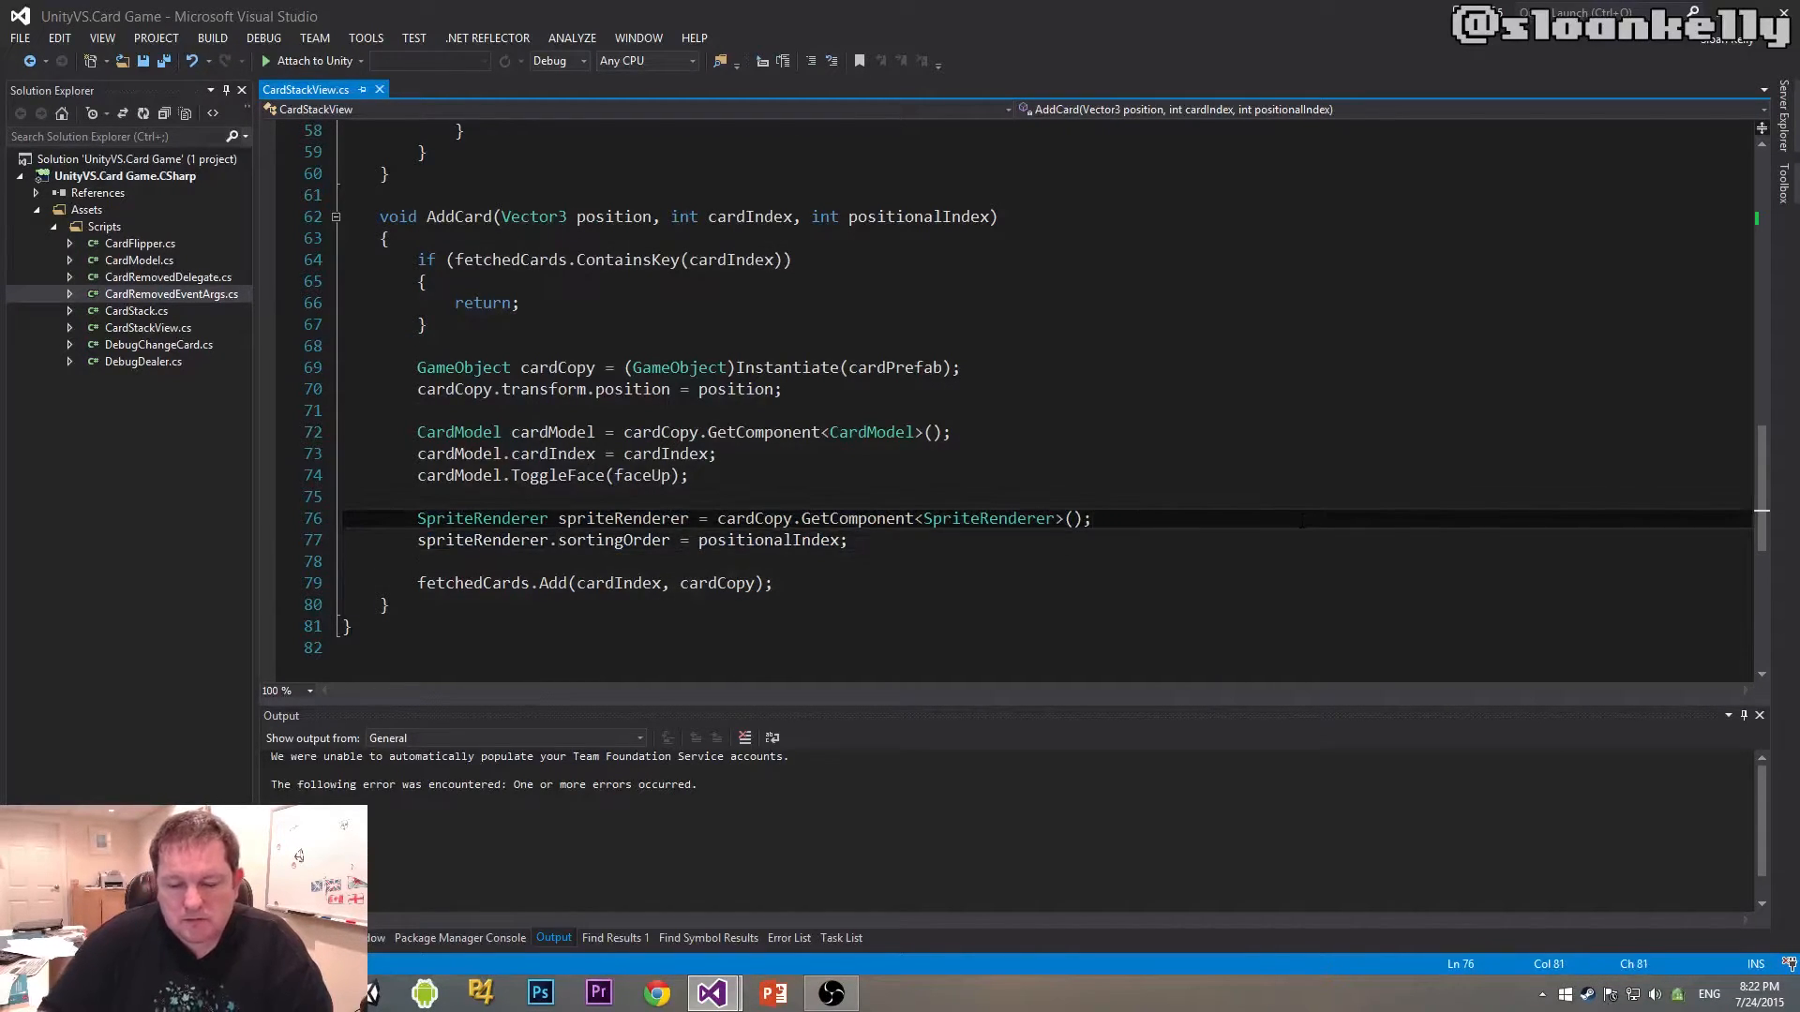
{"action": "type", "text": "if (reverseLayerOrder)"}
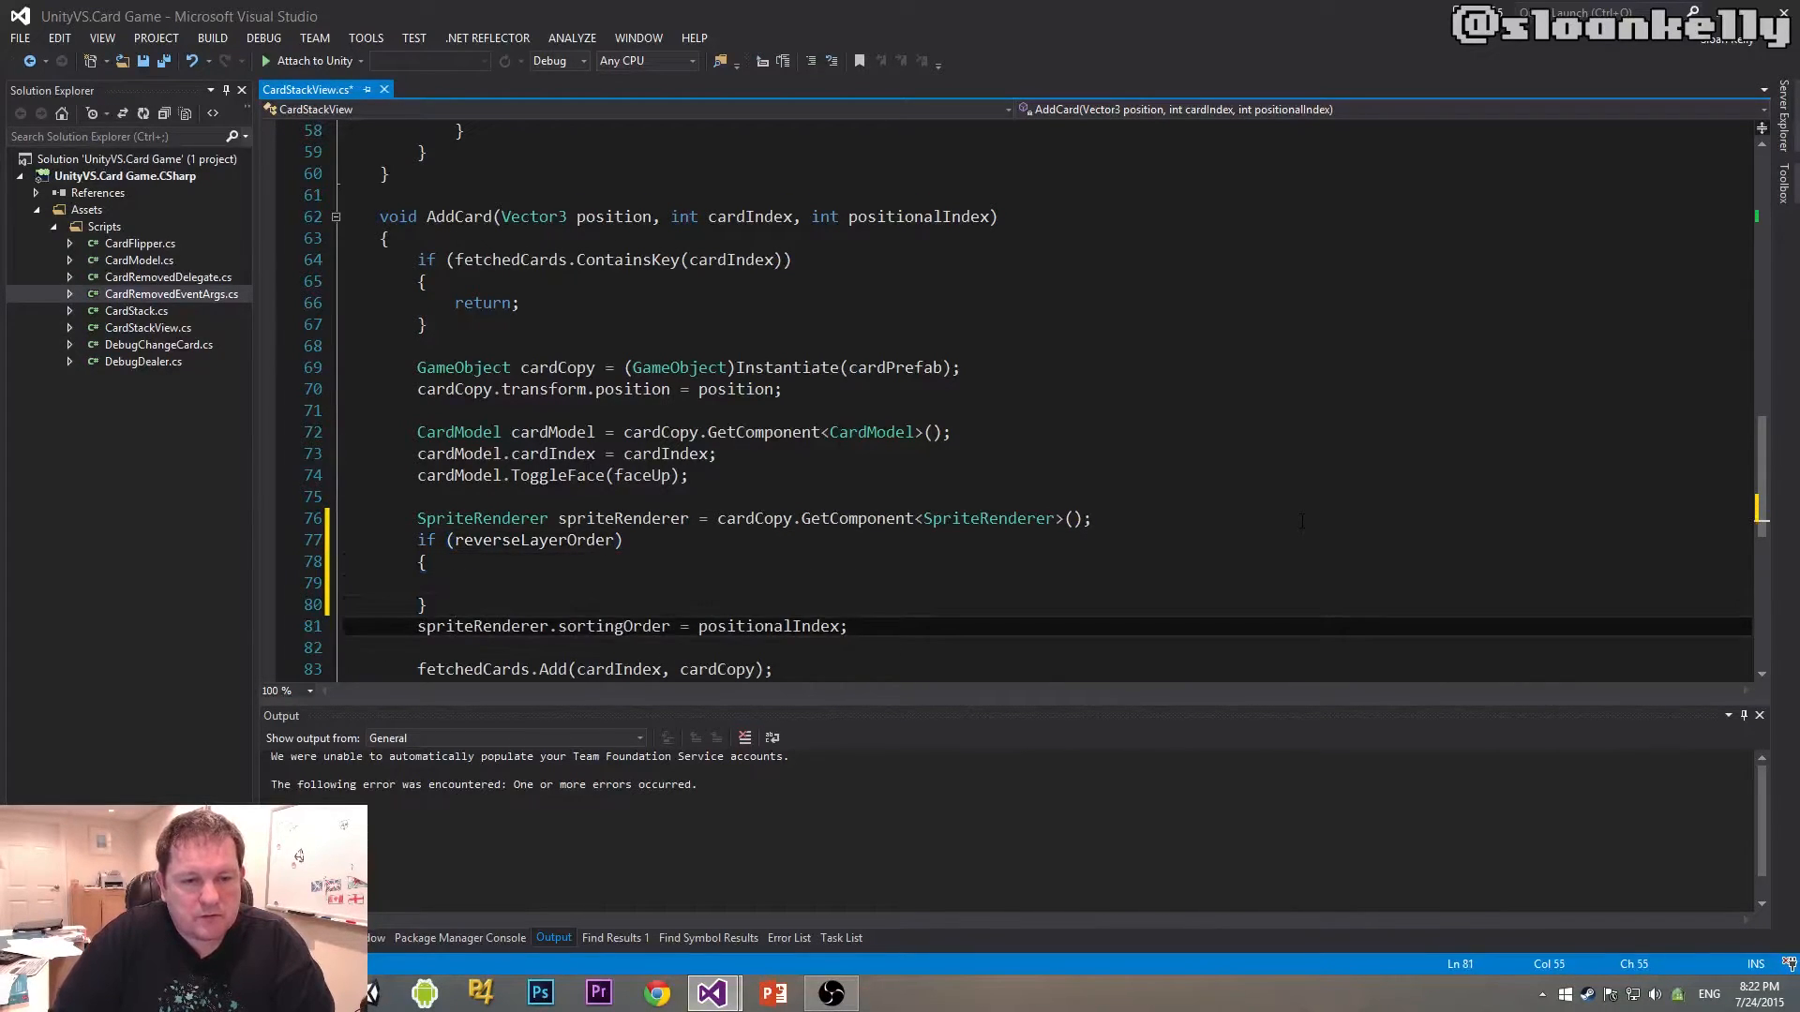
{"action": "type", "text": "else"}
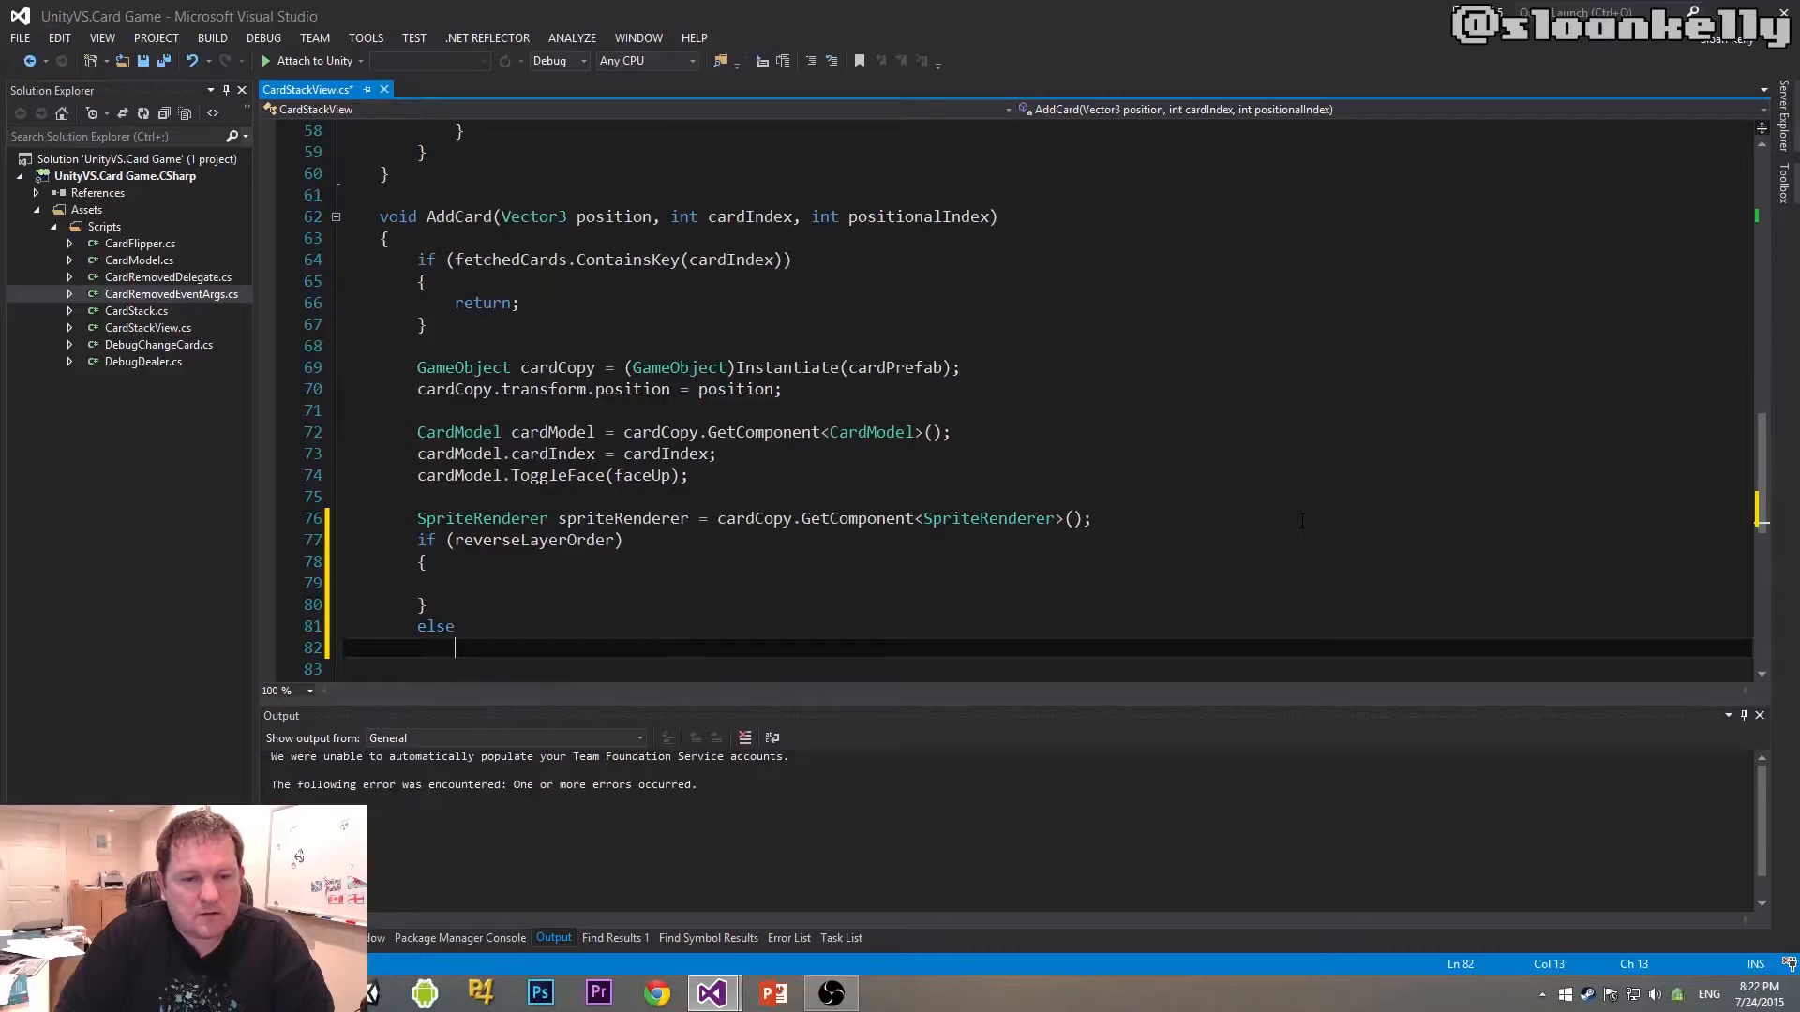
{"action": "type", "text": "spriteRenderer.sortingOrder = positionalIndex;"}
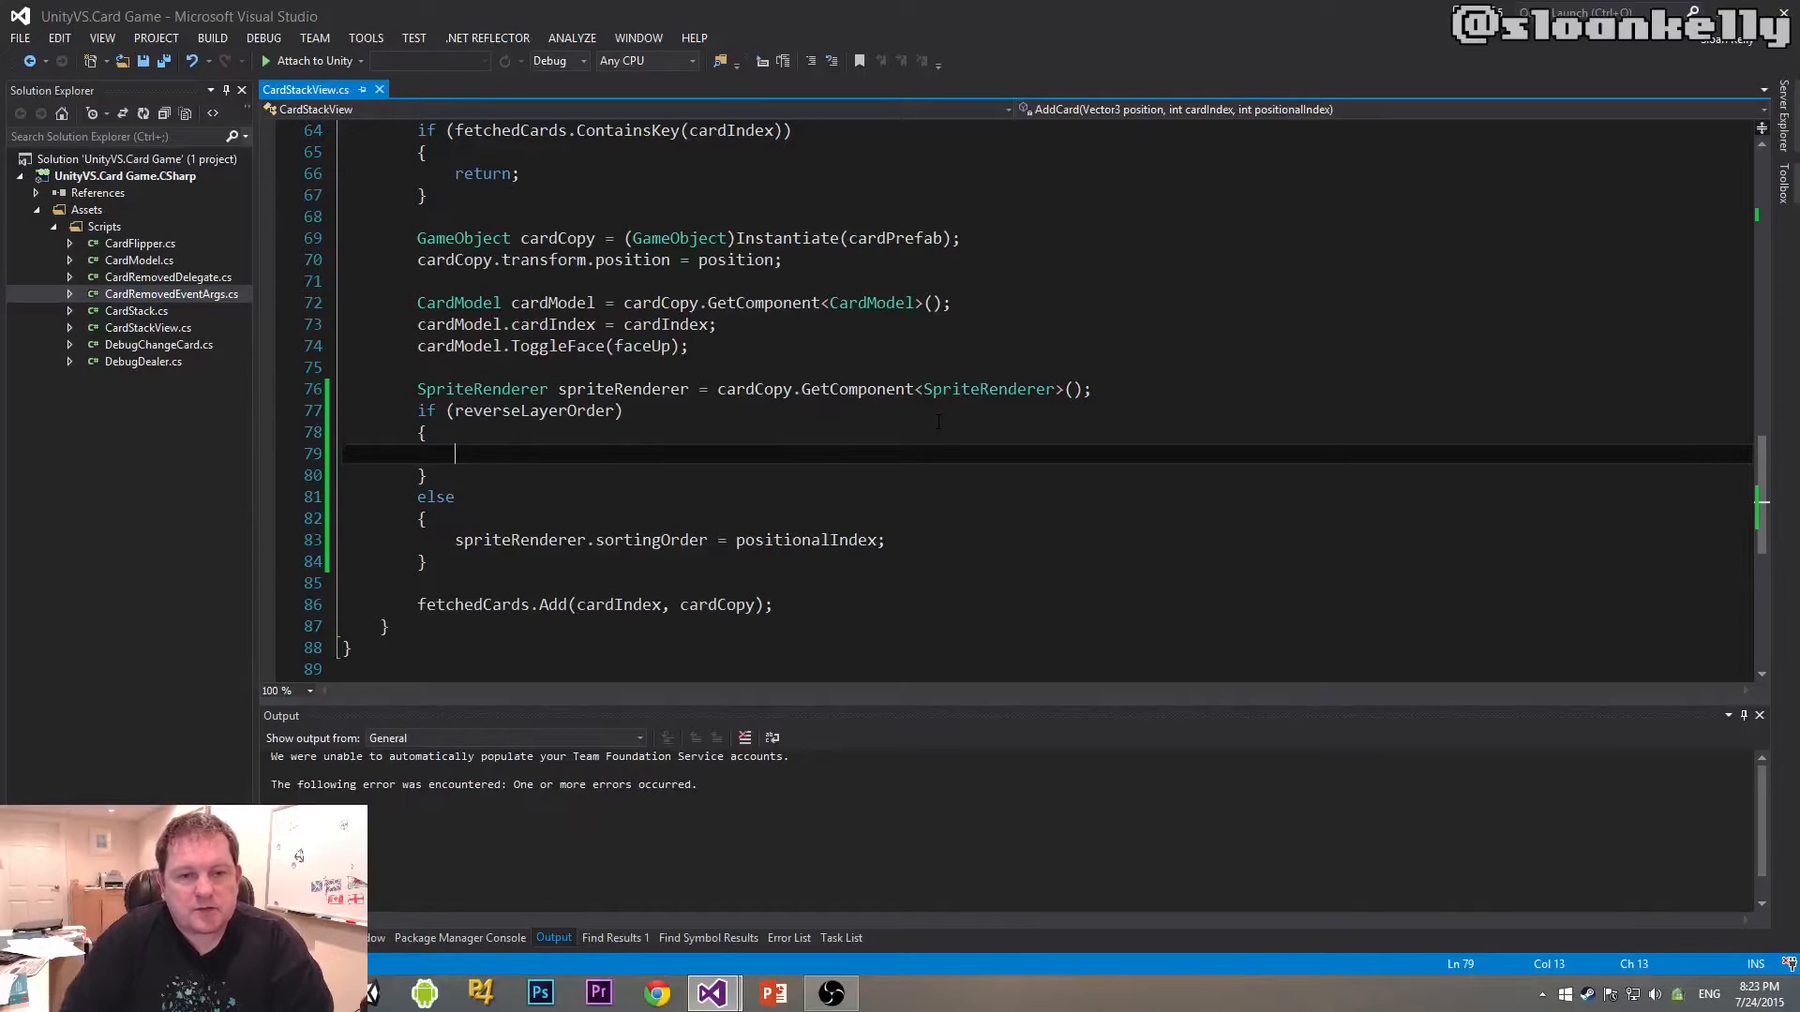
- Make the reverseLayerOrder branch set spriteRenderer.sortingOrder to 51 minus positionalIndex
{"action": "type", "text": "sprite"}
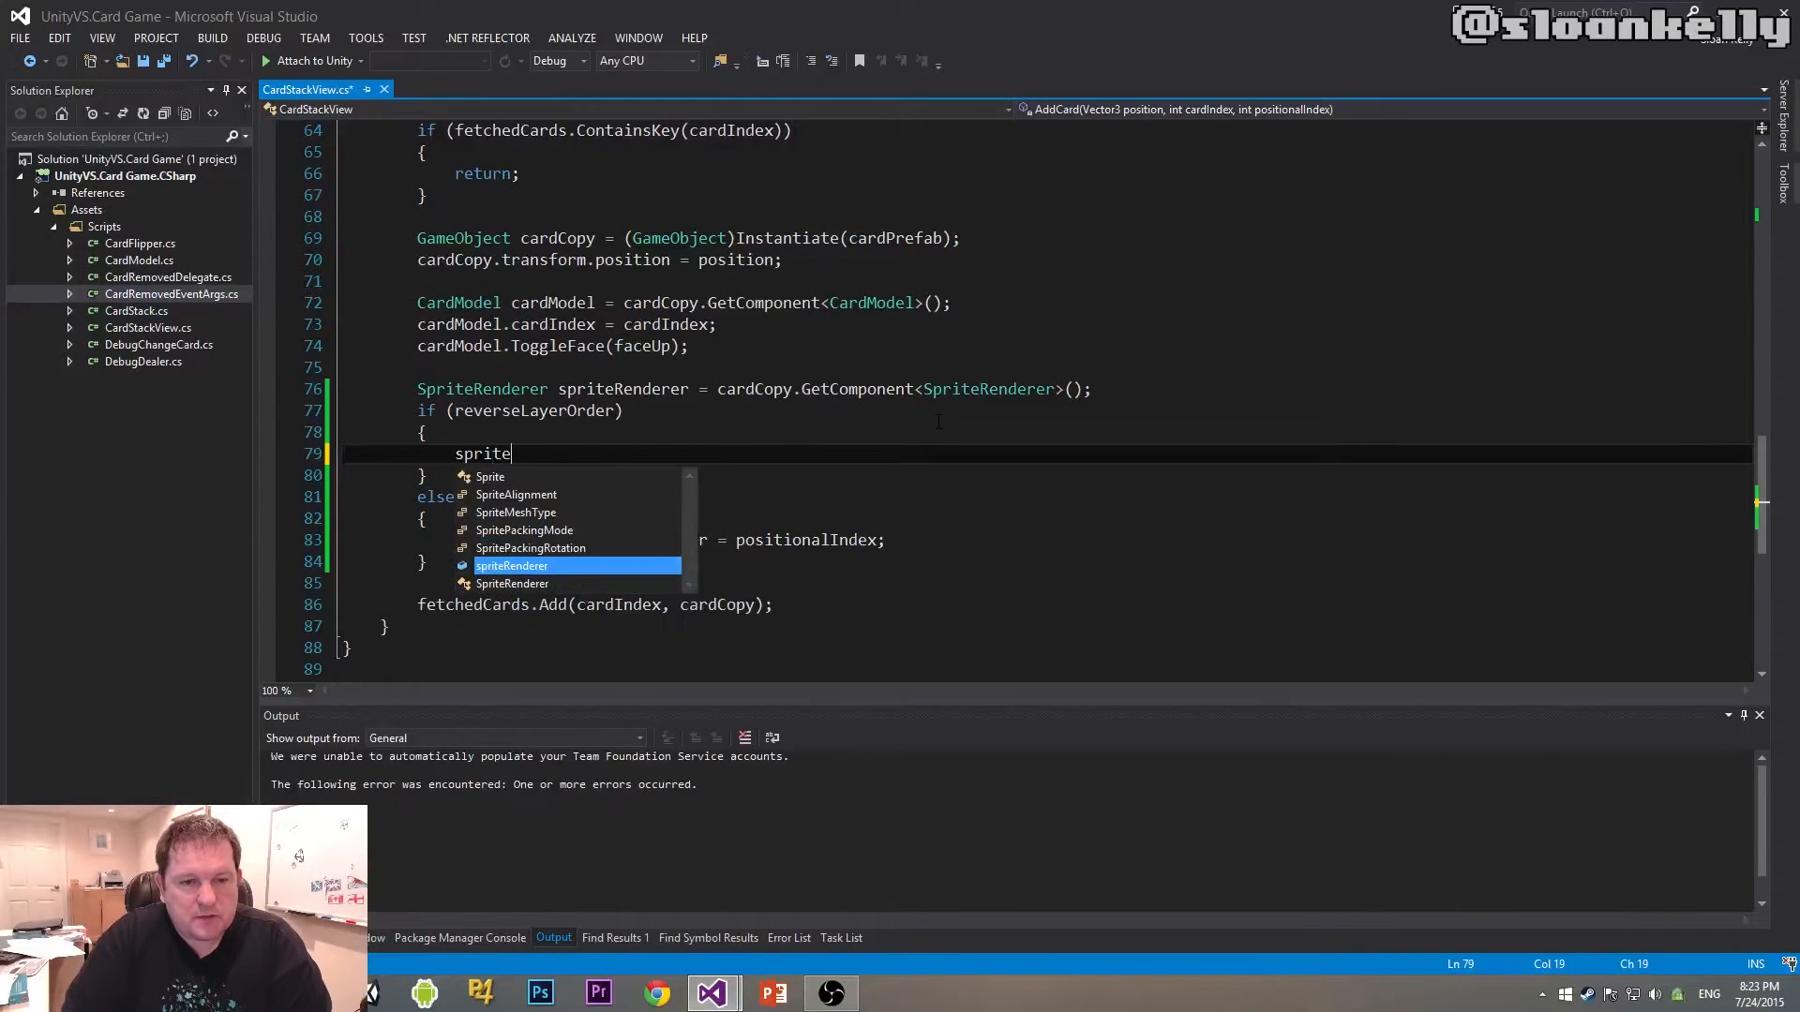
{"action": "type", "text": "Renderer.sor"}
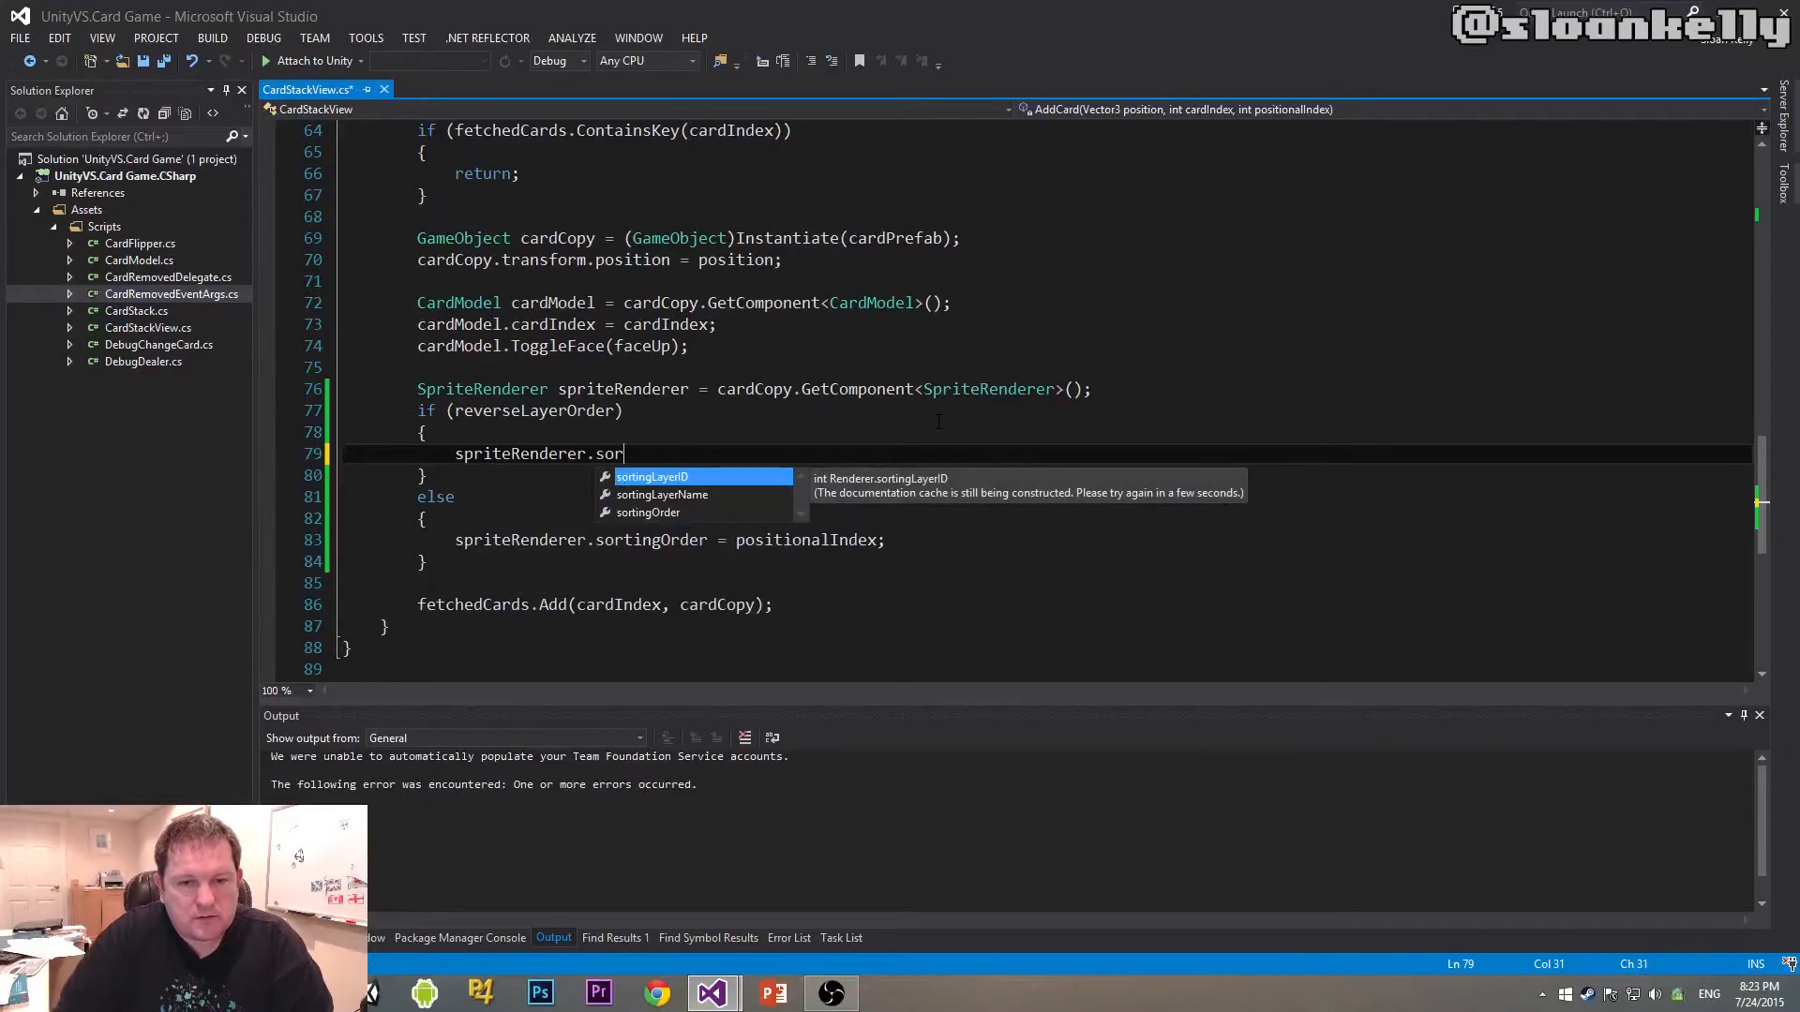
{"action": "type", "text": "tingOrder = 32"}
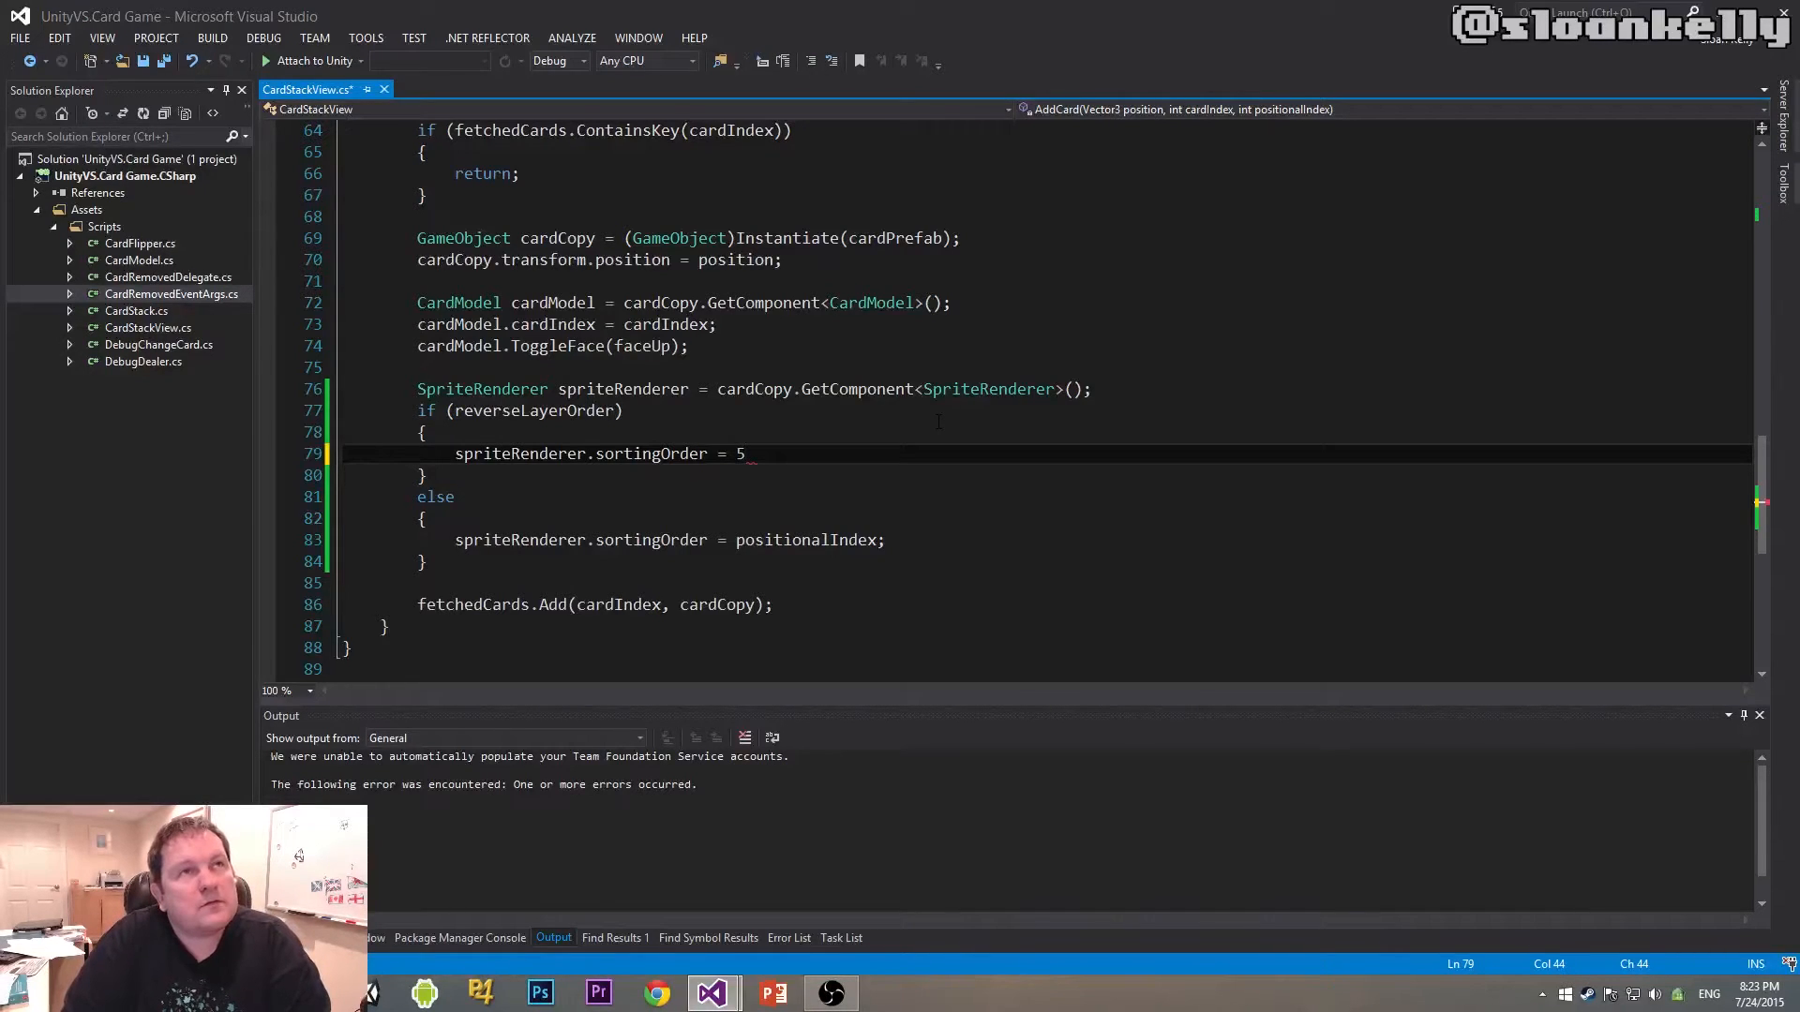
{"action": "type", "text": "1"}
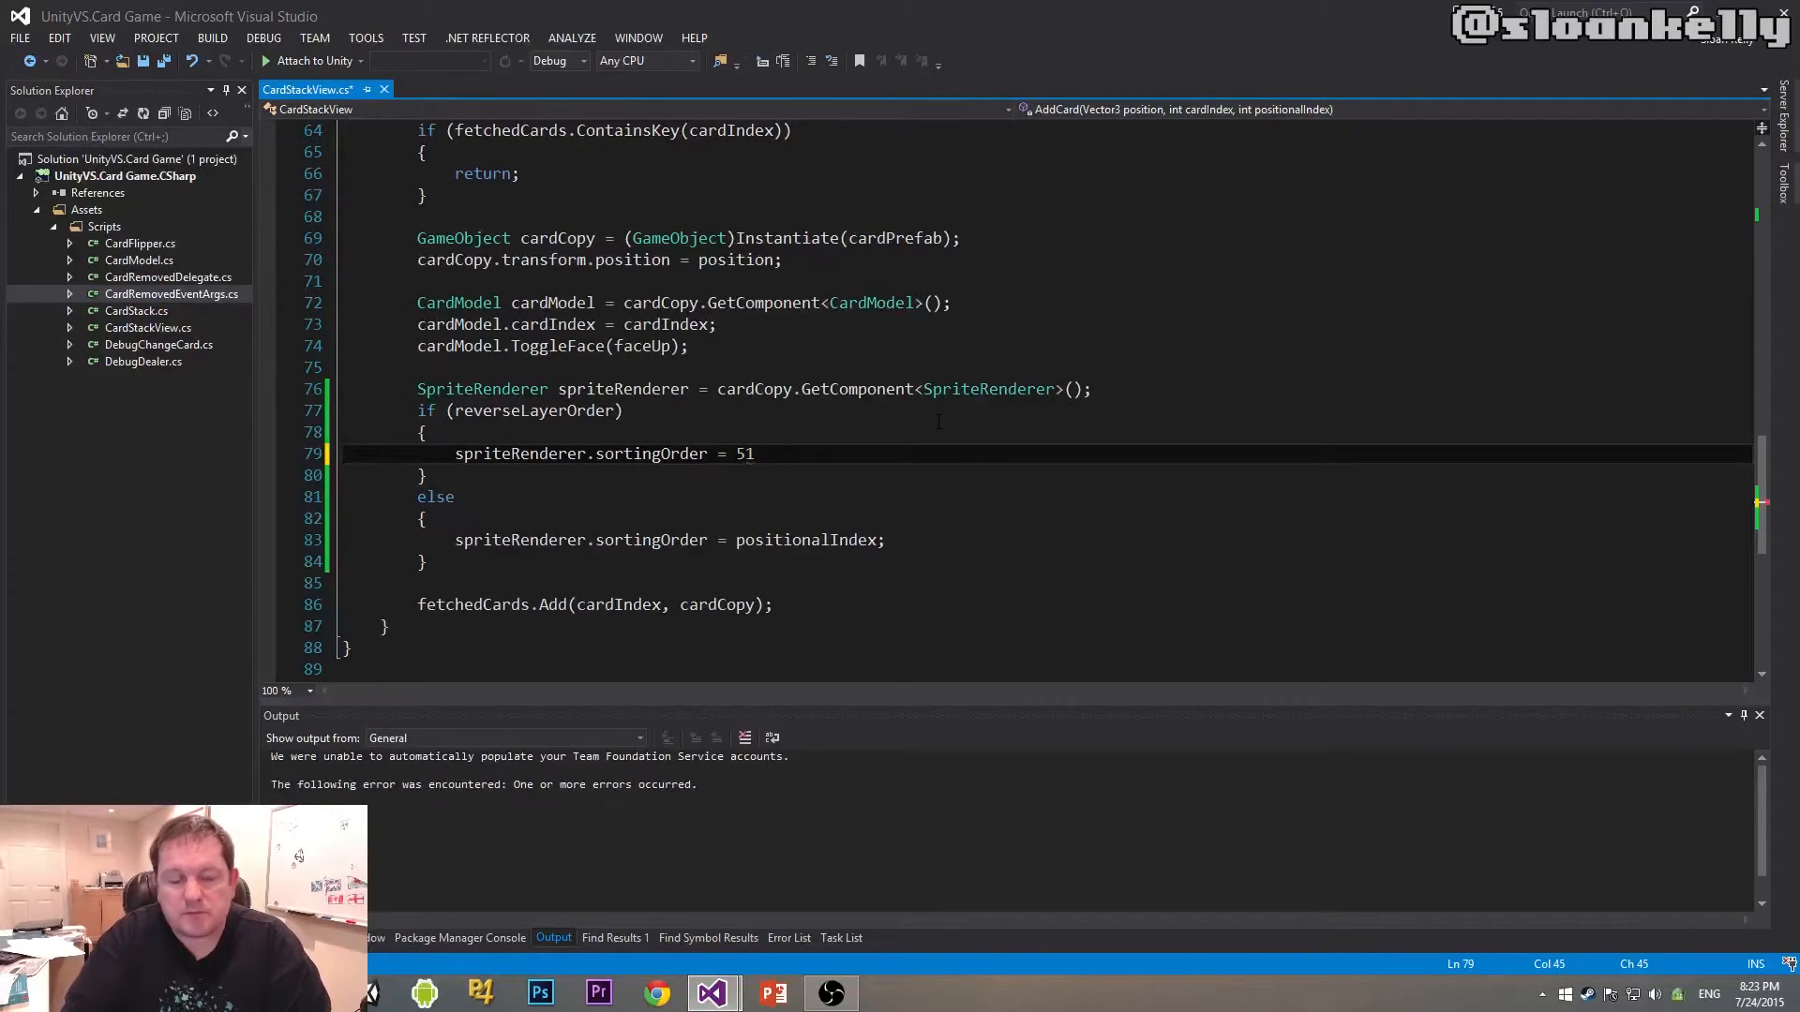
{"action": "type", "text": "-"}
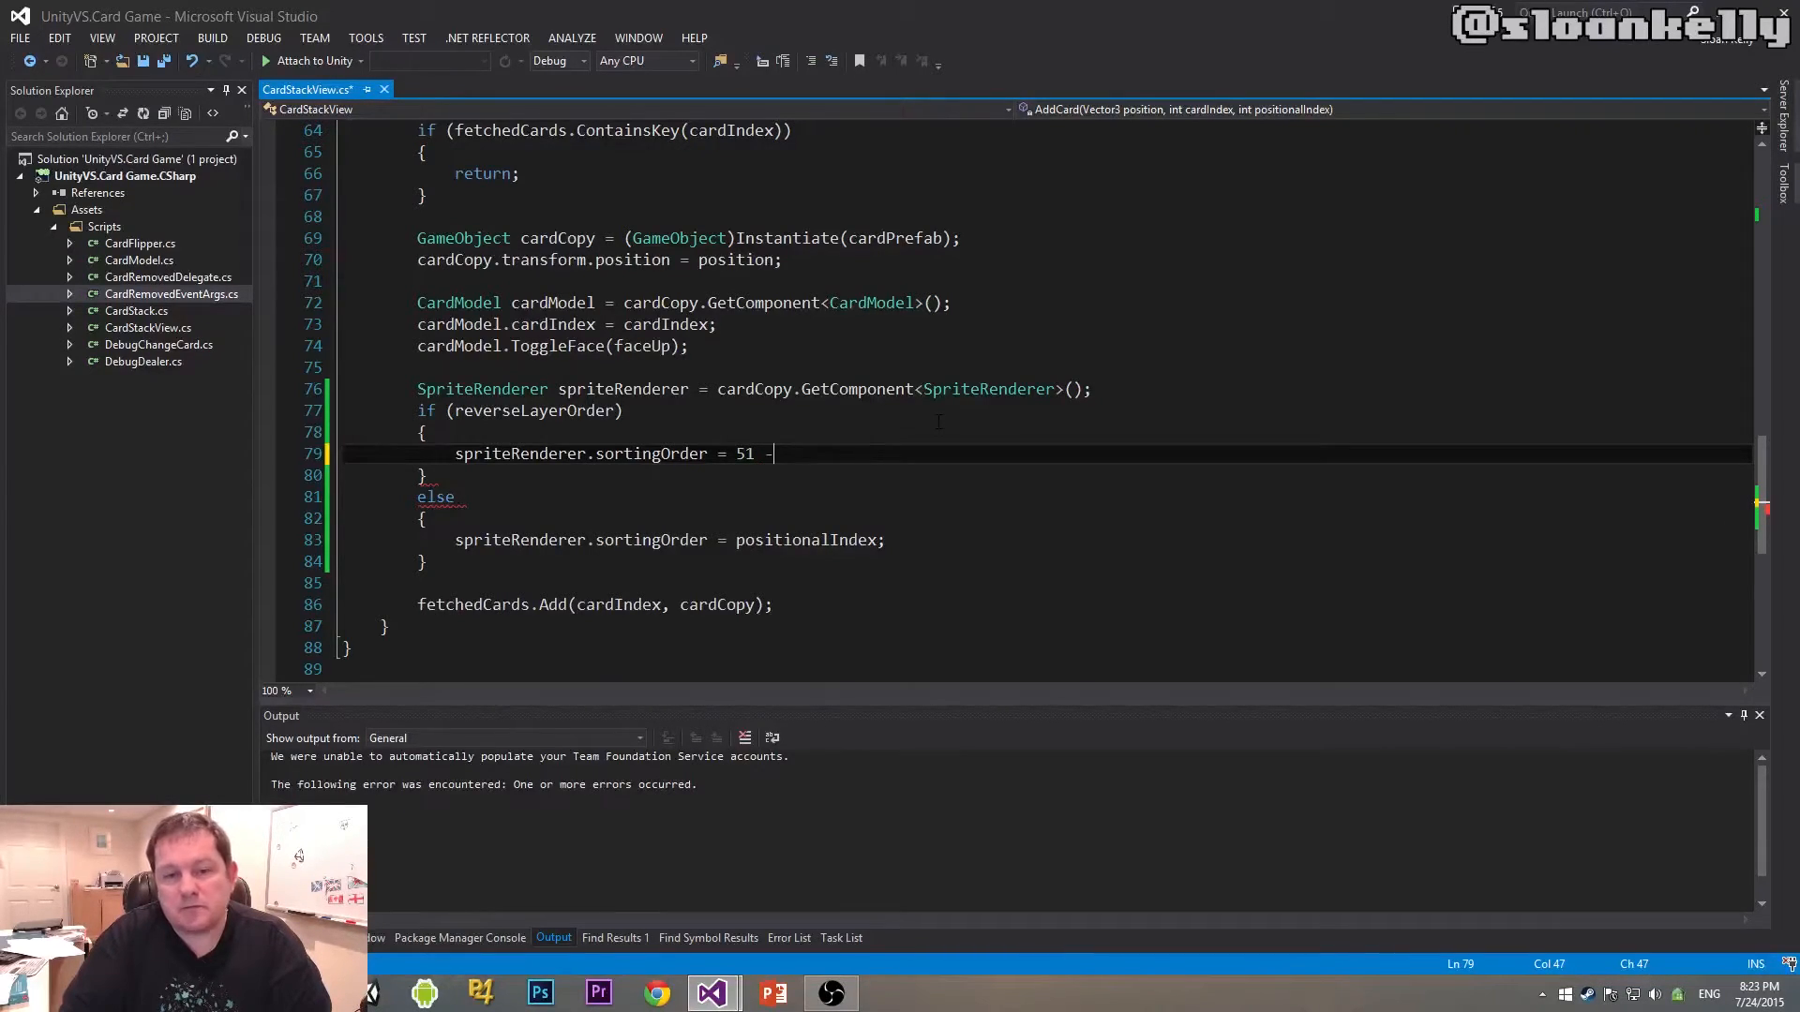
{"action": "type", "text": "p"}
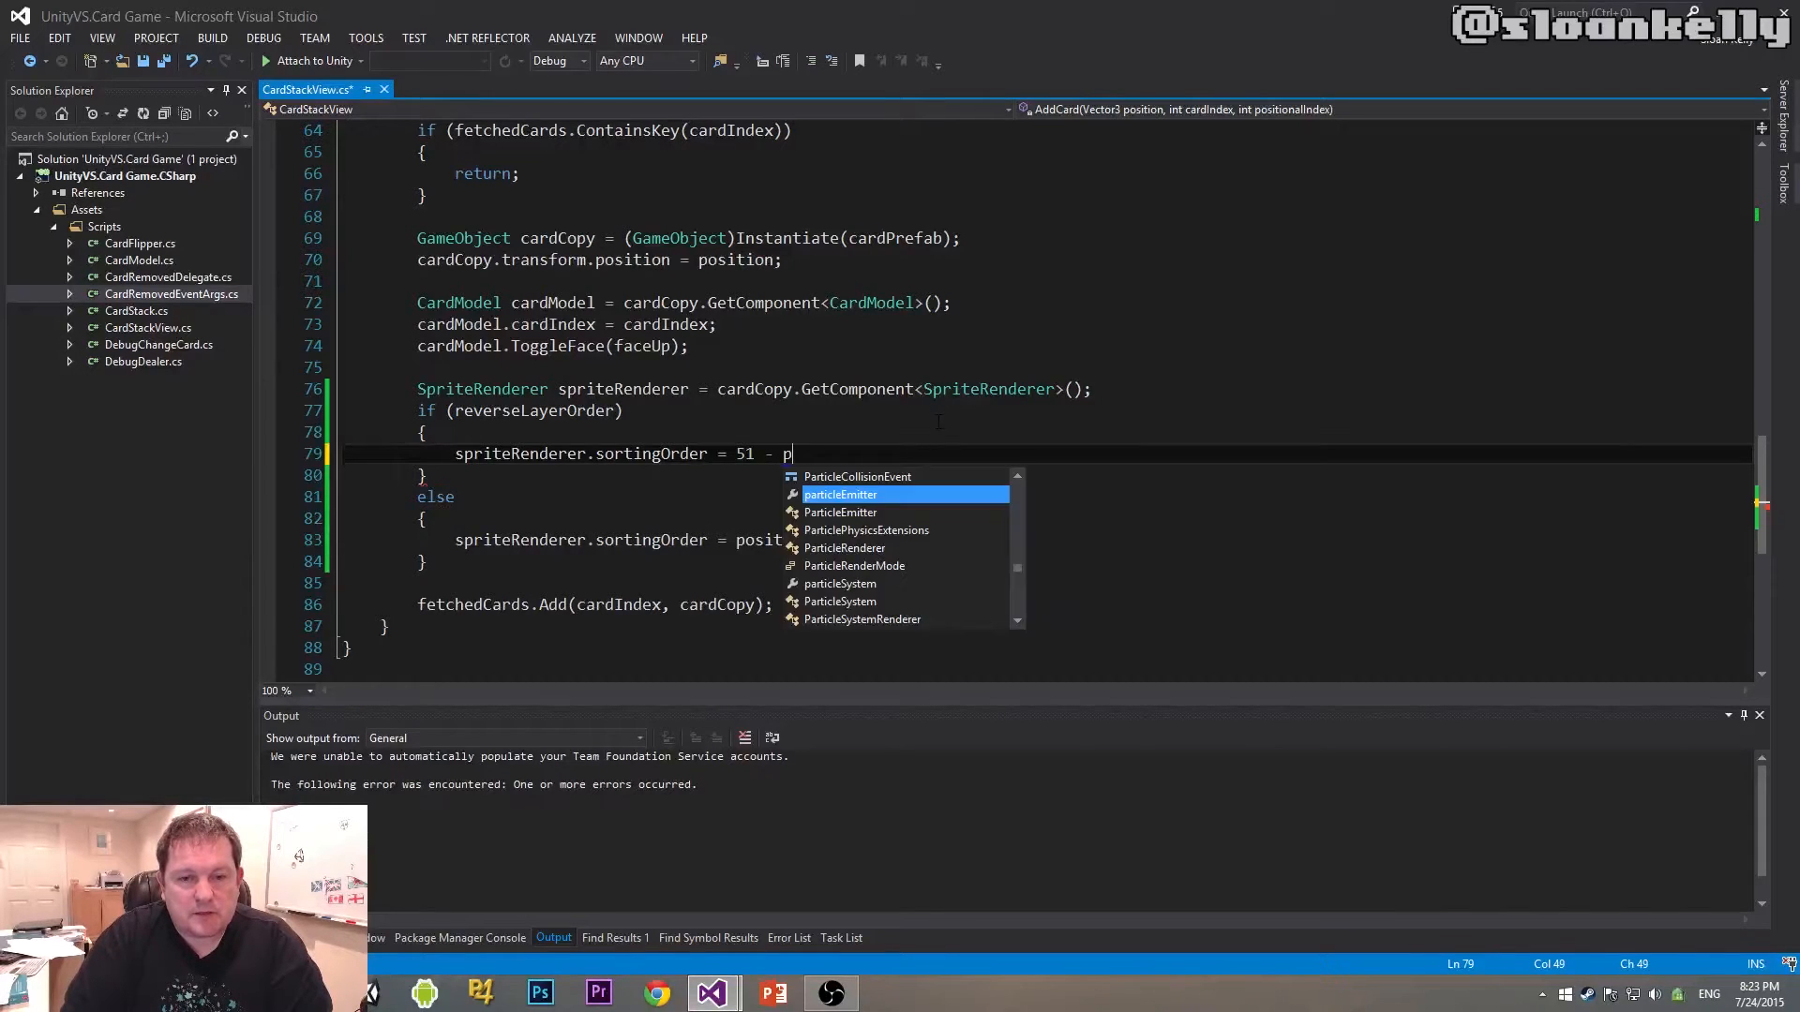
{"action": "type", "text": "os"}
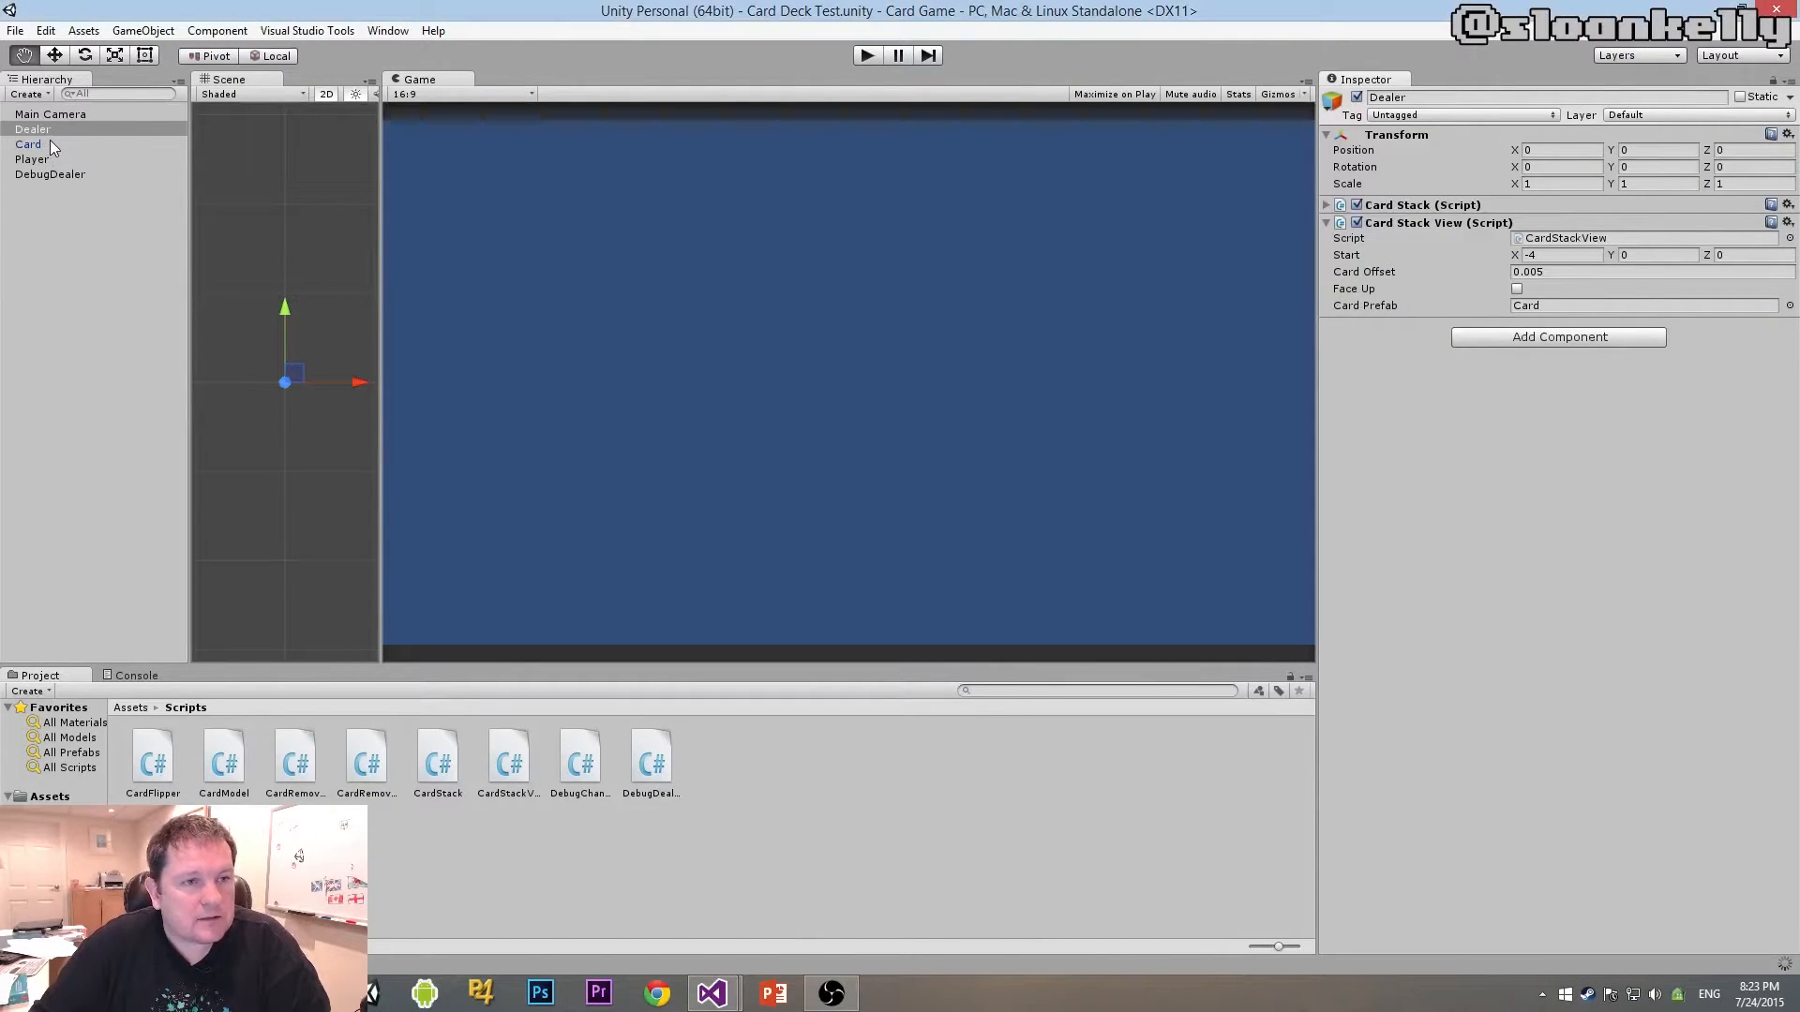
- Check the Player's Card Stack View, then tick Reverse Layer Order on the Dealer's
{"action": "left_click", "coordinate": [32, 158]}
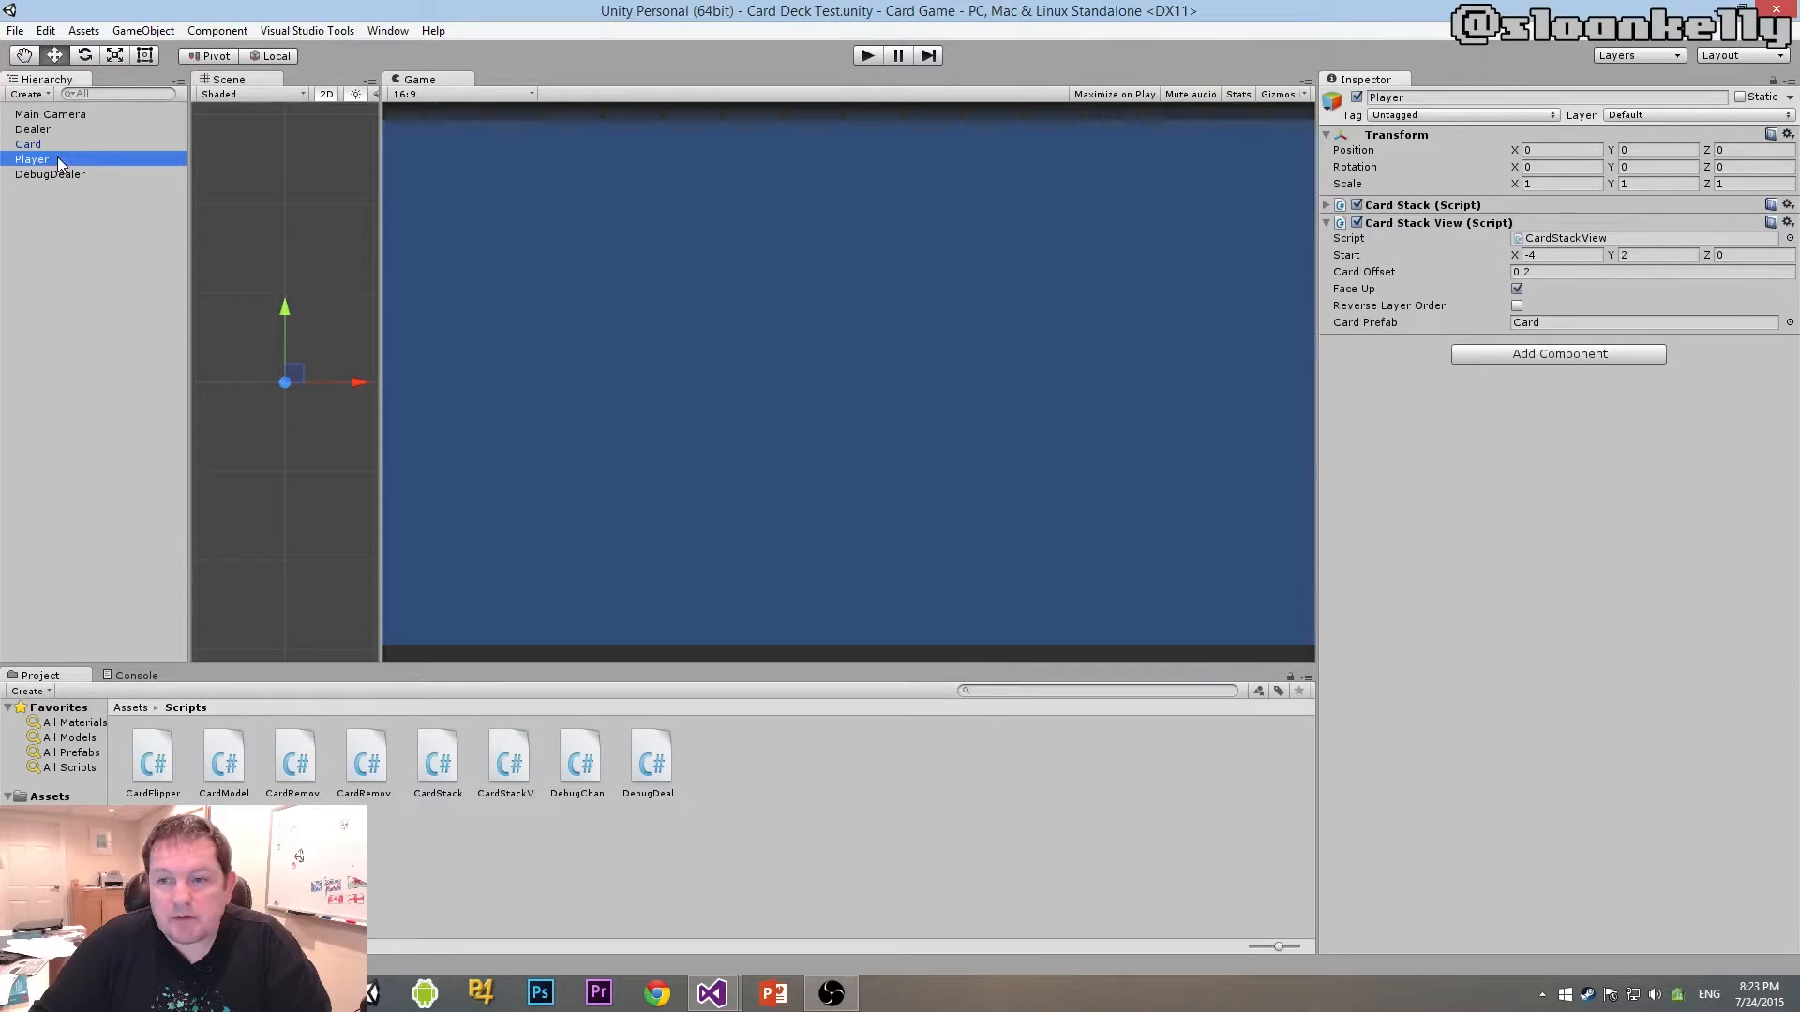
{"action": "left_click", "coordinate": [32, 128]}
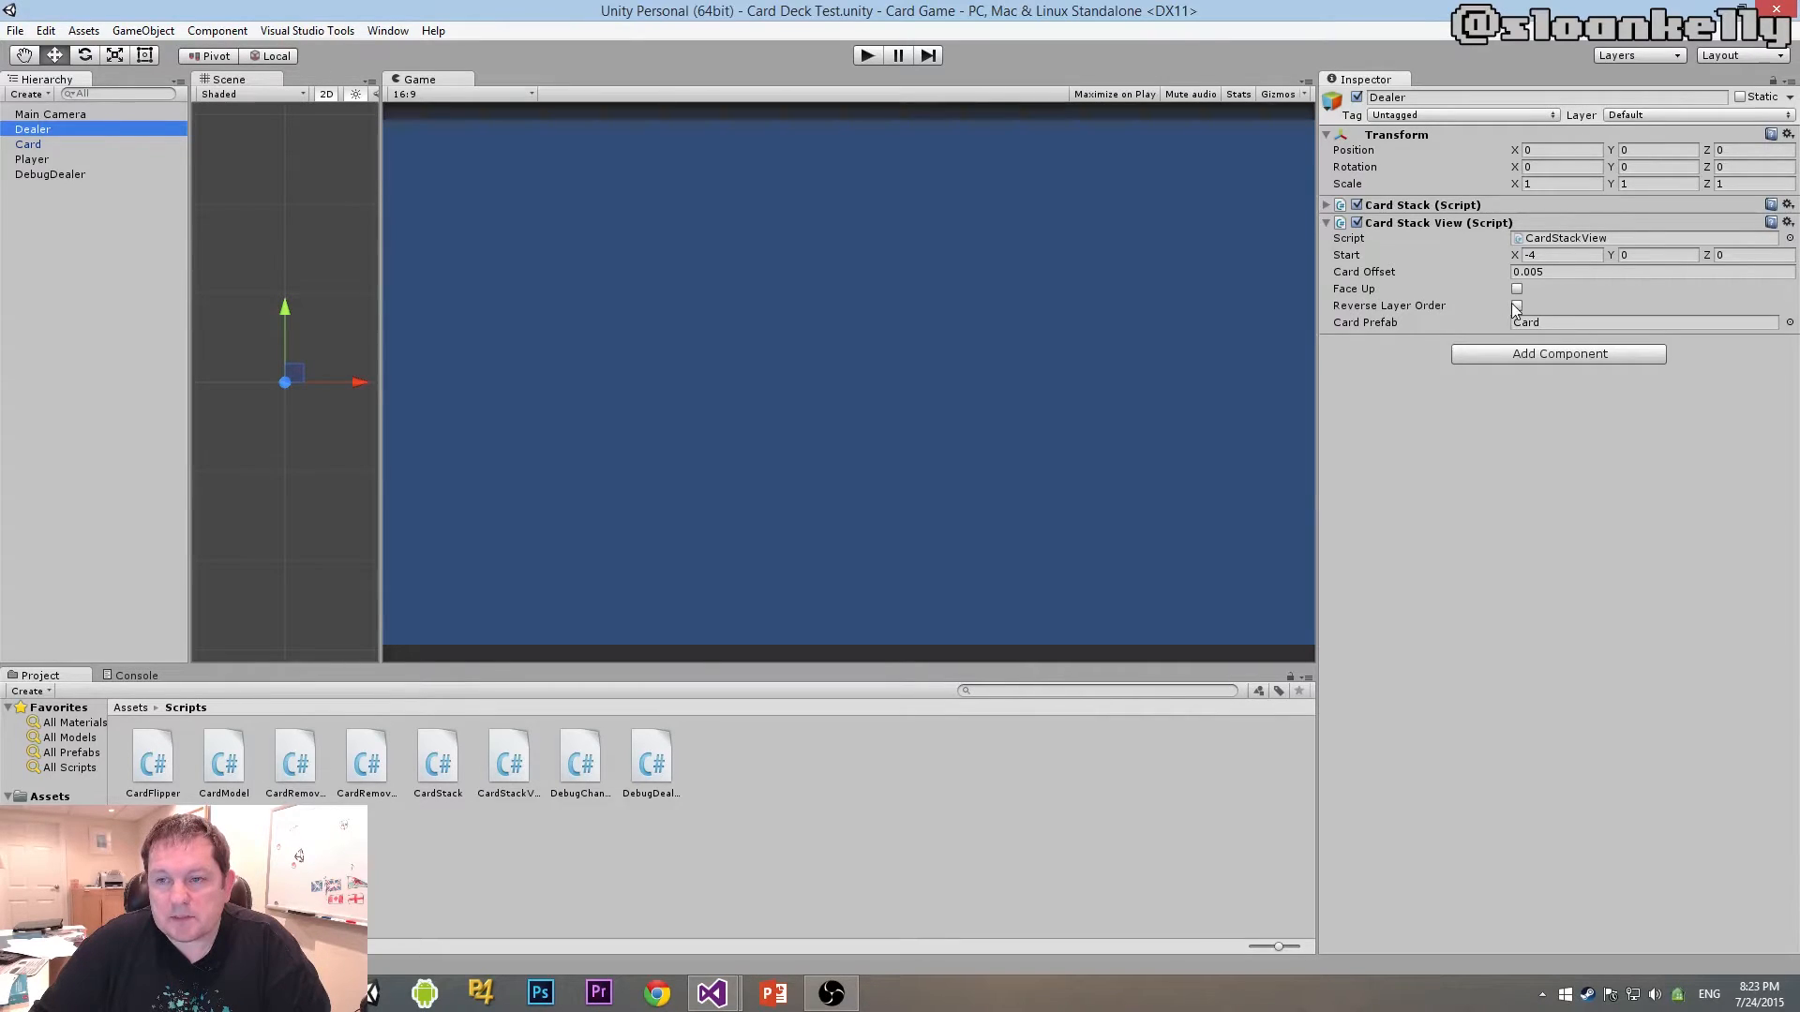
{"action": "left_click", "coordinate": [1517, 306]}
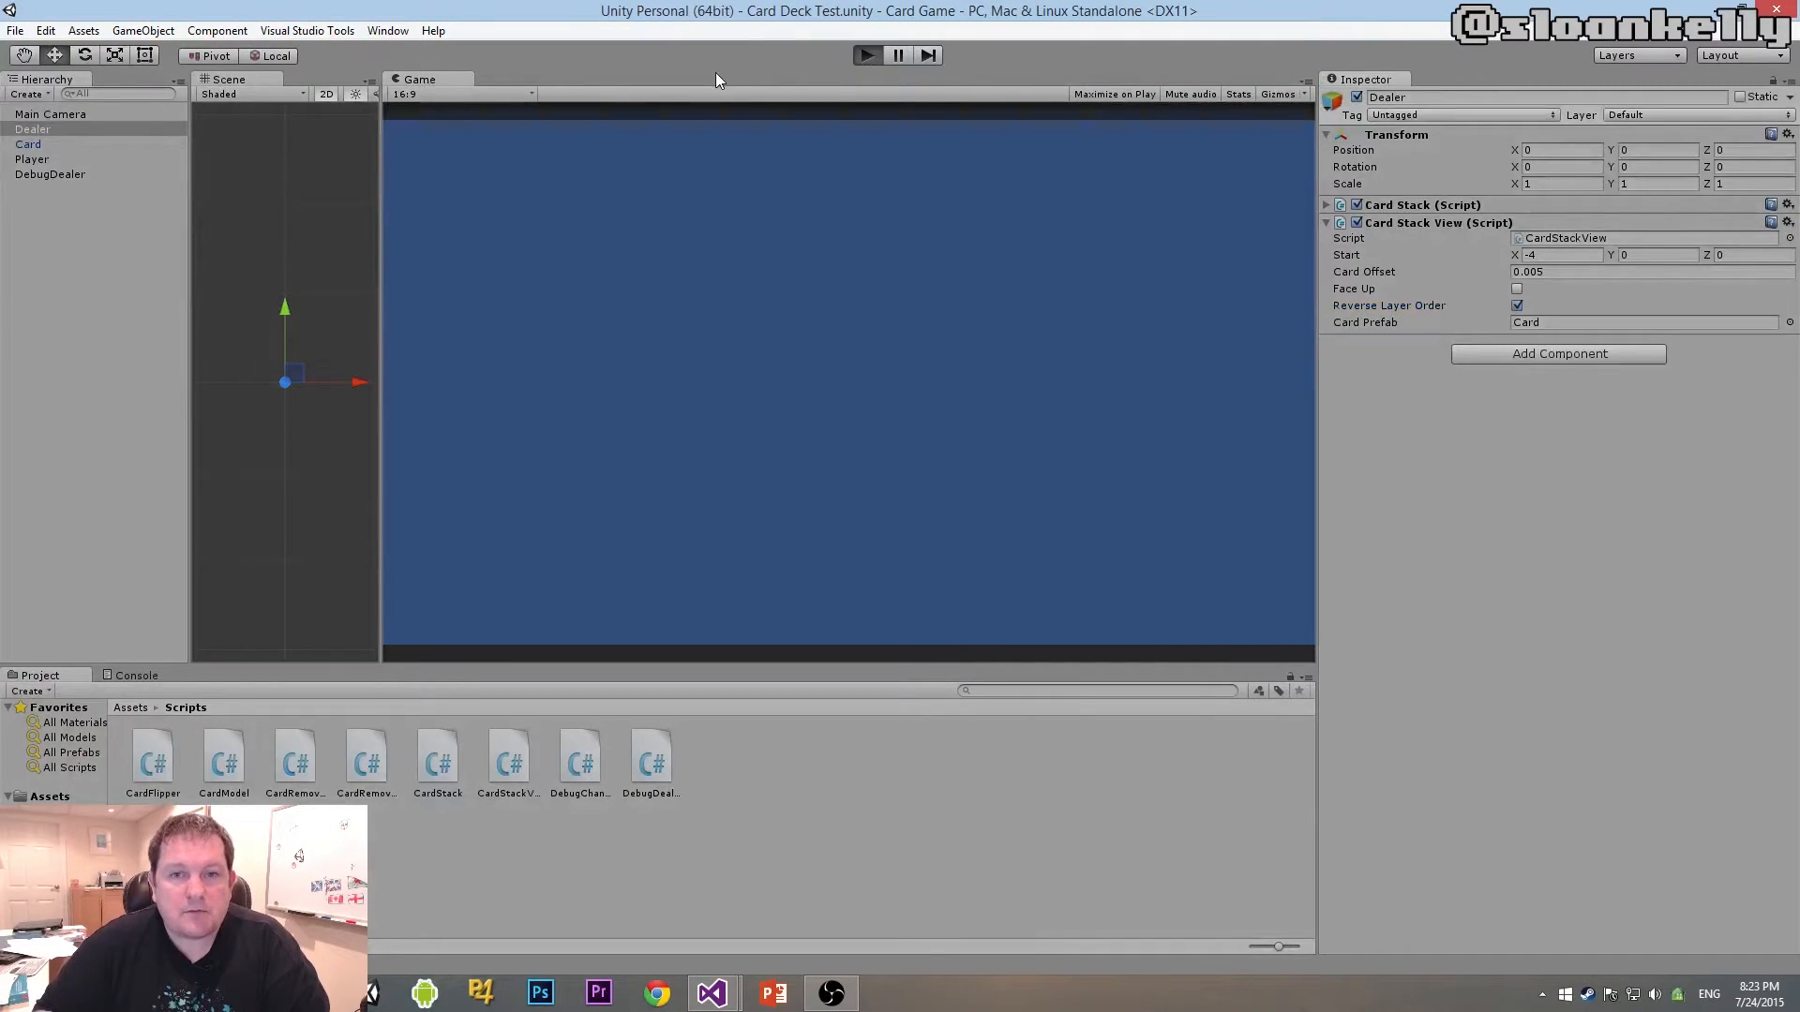
{"action": "left_click", "coordinate": [865, 54]}
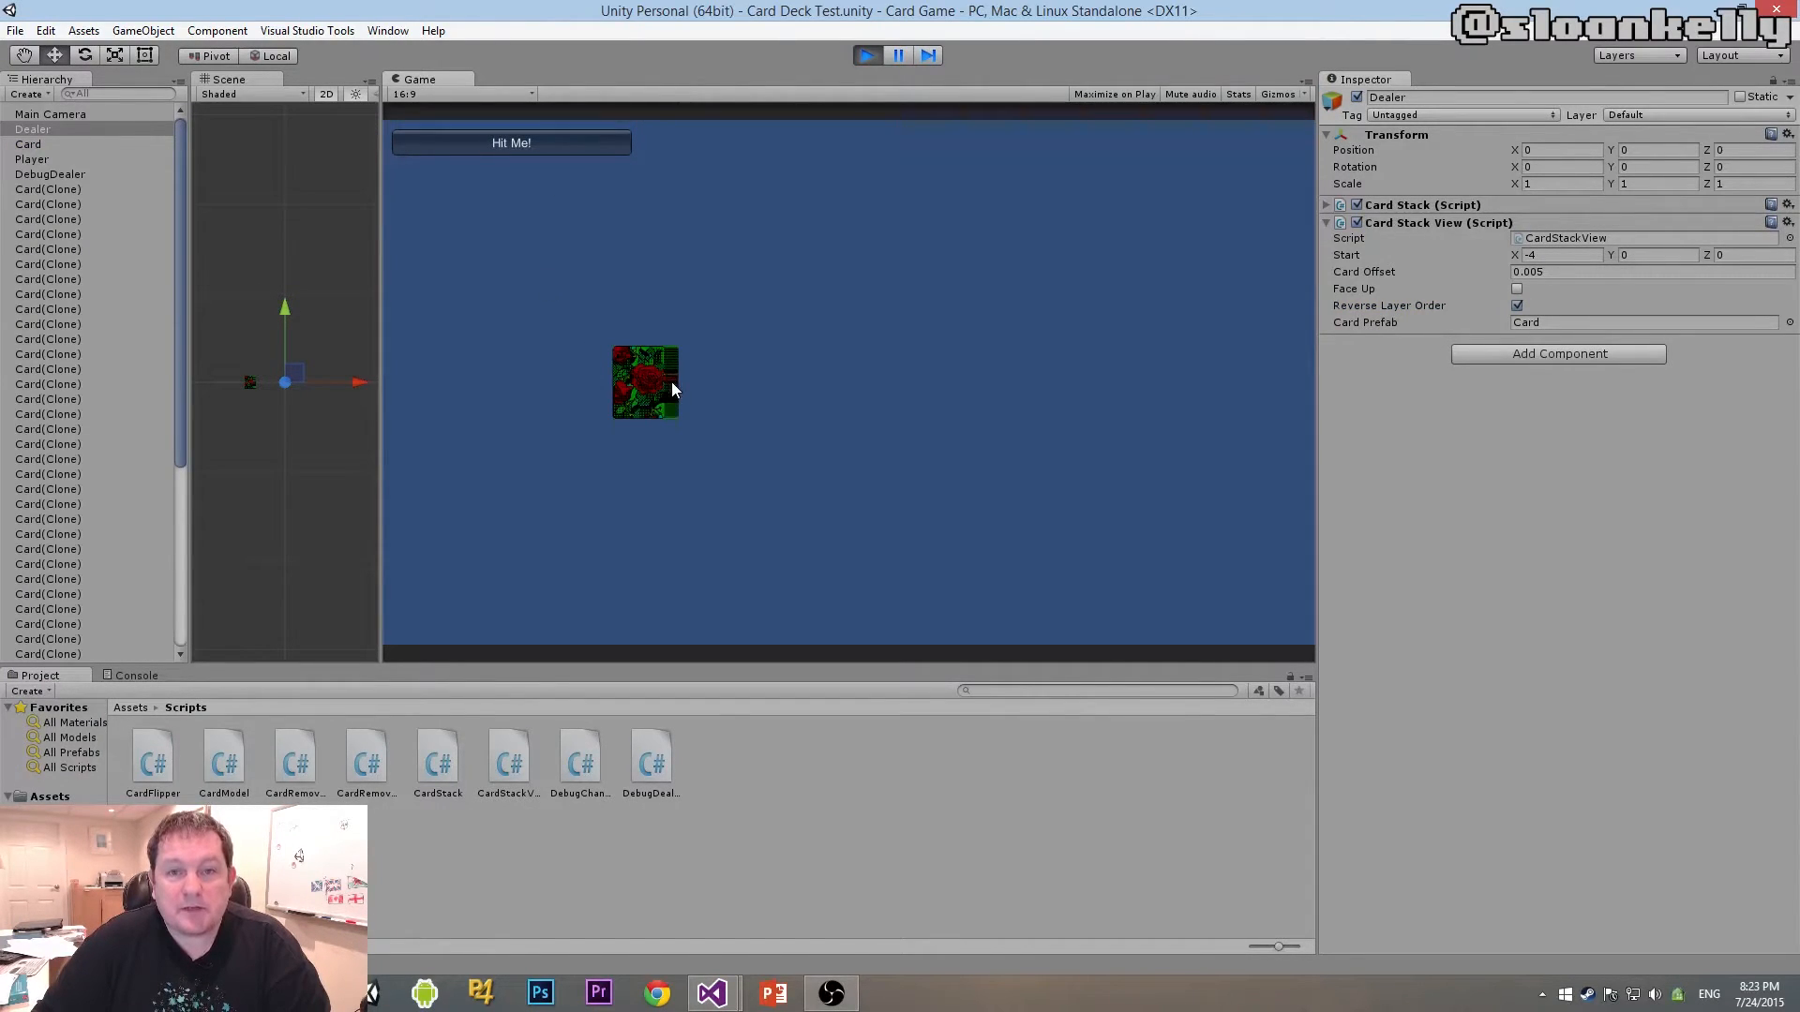
{"action": "mouse_move", "coordinate": [629, 382]}
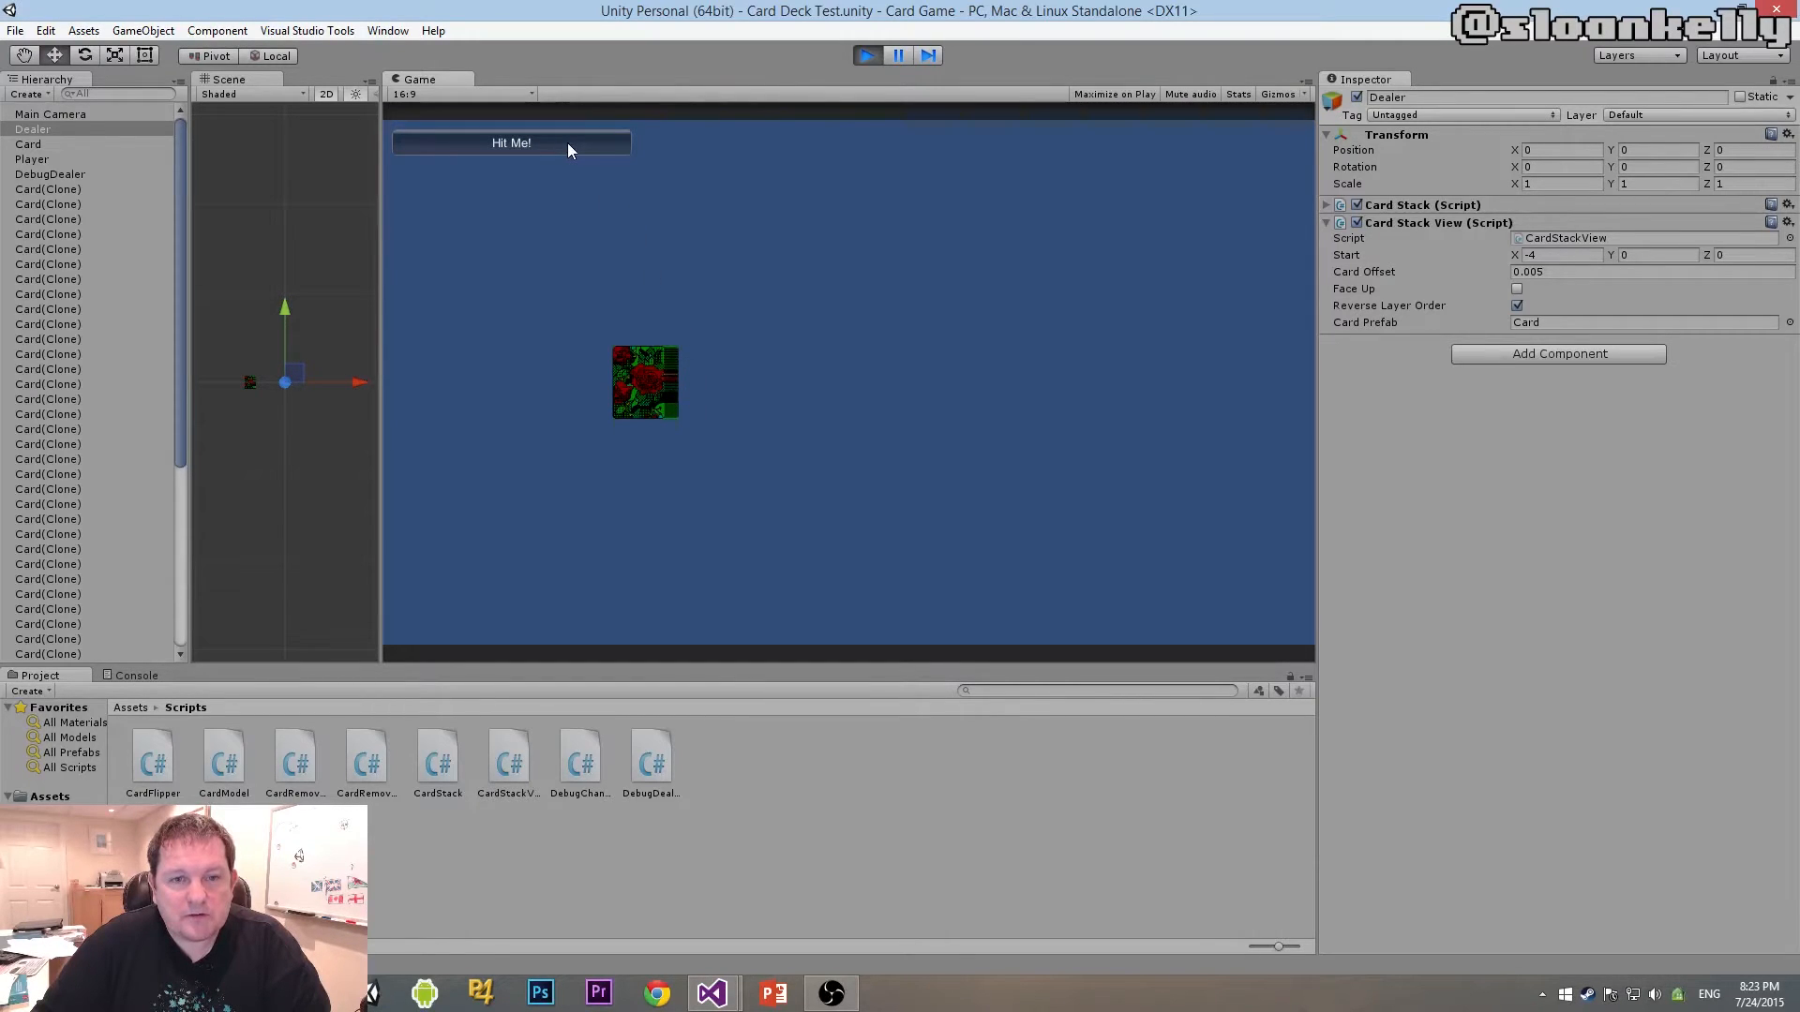
{"action": "left_click", "coordinate": [511, 142]}
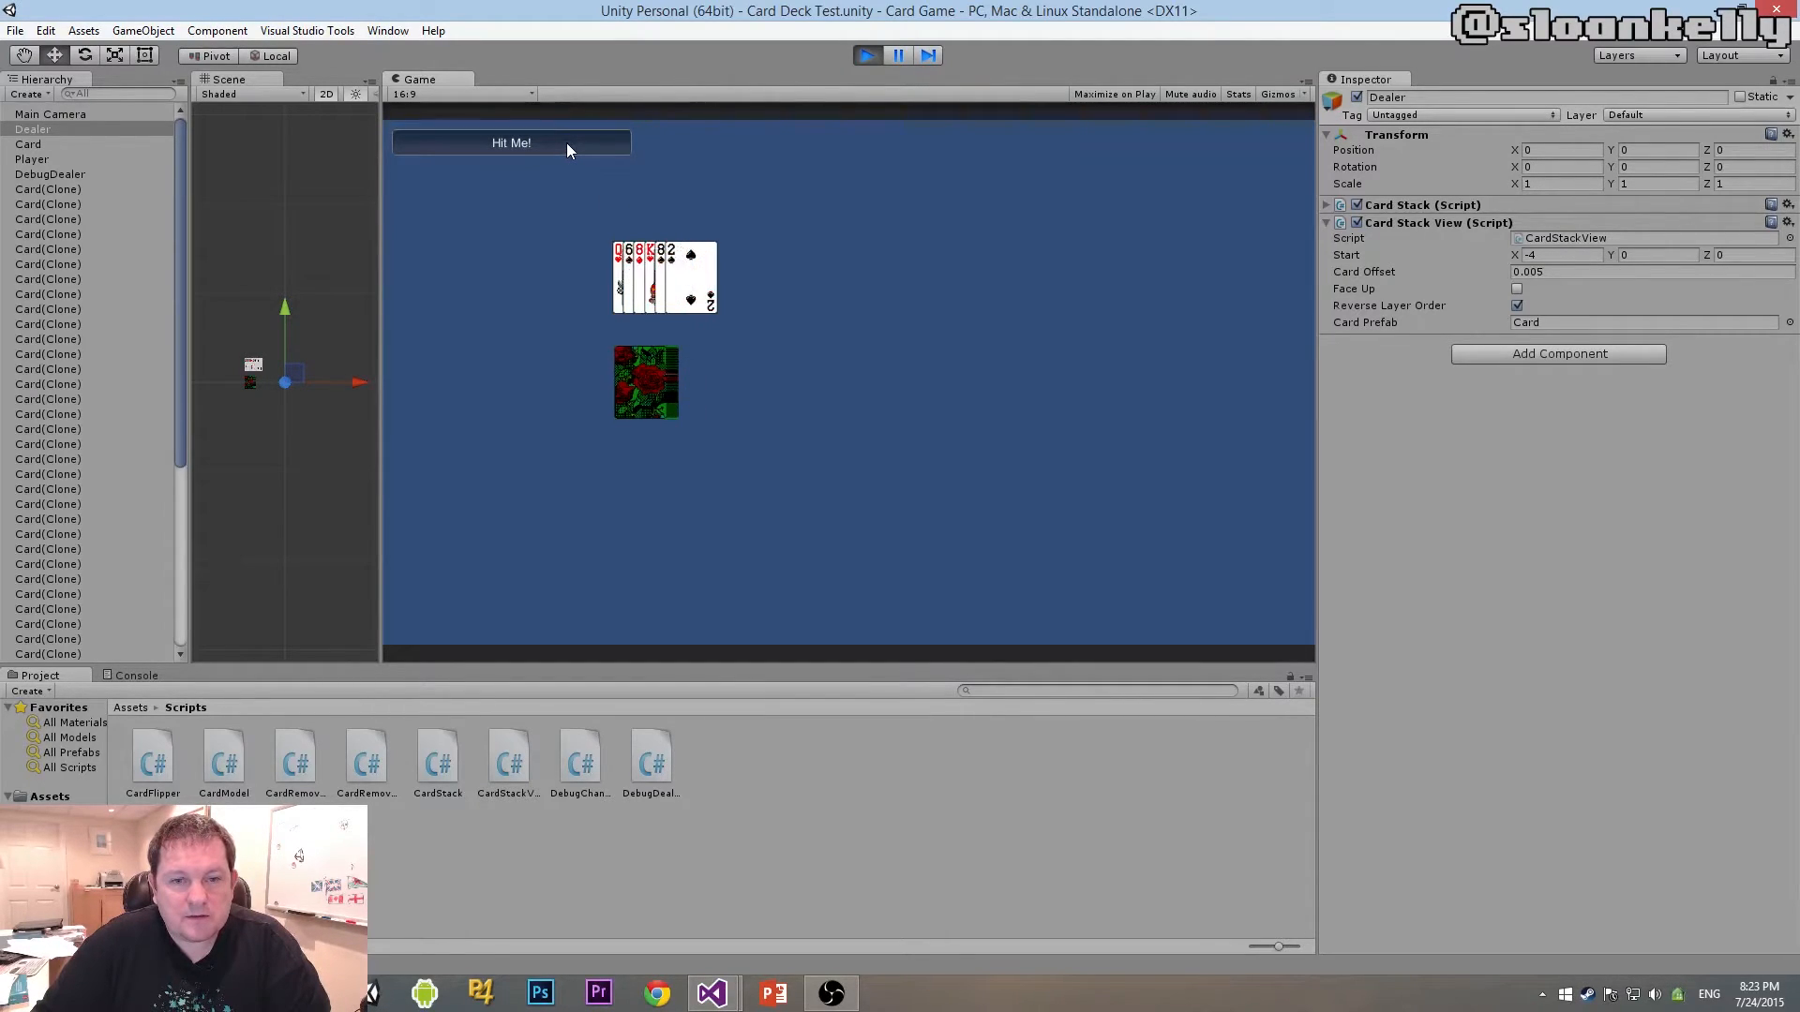
{"action": "left_click", "coordinate": [511, 143]}
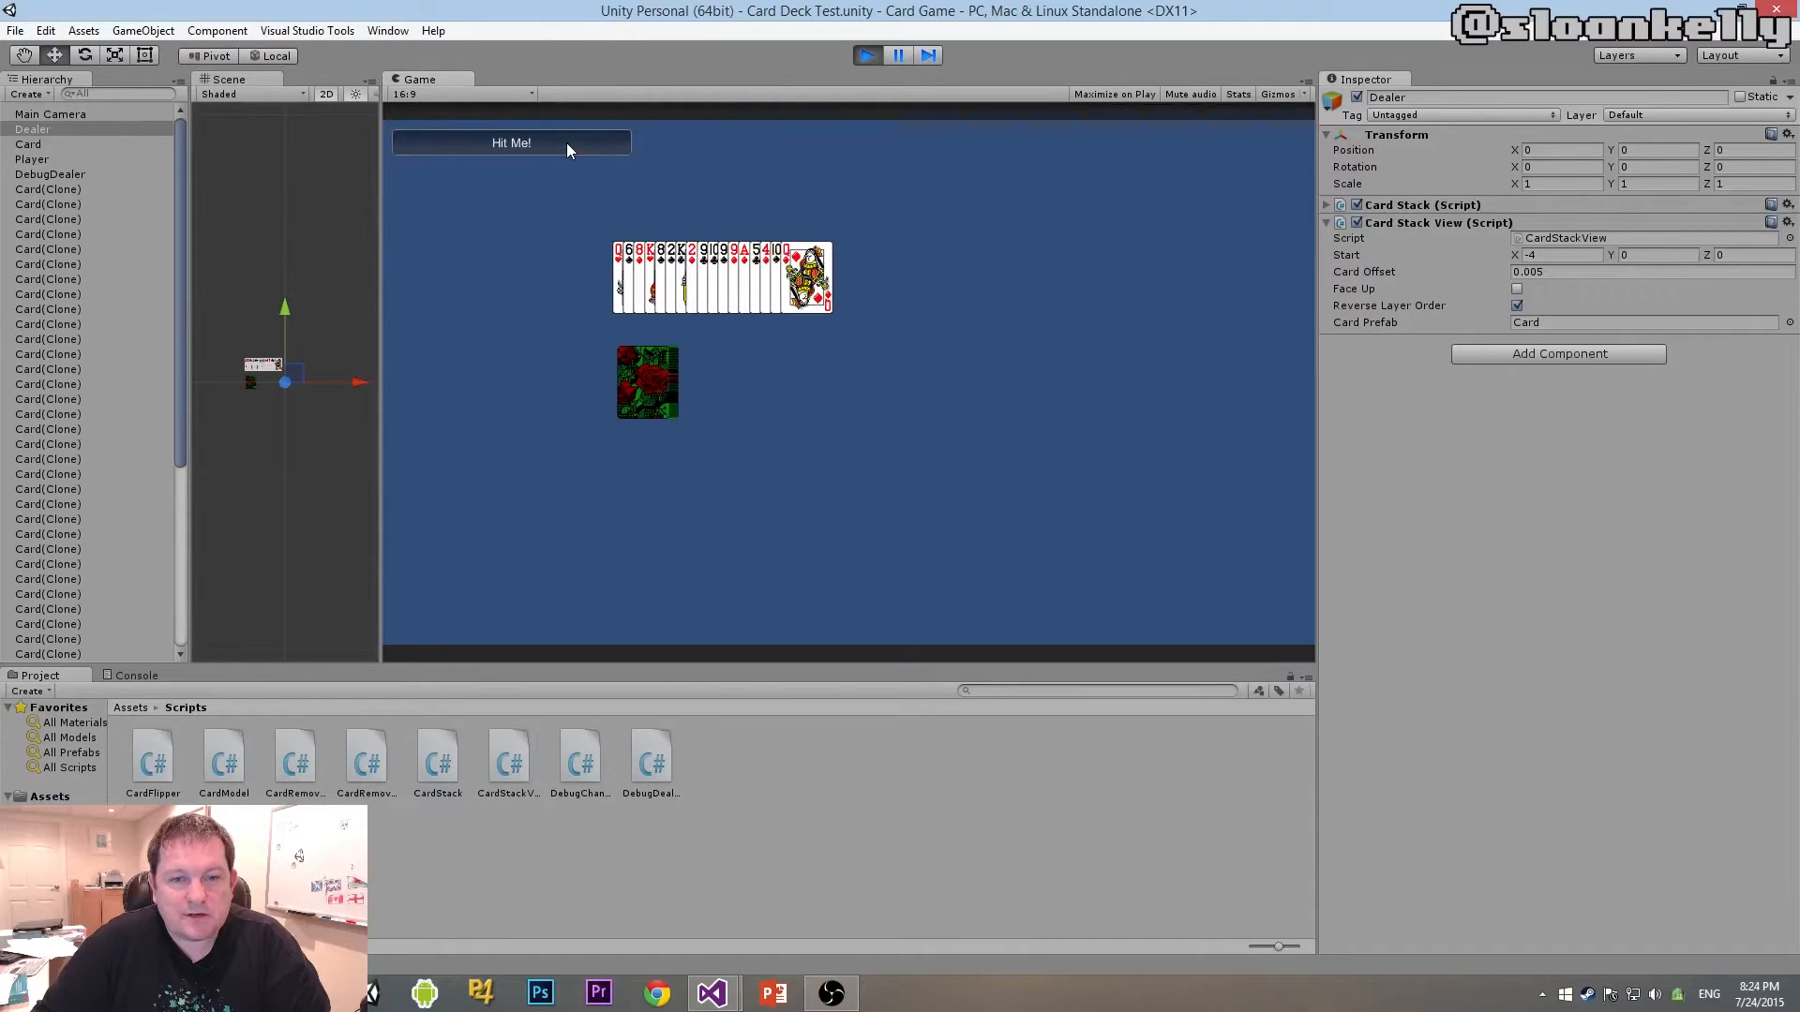
{"action": "left_click", "coordinate": [511, 143]}
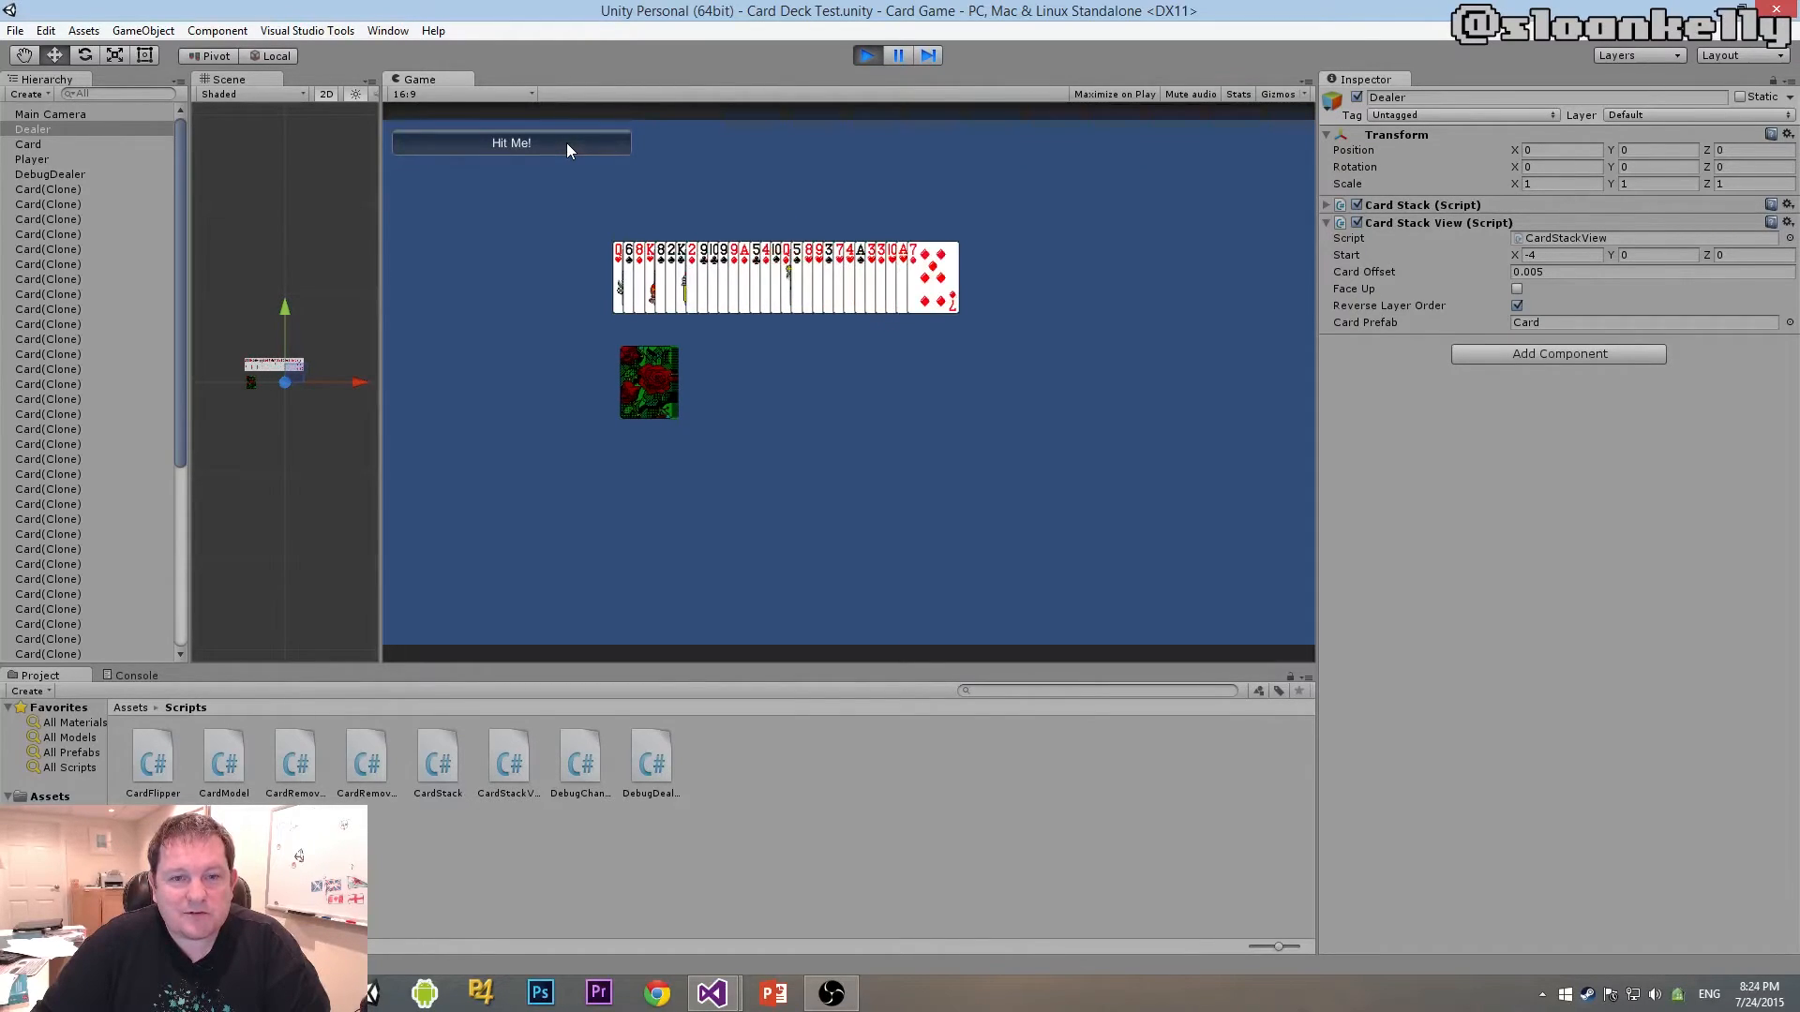
{"action": "left_click", "coordinate": [511, 143]}
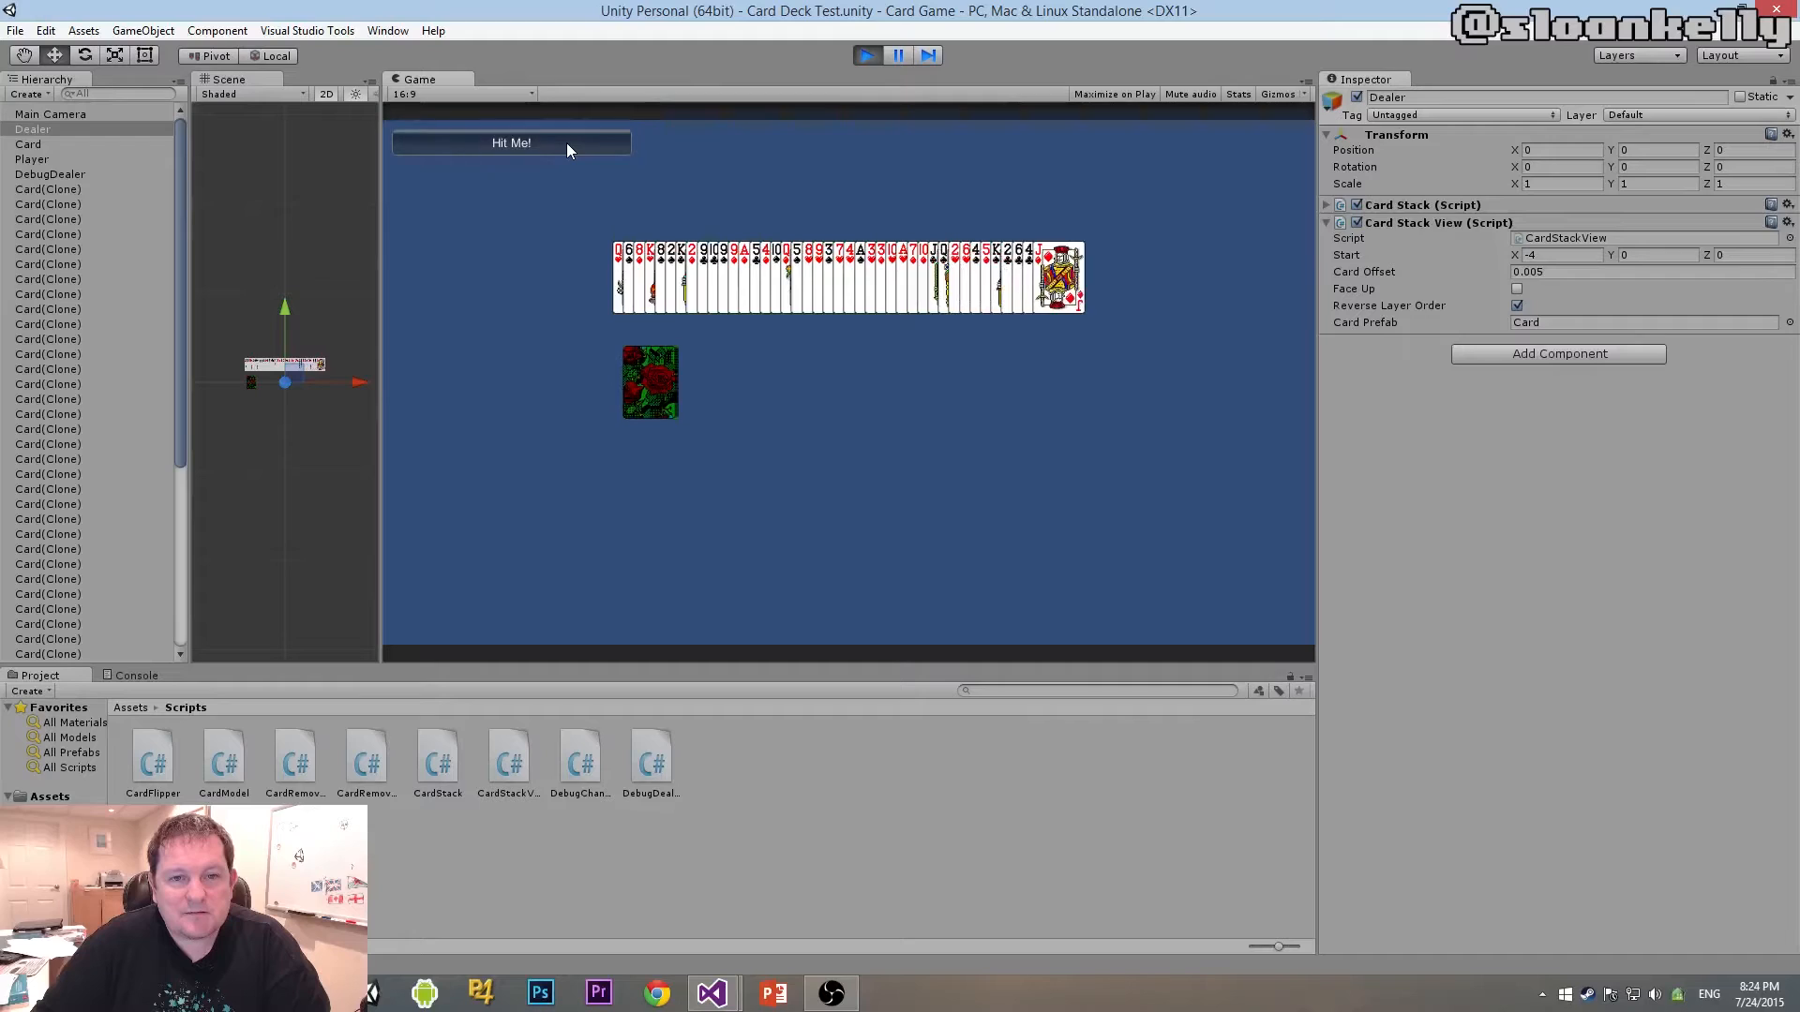
{"action": "left_click", "coordinate": [865, 55]}
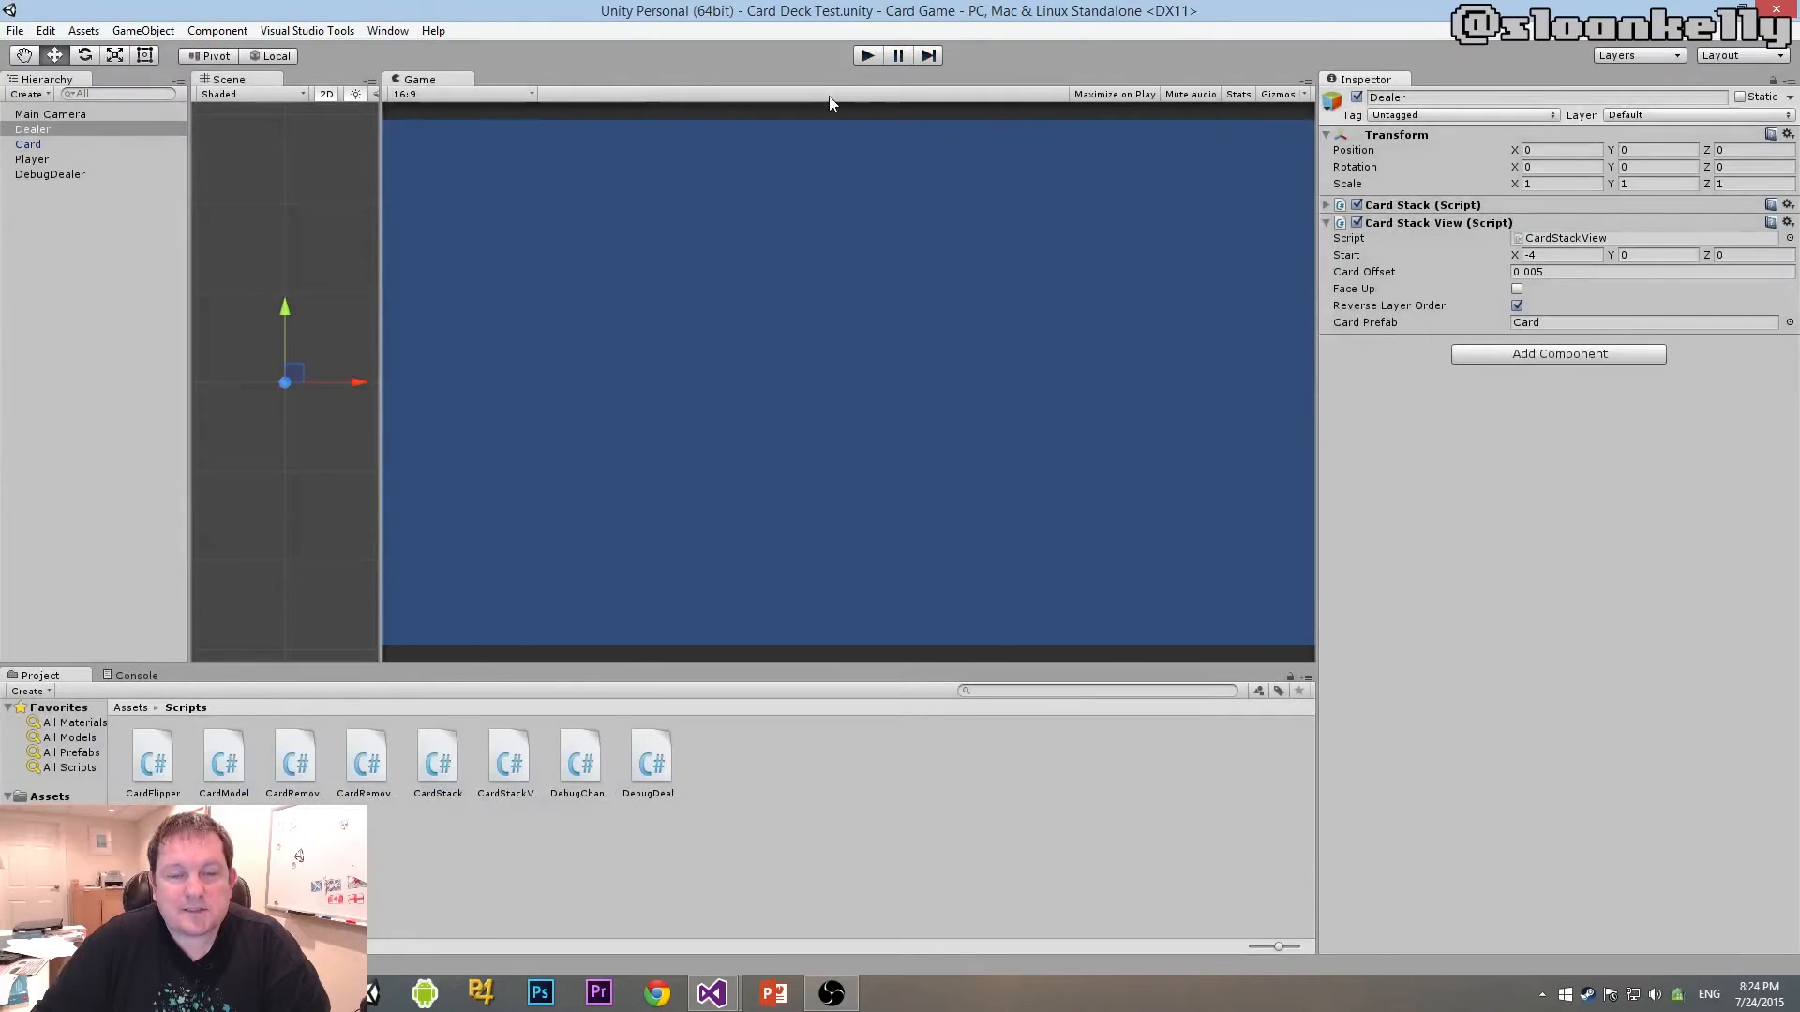